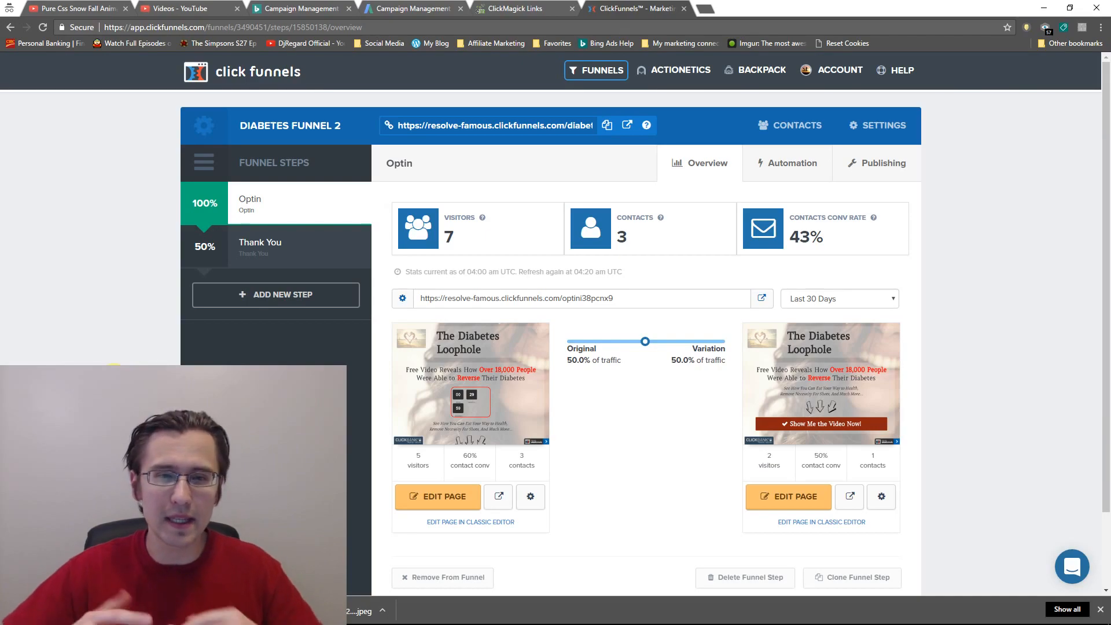
pyautogui.moveTo(497, 497)
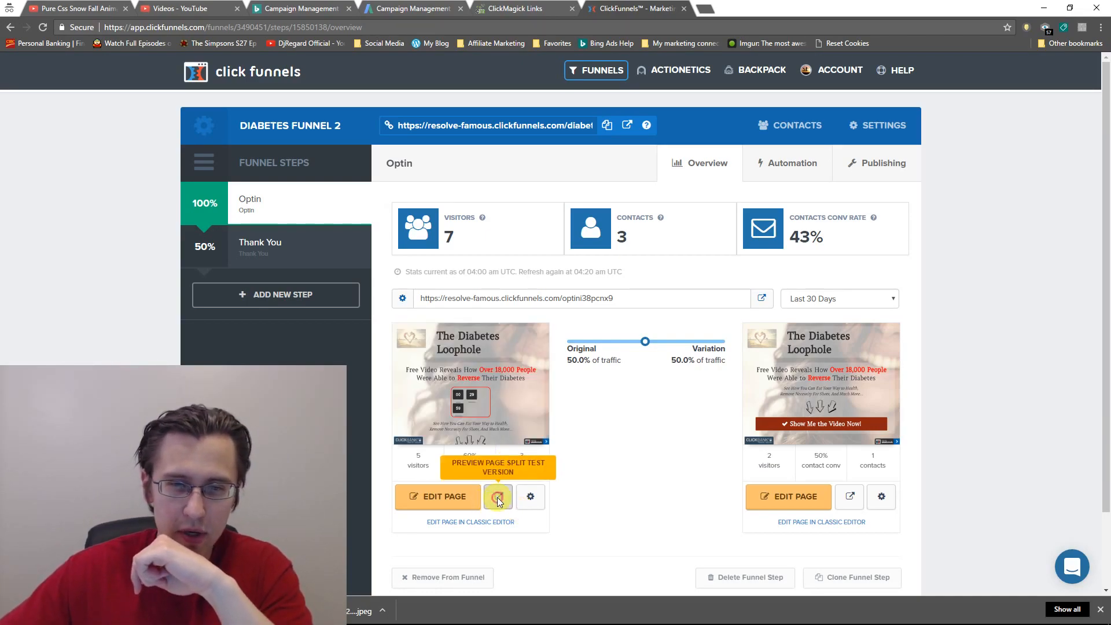
# - Preview the original optin page, open it in the editor and clear its custom CSS
pyautogui.click(498, 496)
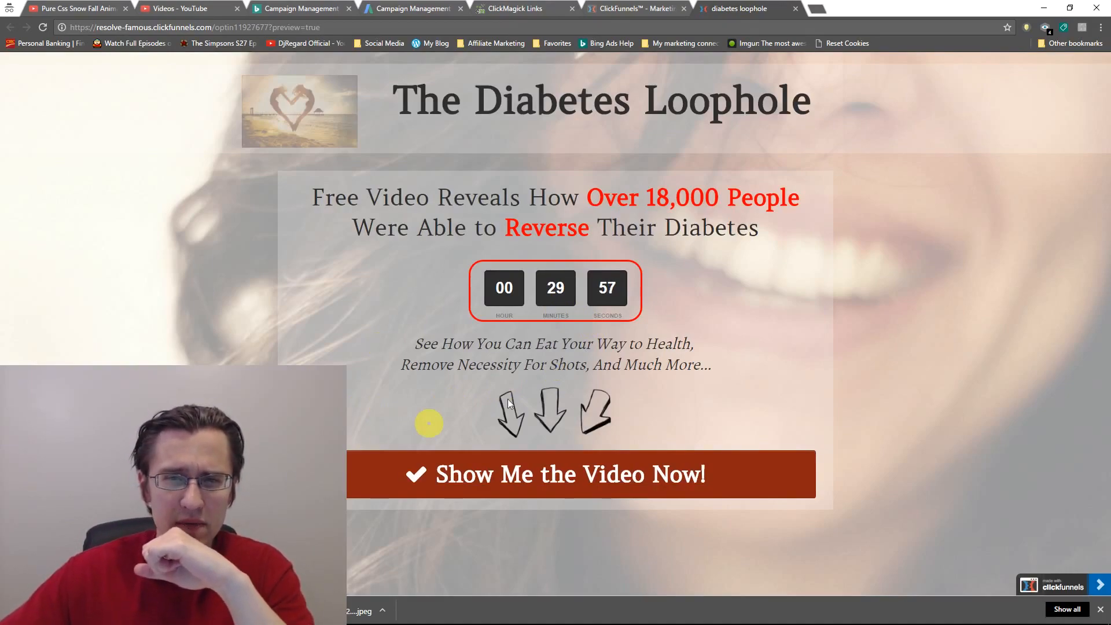
pyautogui.moveTo(432, 273)
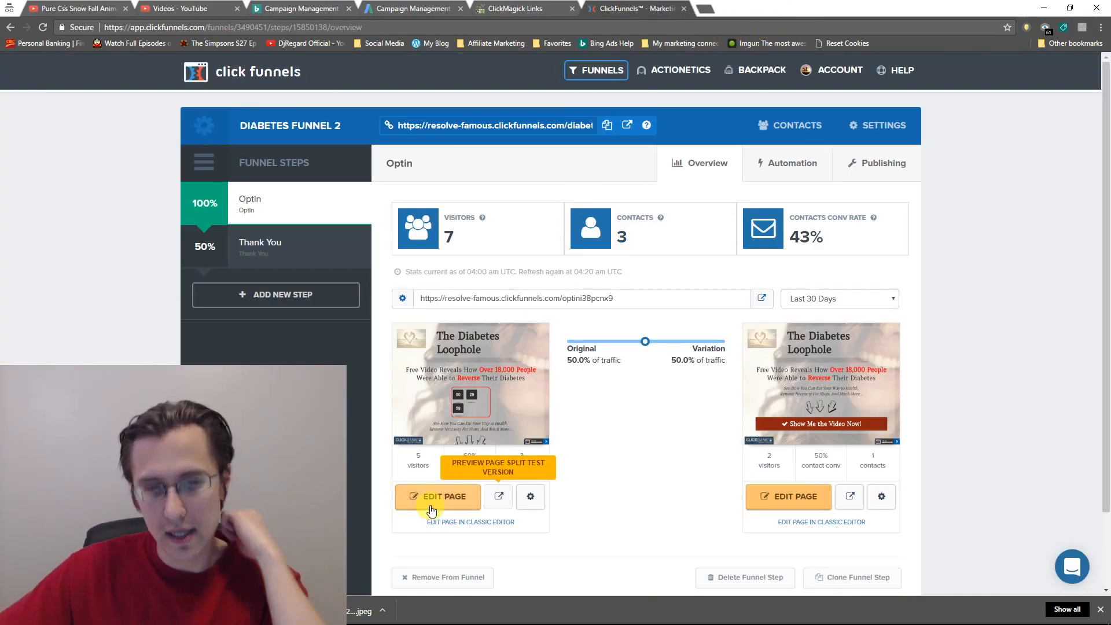
pyautogui.click(438, 496)
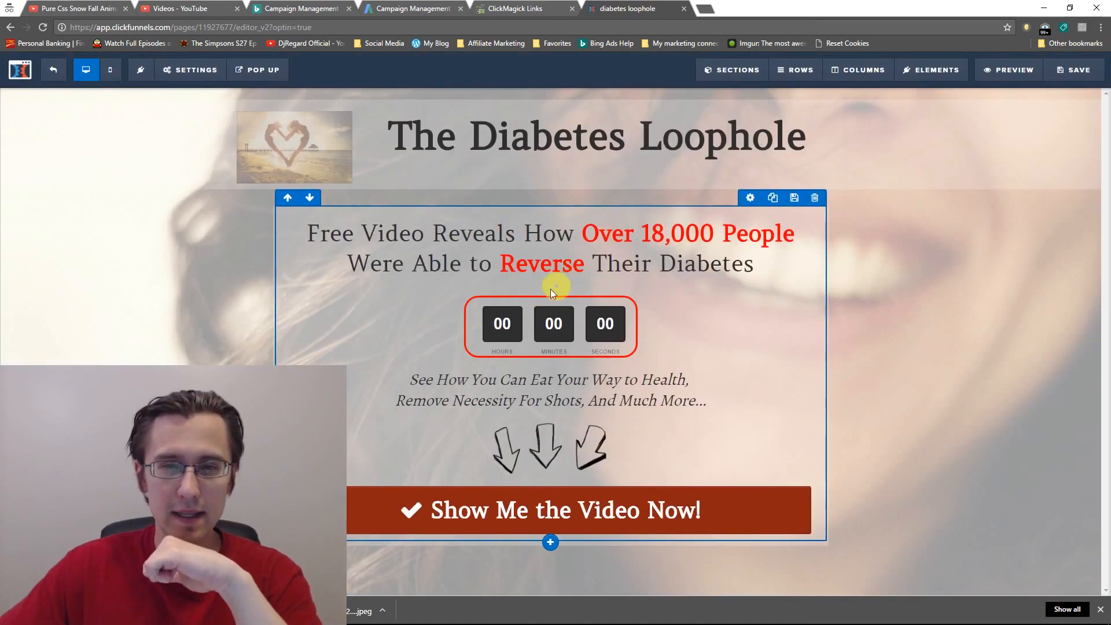
pyautogui.click(189, 70)
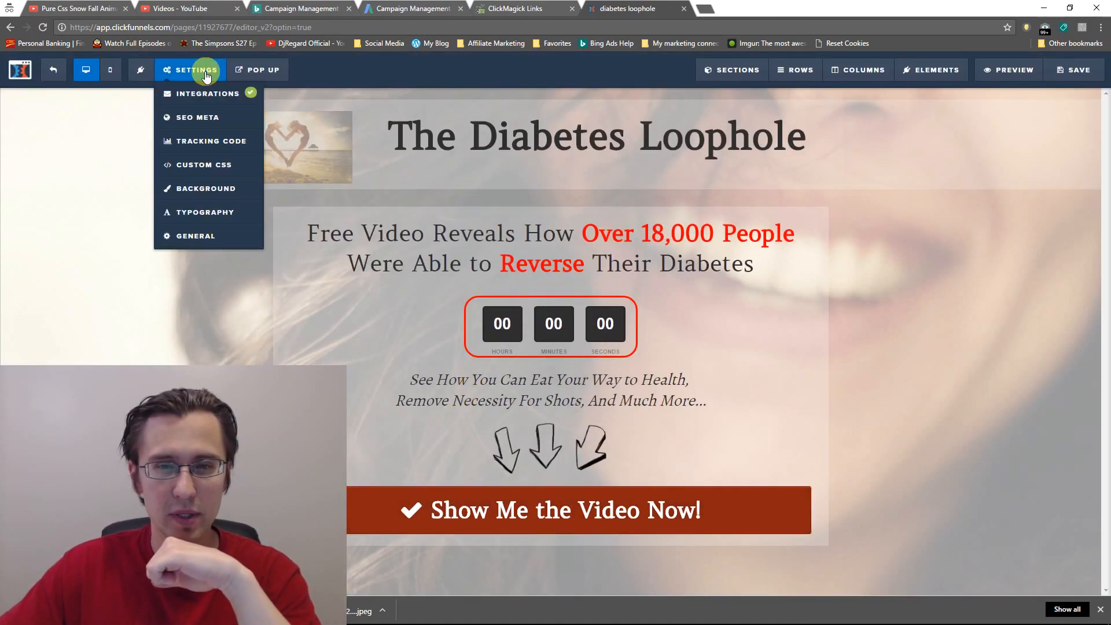
pyautogui.click(798, 324)
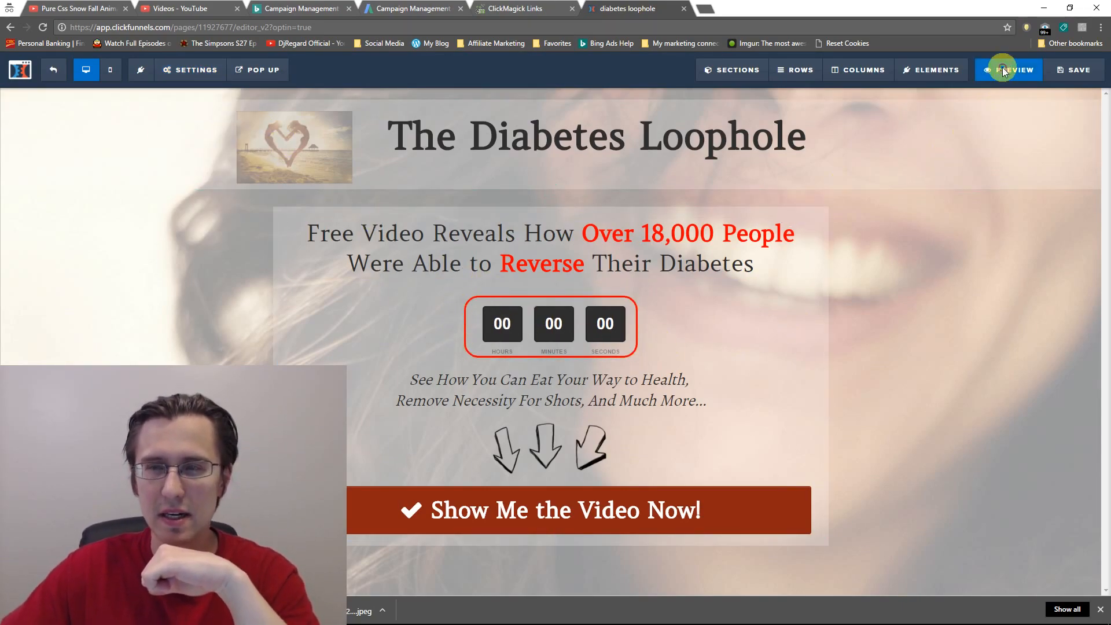
pyautogui.click(1009, 69)
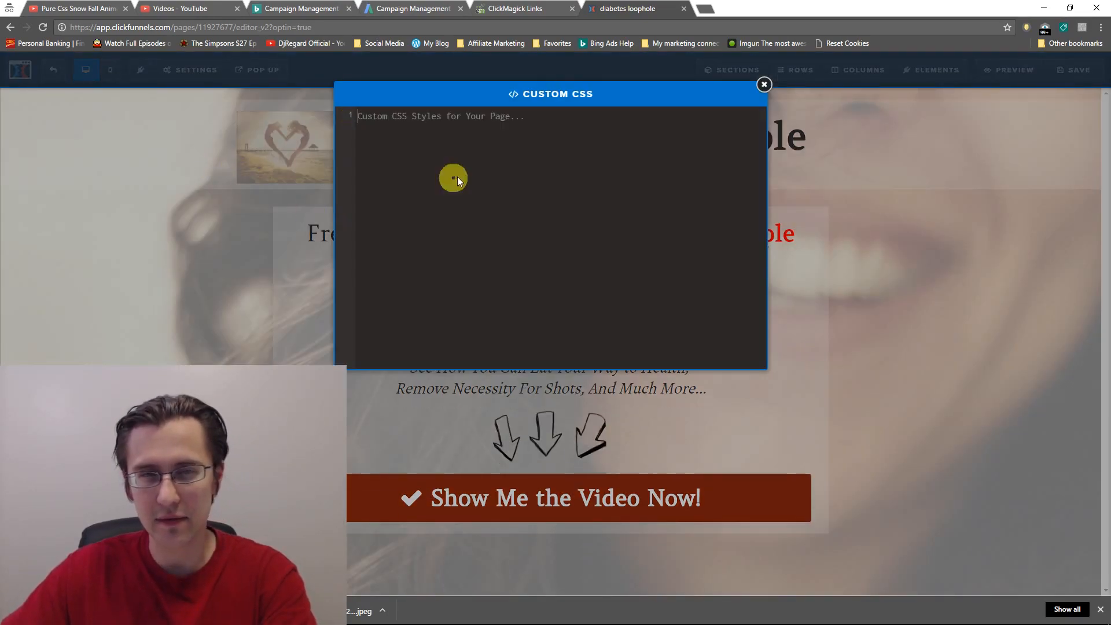
pyautogui.click(763, 84)
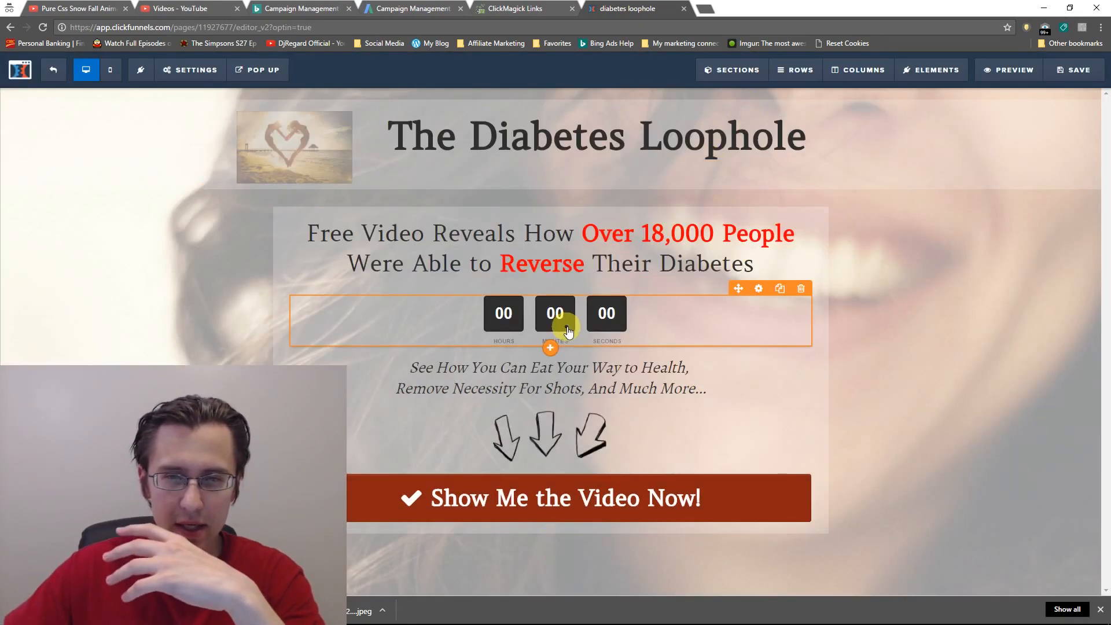
pyautogui.moveTo(627, 324)
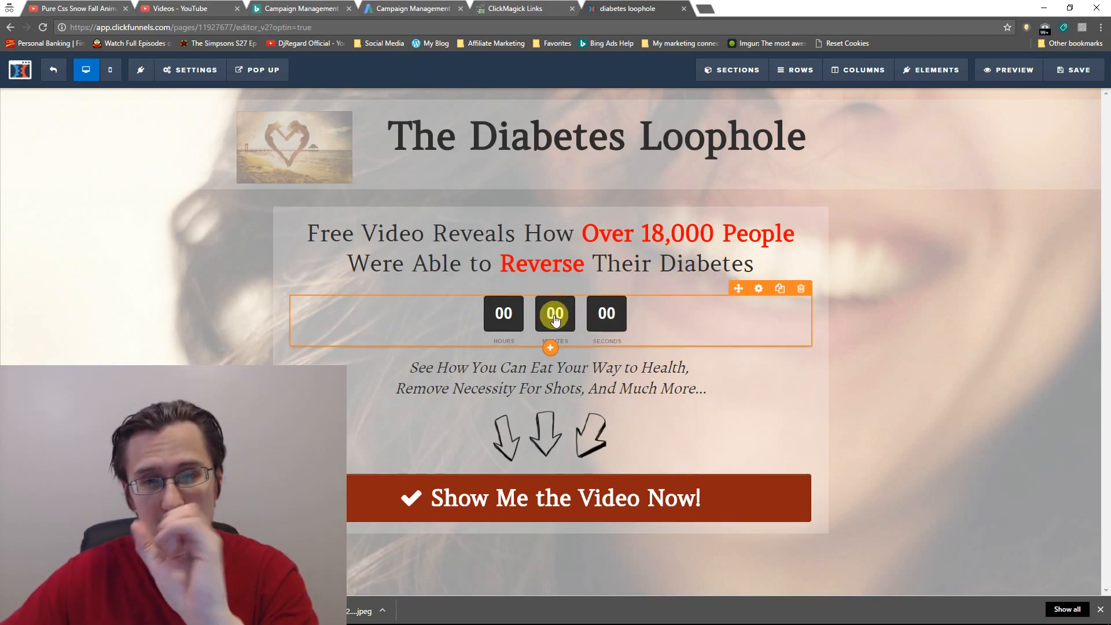
# - Review the Minute Countdown timer's settings and theme options, finding no border option
pyautogui.click(758, 288)
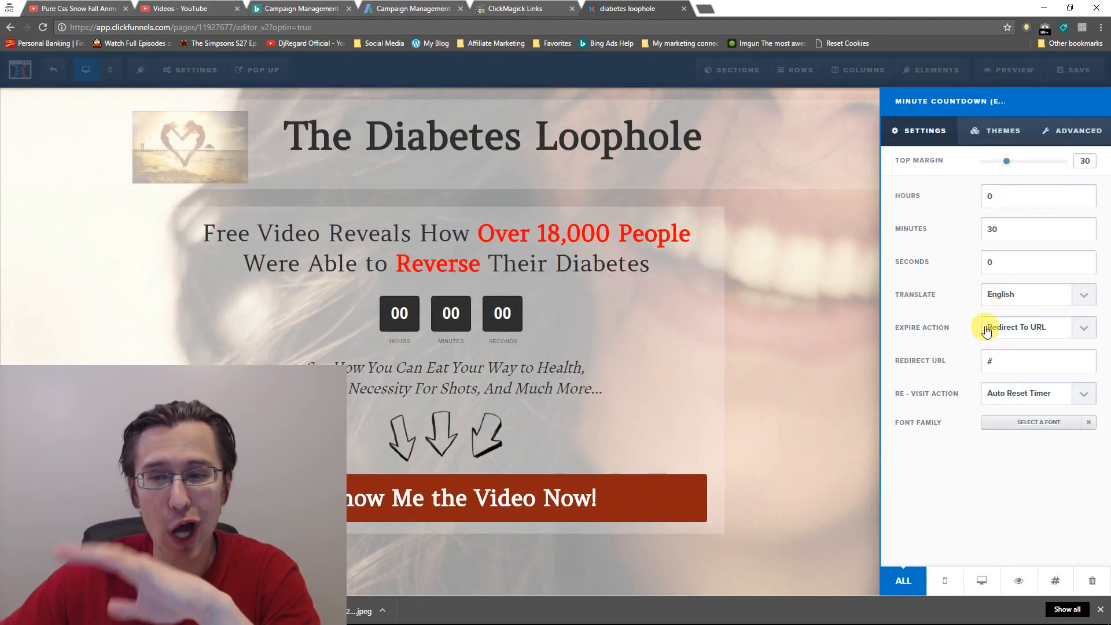
pyautogui.click(1001, 131)
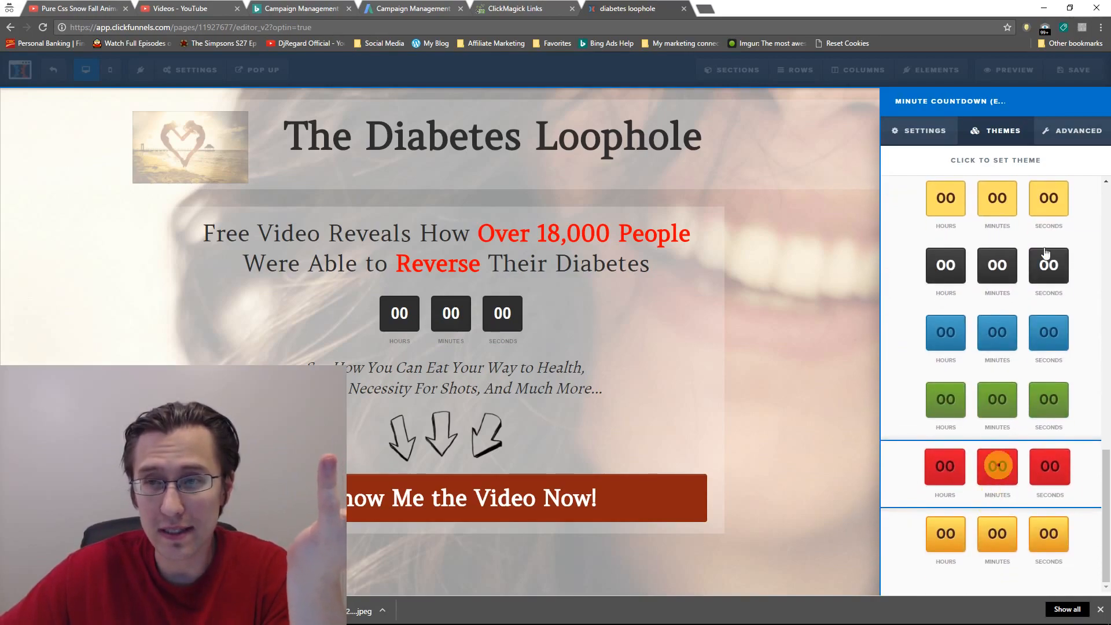
pyautogui.click(1072, 131)
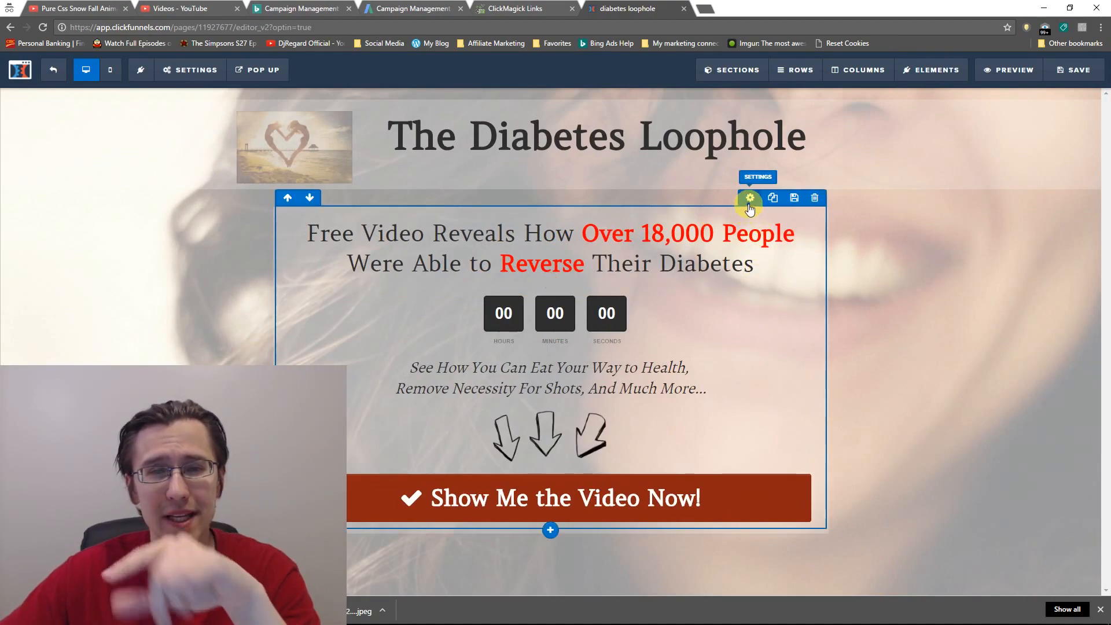
# - Give the headline-and-timer row a full border via its Advanced styling options
pyautogui.click(750, 198)
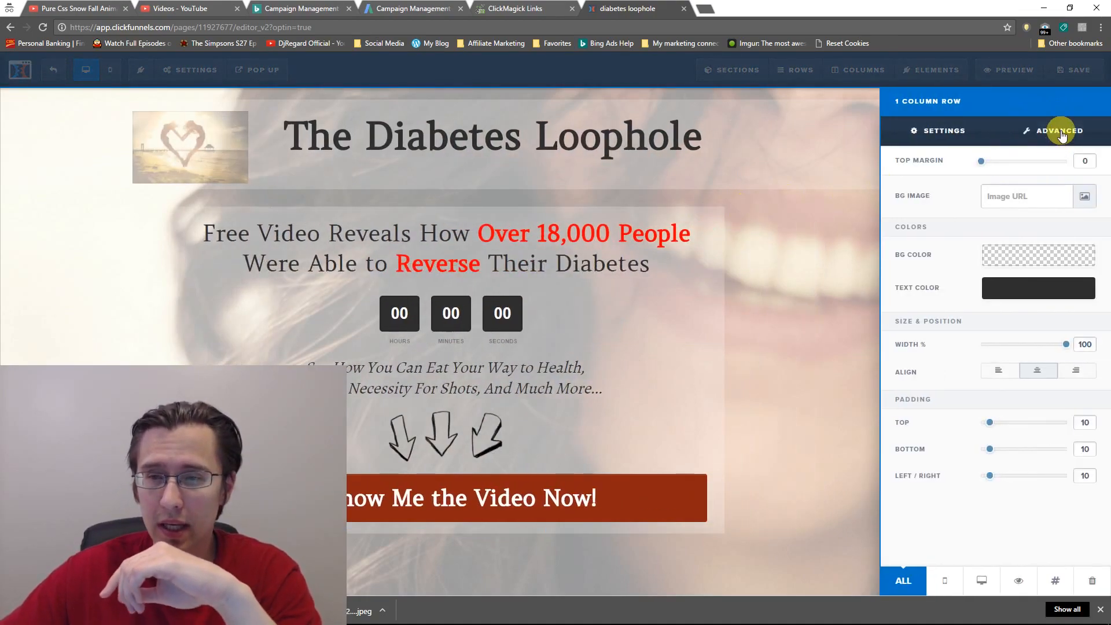
pyautogui.click(1057, 131)
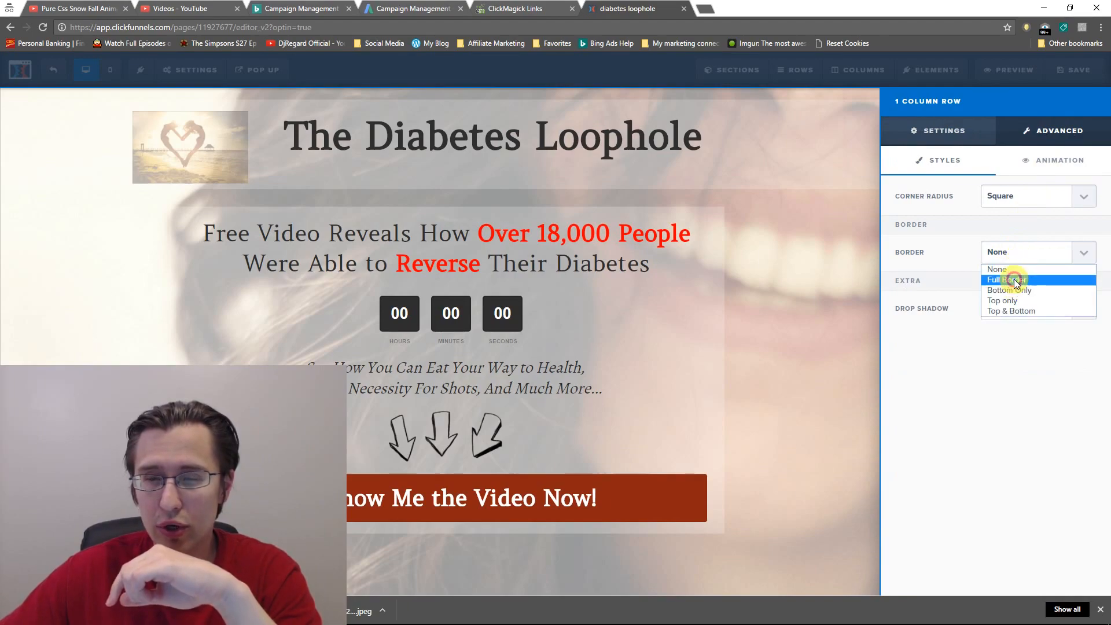
pyautogui.click(1005, 279)
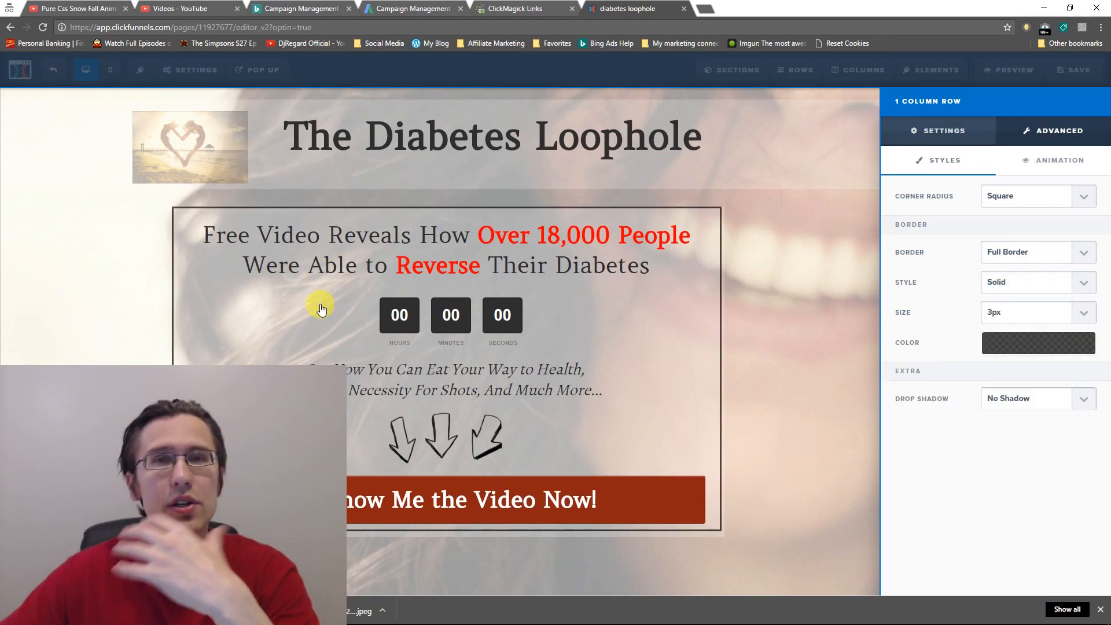
pyautogui.moveTo(545, 233)
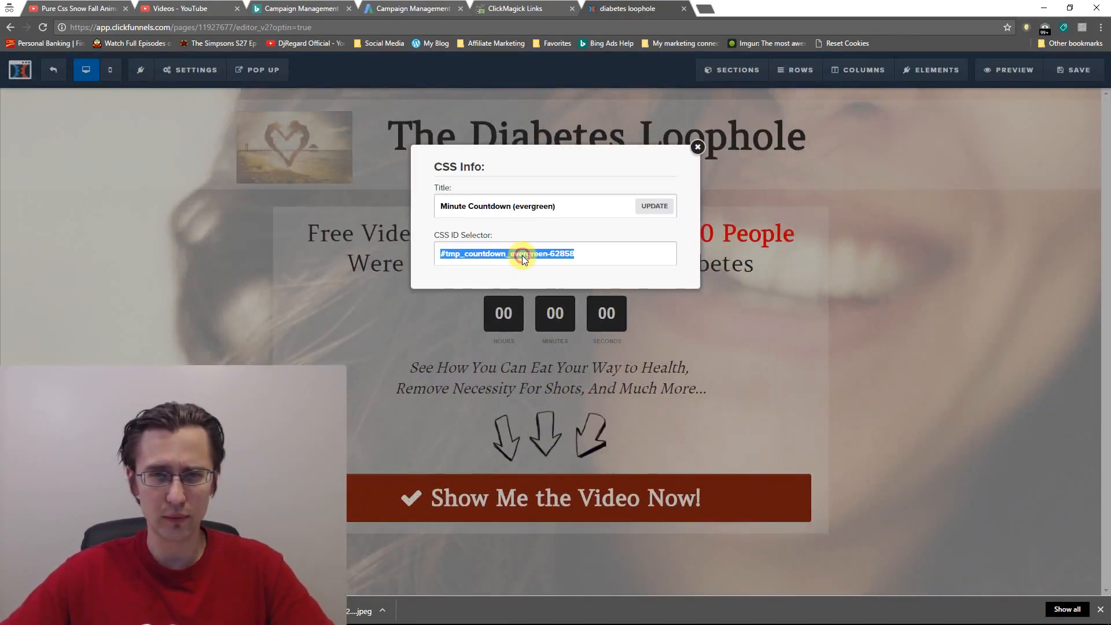
# - Start a custom CSS rule for the timer's ID with border-style: ridge
pyautogui.click(697, 147)
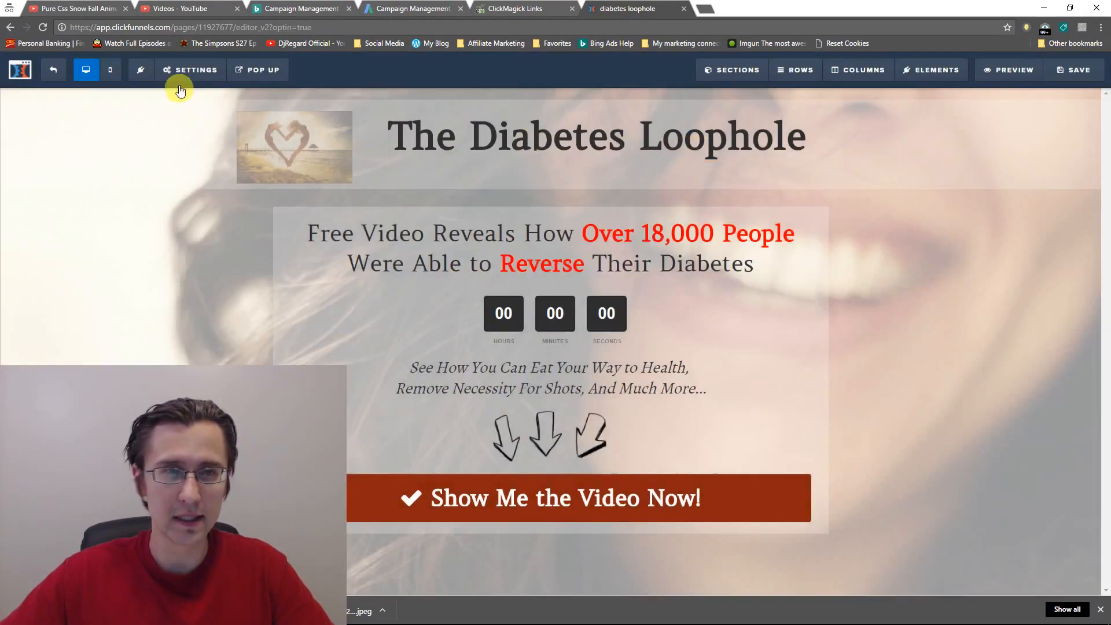
pyautogui.click(189, 69)
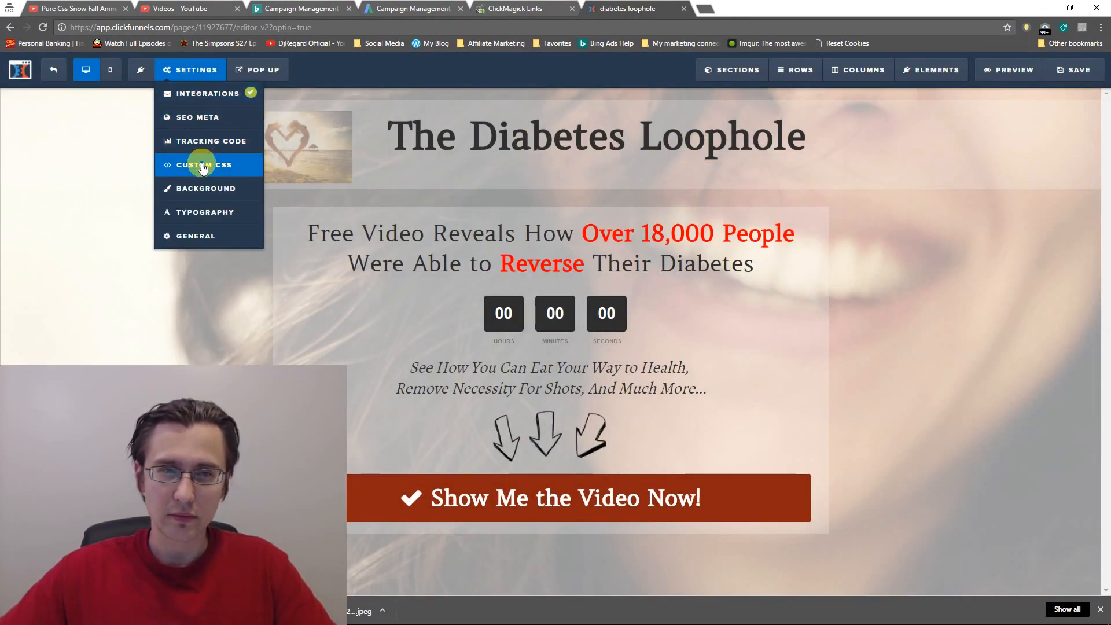
pyautogui.click(201, 164)
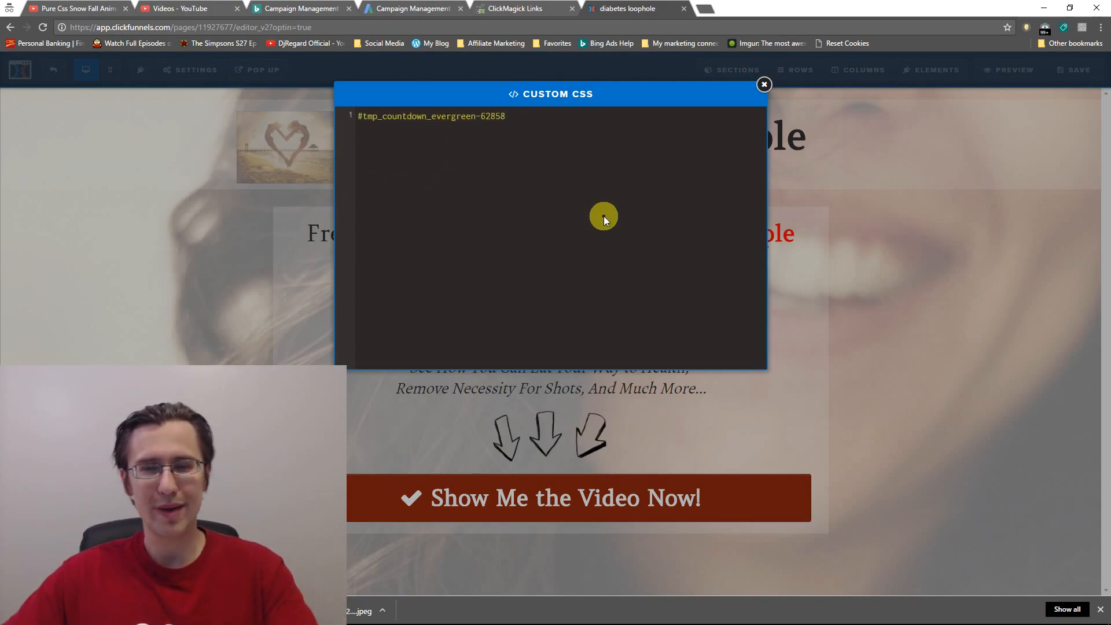
pyautogui.write('{')
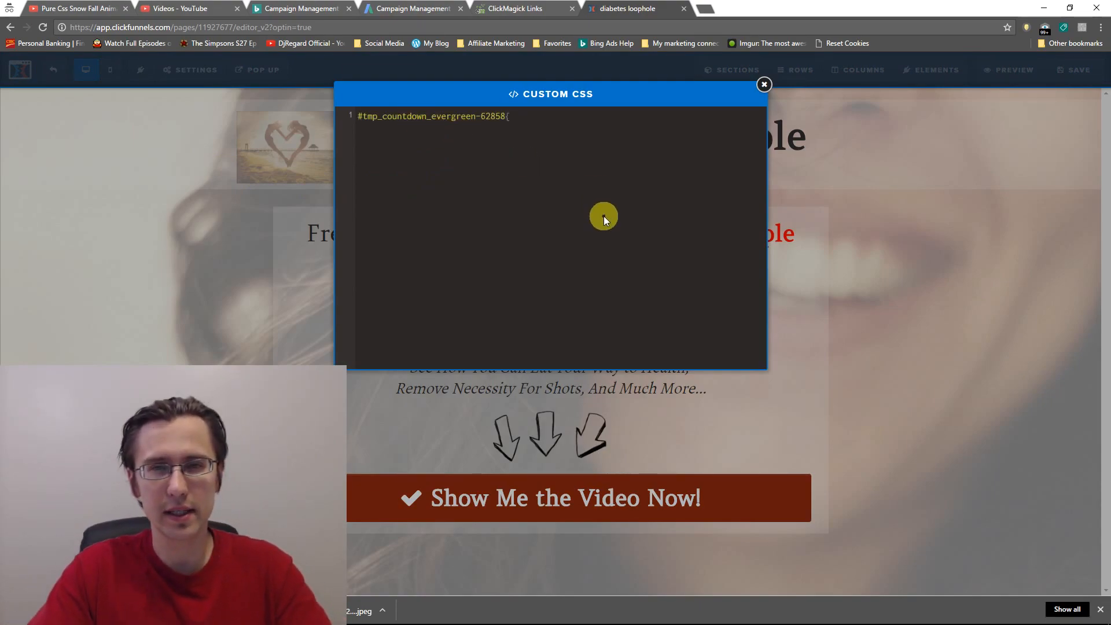
pyautogui.press('enter')
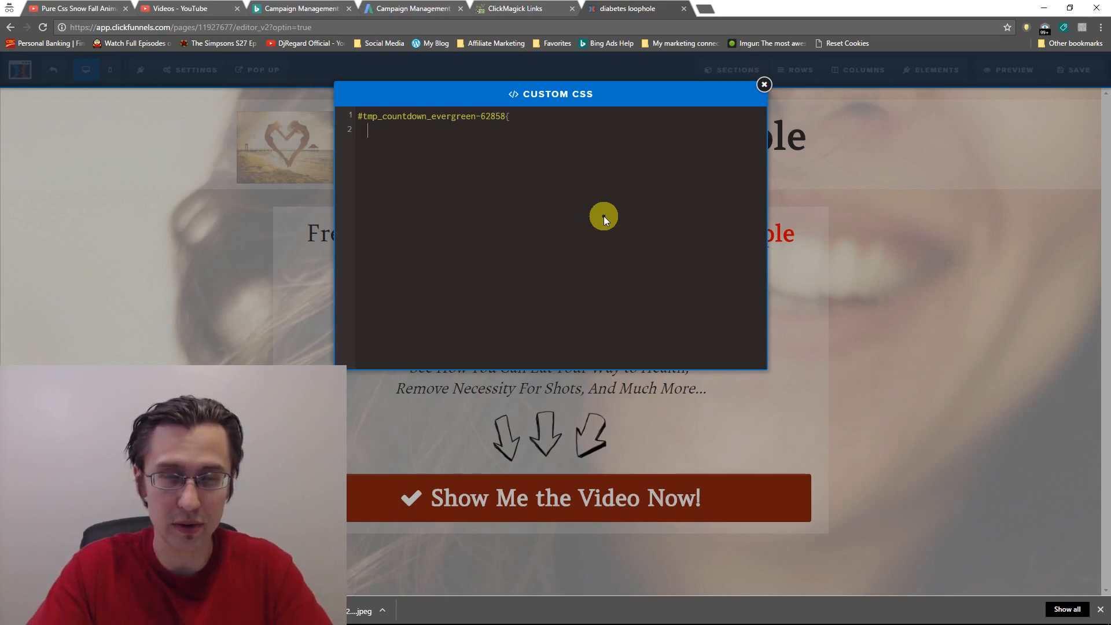
pyautogui.write('border-style:')
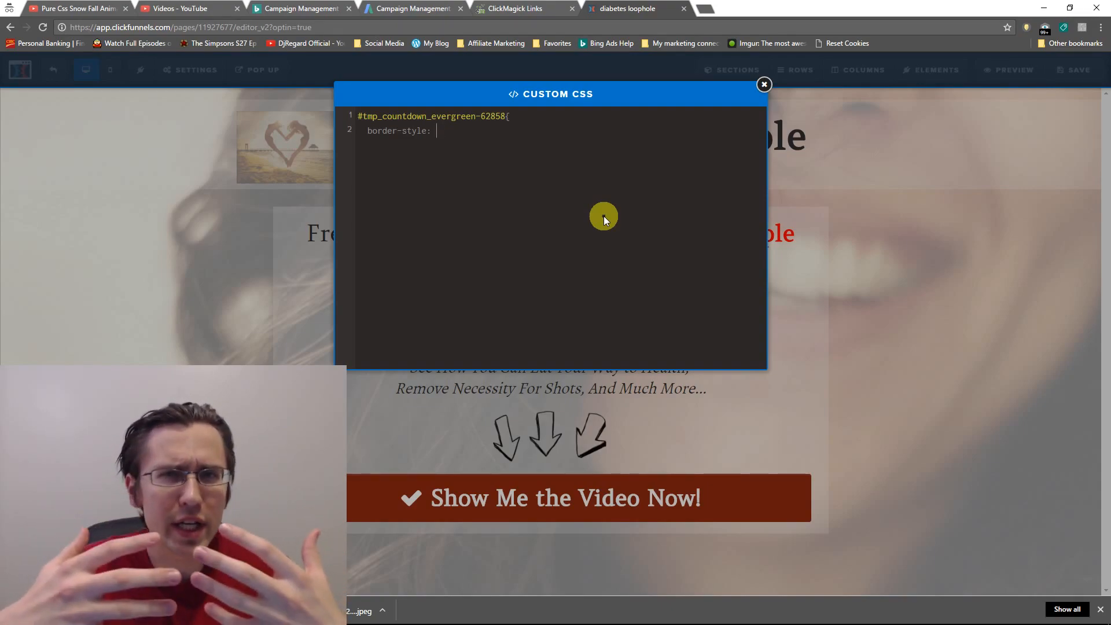
pyautogui.write('ridge')
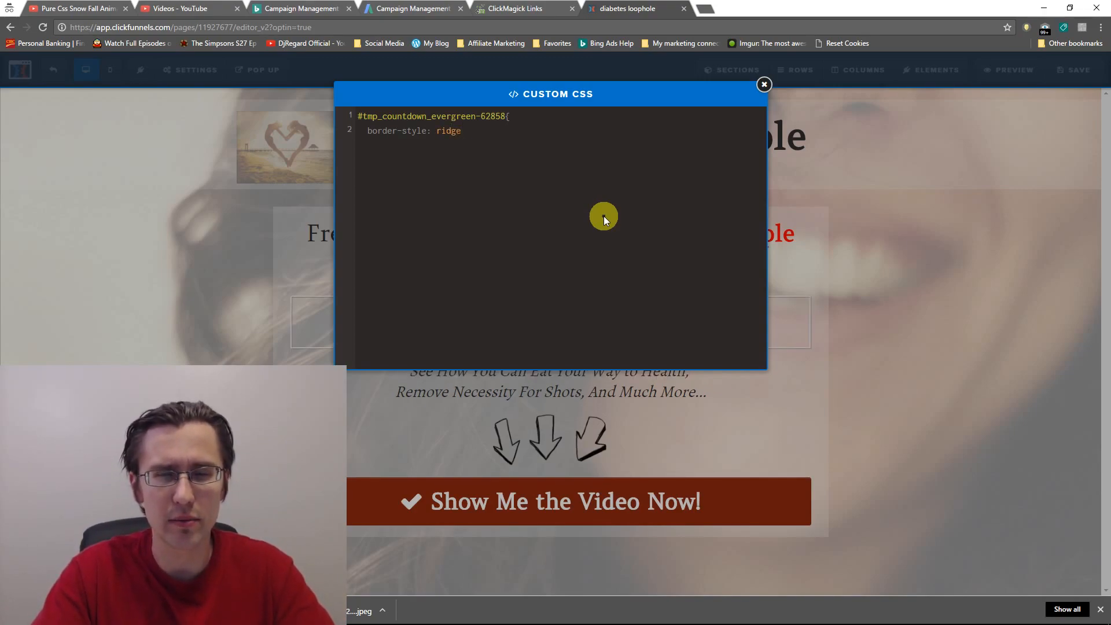
# - Change the timer rule's border-style to inset, checking the result on the page between edits
pyautogui.click(764, 85)
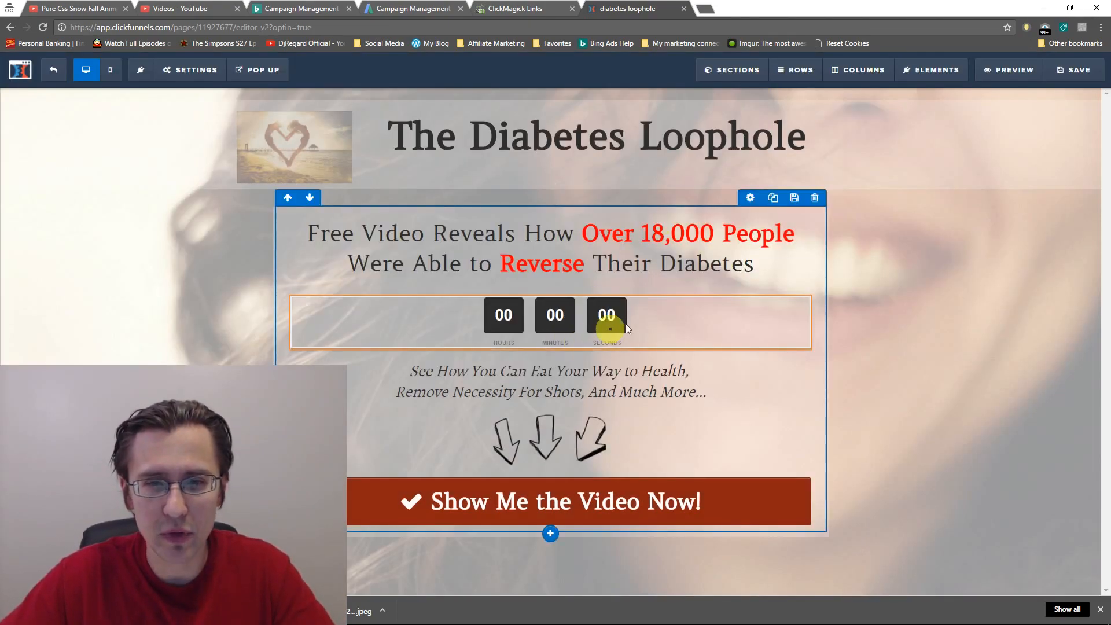
pyautogui.click(188, 69)
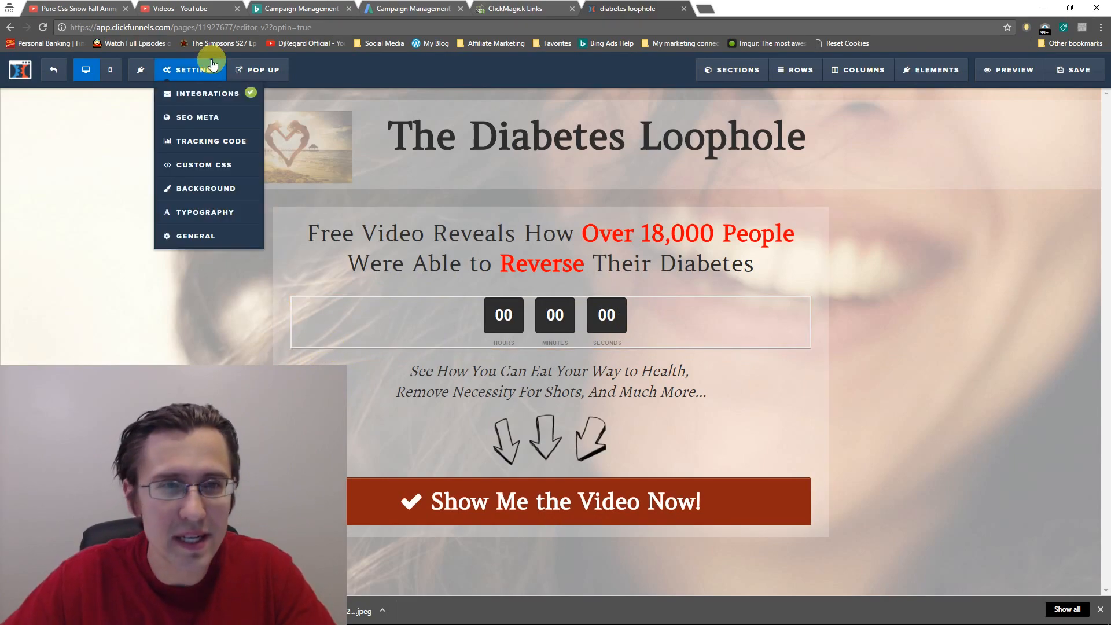
pyautogui.click(203, 164)
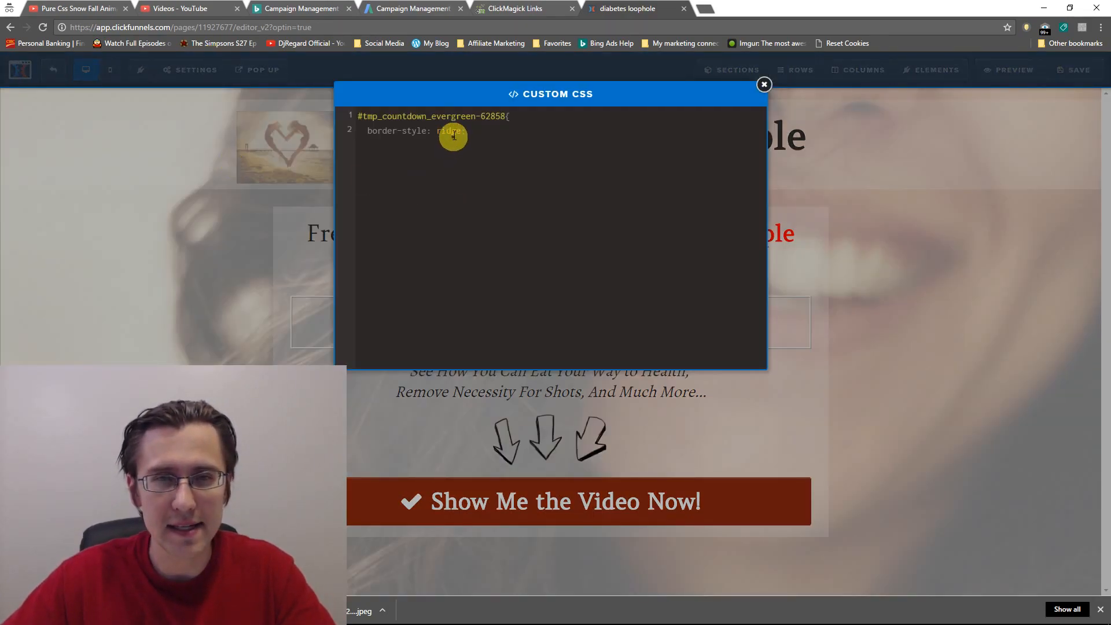
pyautogui.write('inset')
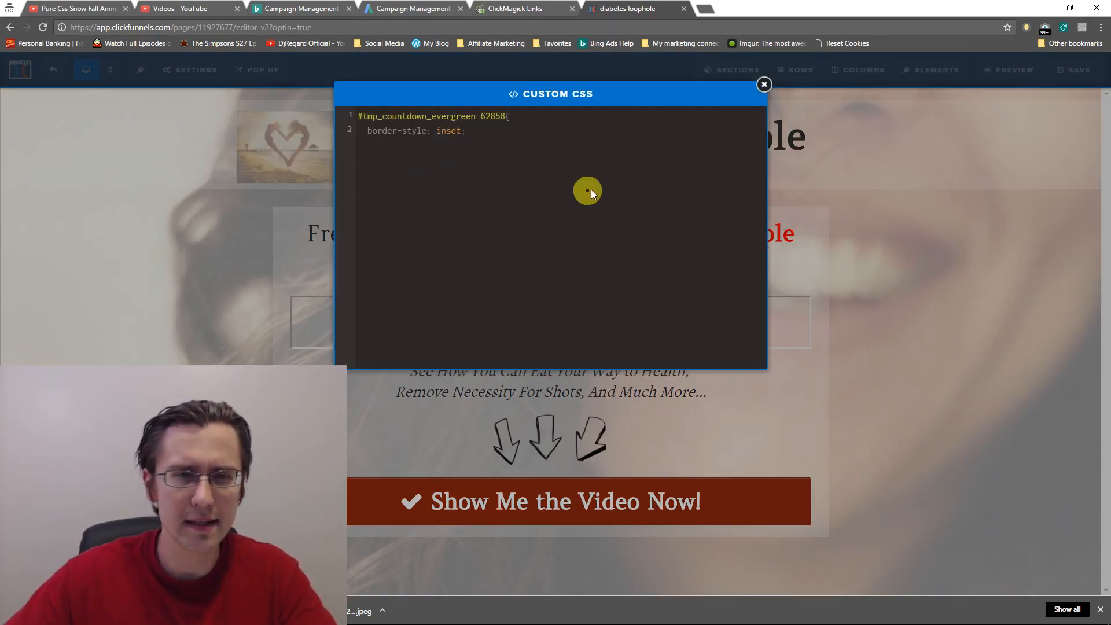
pyautogui.click(764, 85)
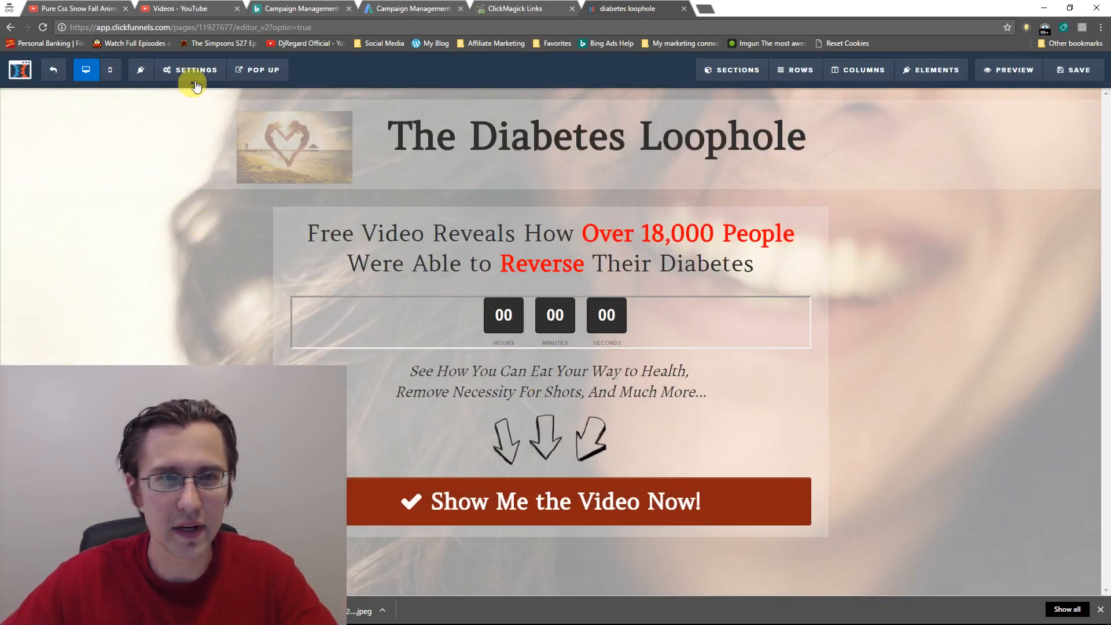
pyautogui.click(191, 70)
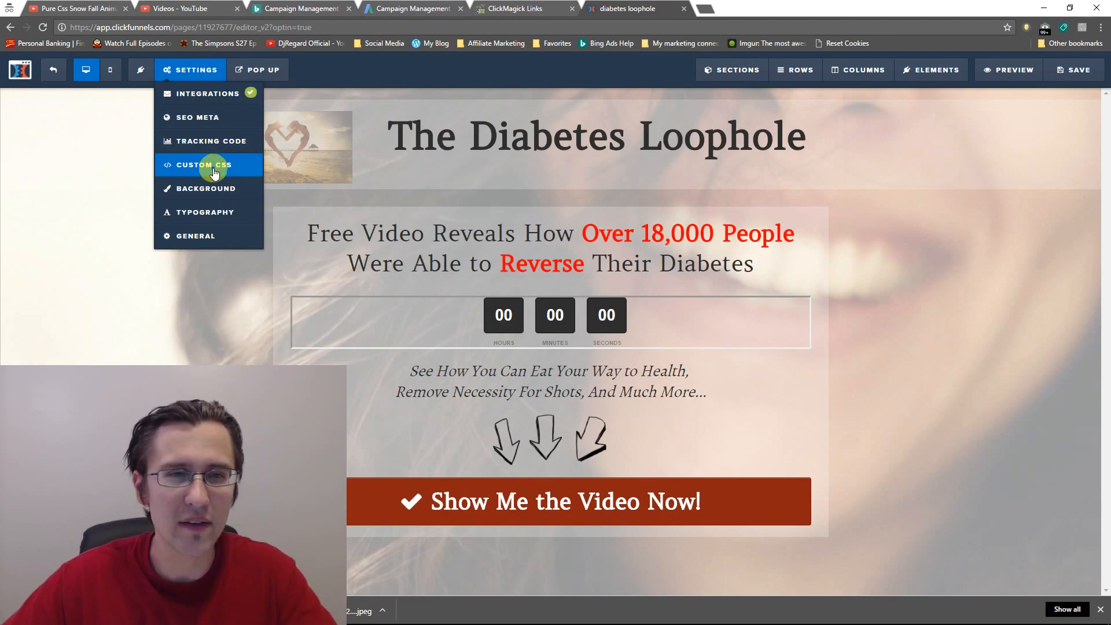
pyautogui.click(204, 164)
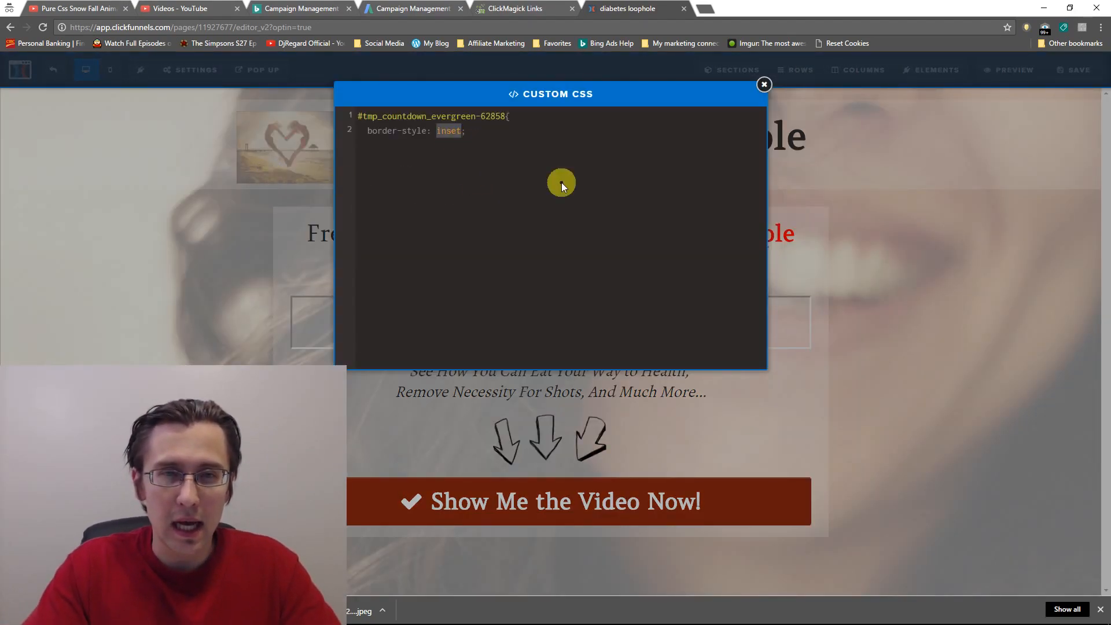
pyautogui.write('solid')
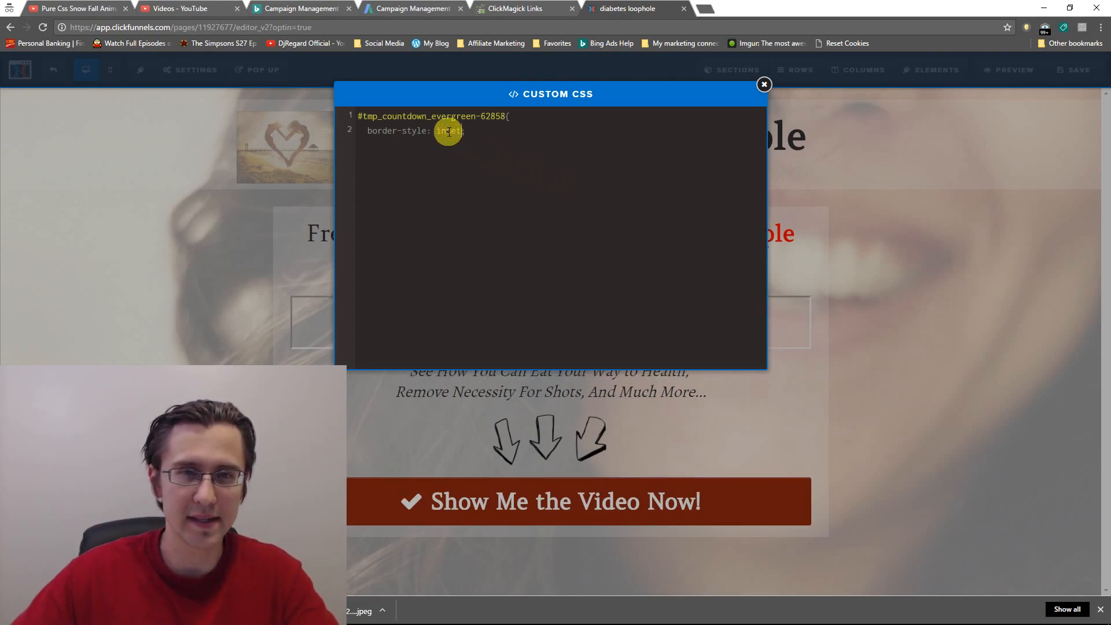
pyautogui.press('Enter')
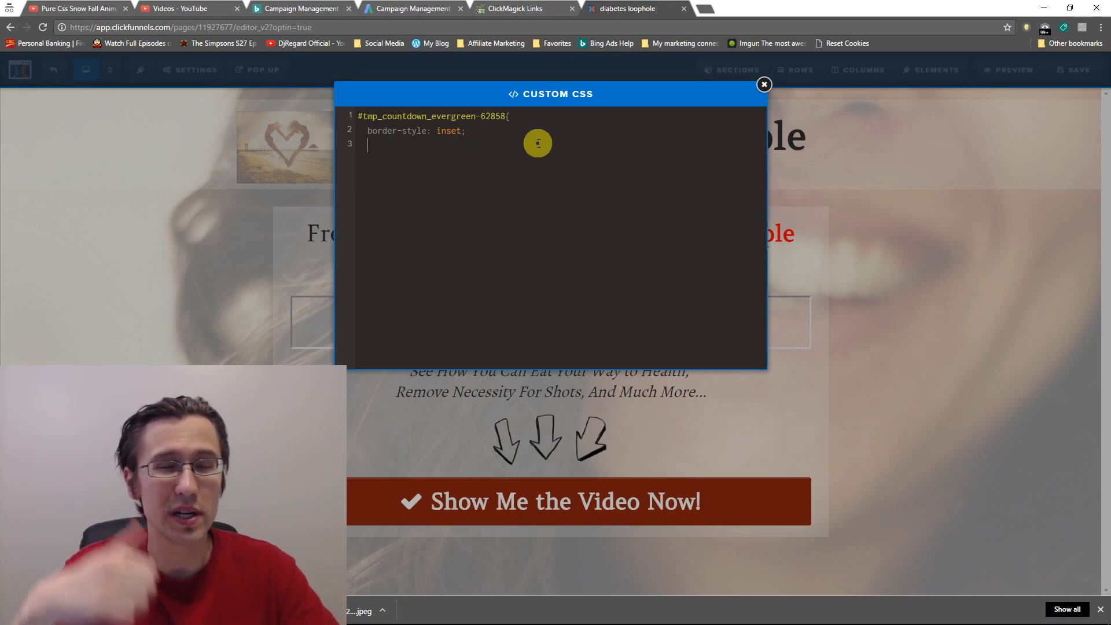
# - Add border-radius: 25px to the timer rule for rounded corners
pyautogui.write('border-ra')
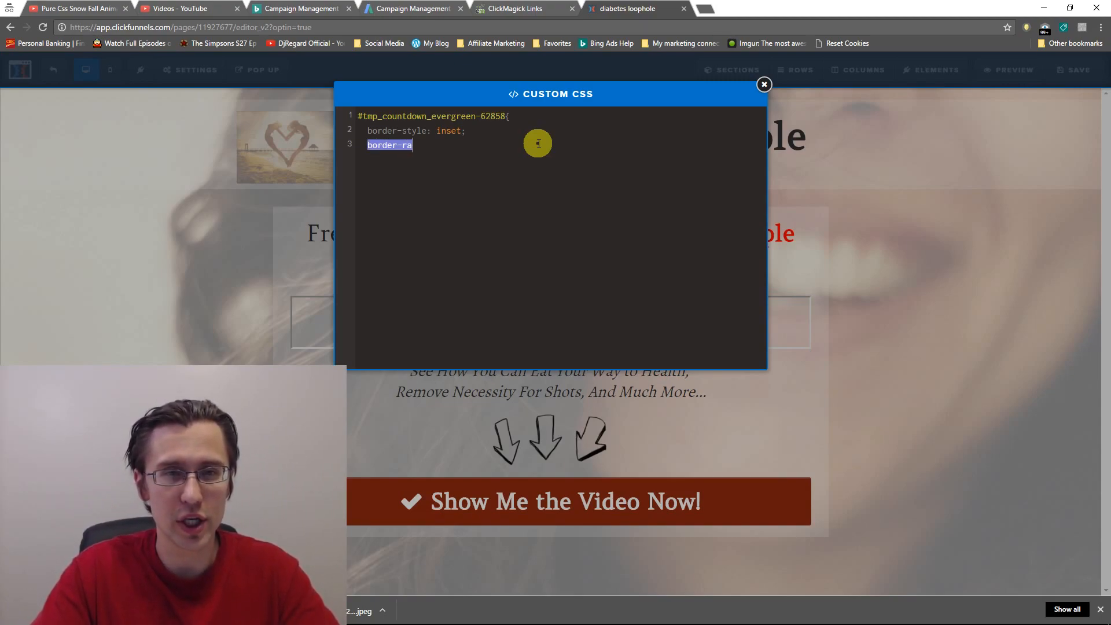
pyautogui.write('dius:')
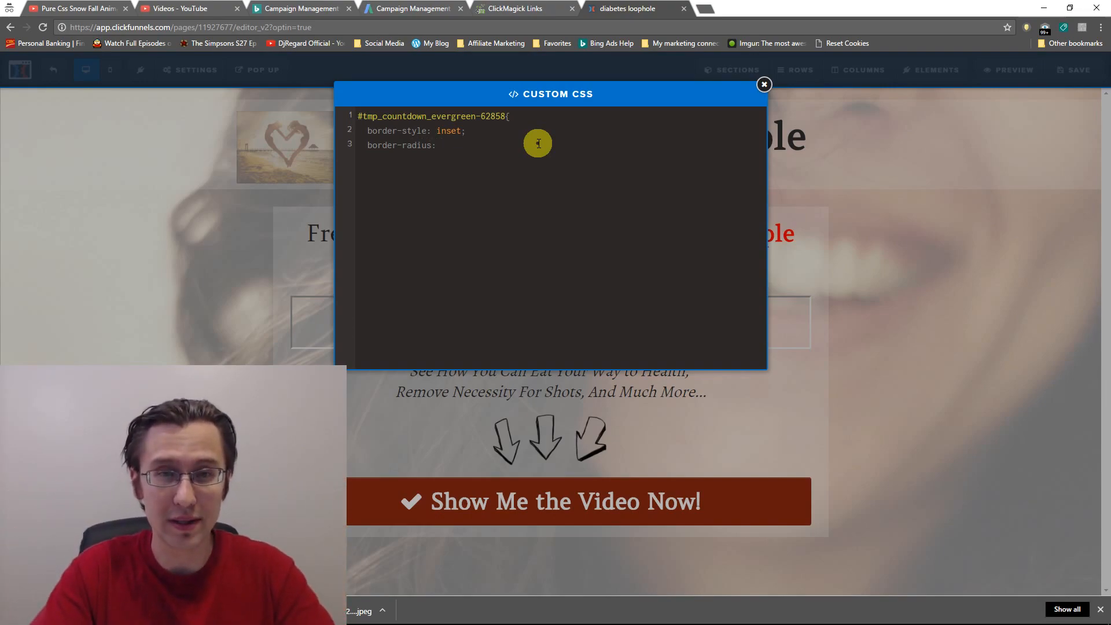
pyautogui.write('1px')
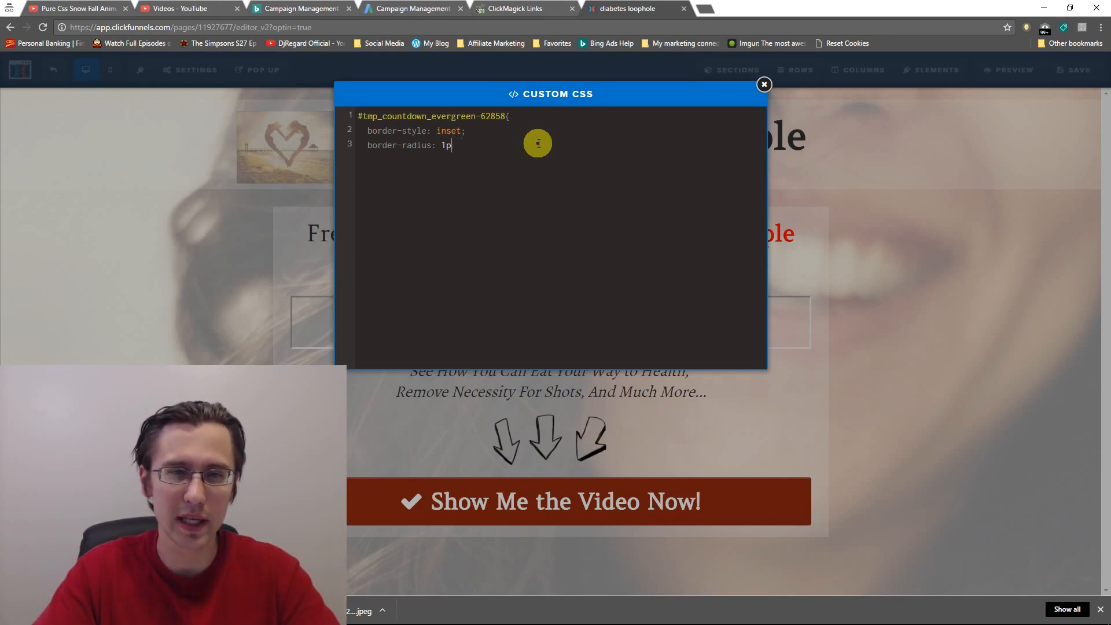
pyautogui.write('5px')
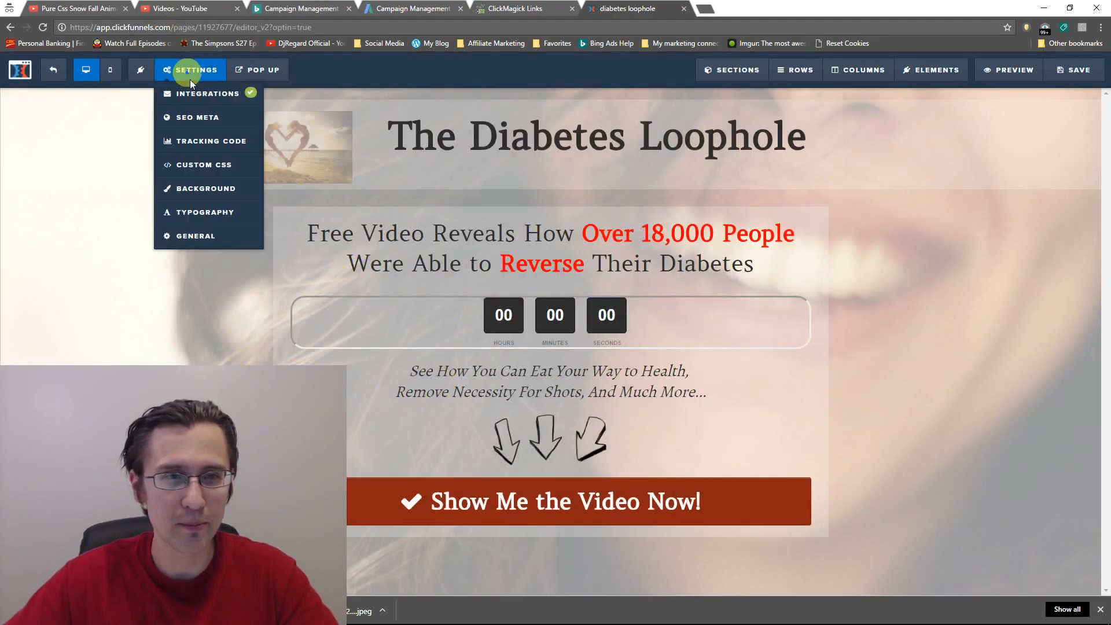
pyautogui.click(204, 164)
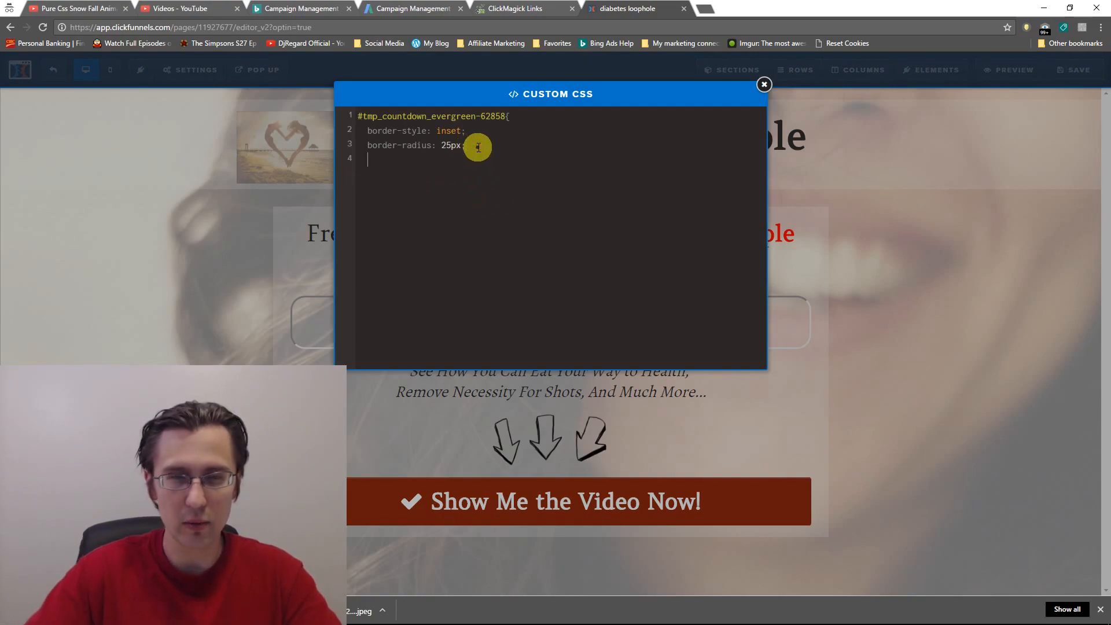
# - Set border-color to rgb(255,100,120) after trying red, and check the pink outline on the page
pyautogui.write('border-color:')
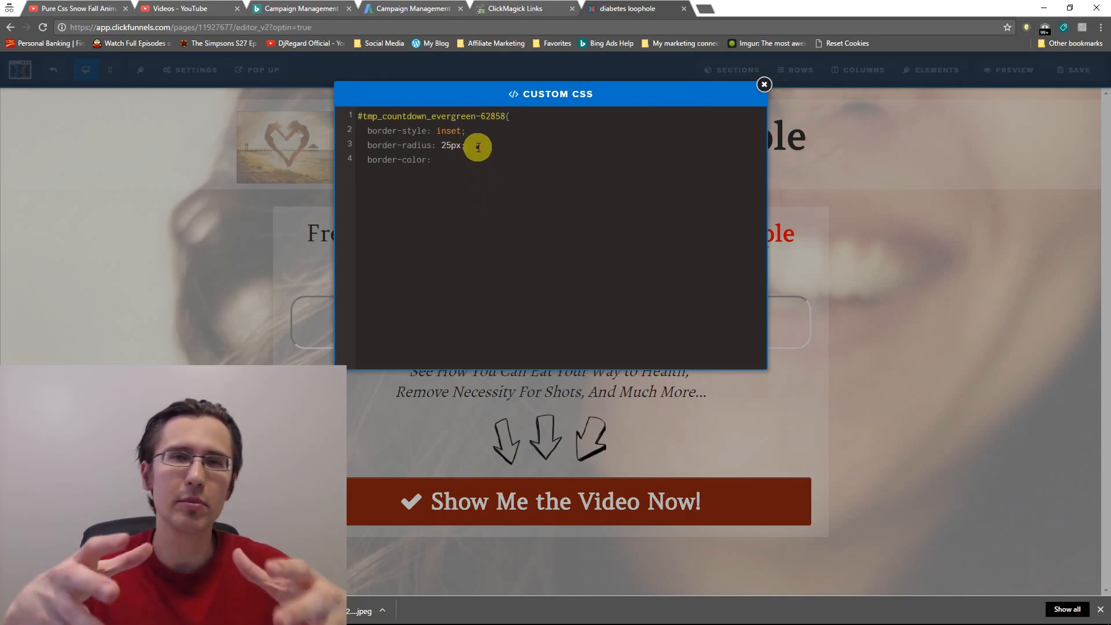
pyautogui.write('red;')
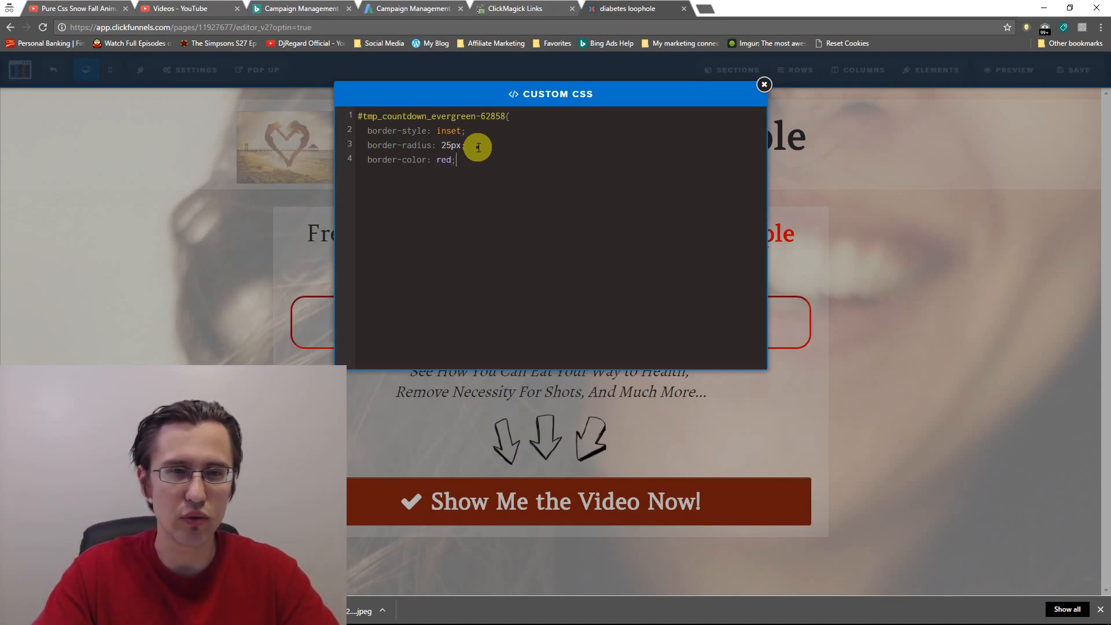
pyautogui.press('Backspace')
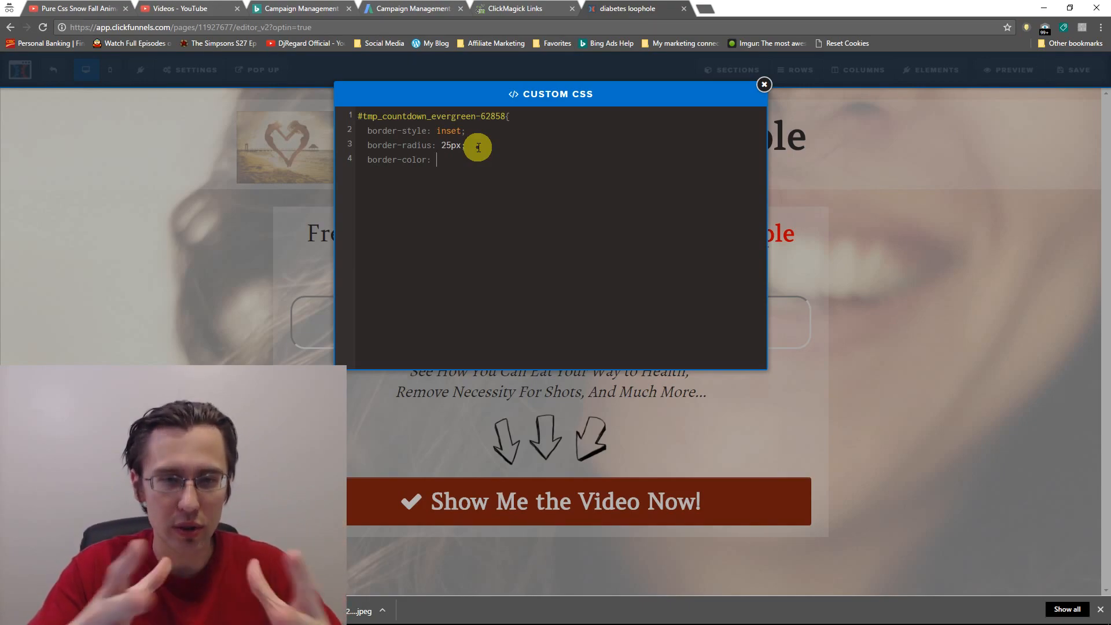
pyautogui.write('rgb')
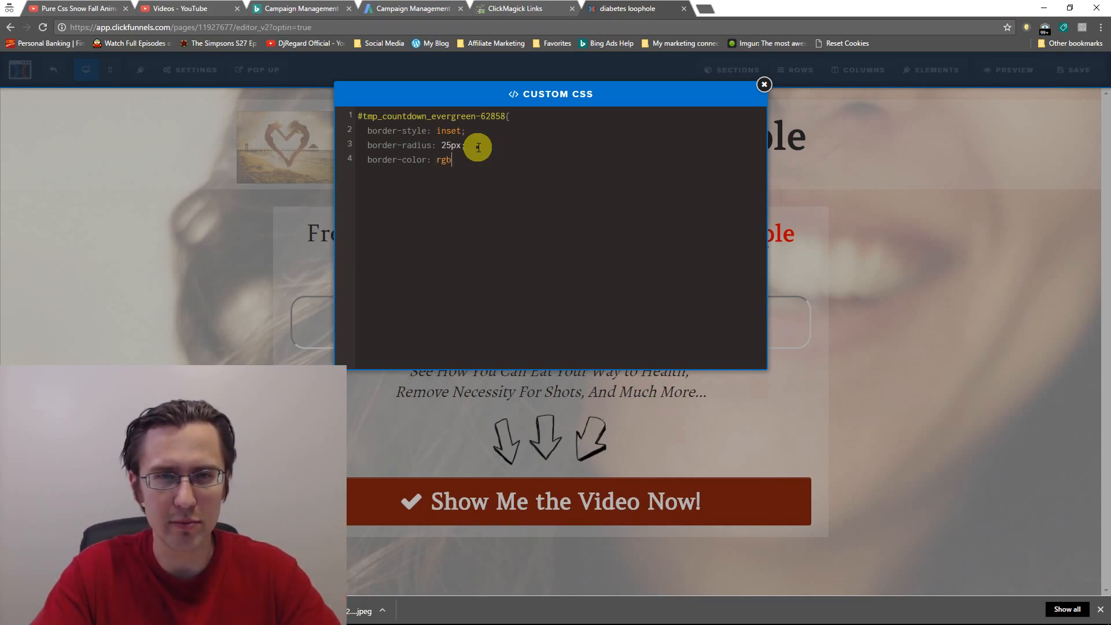
pyautogui.write('(255')
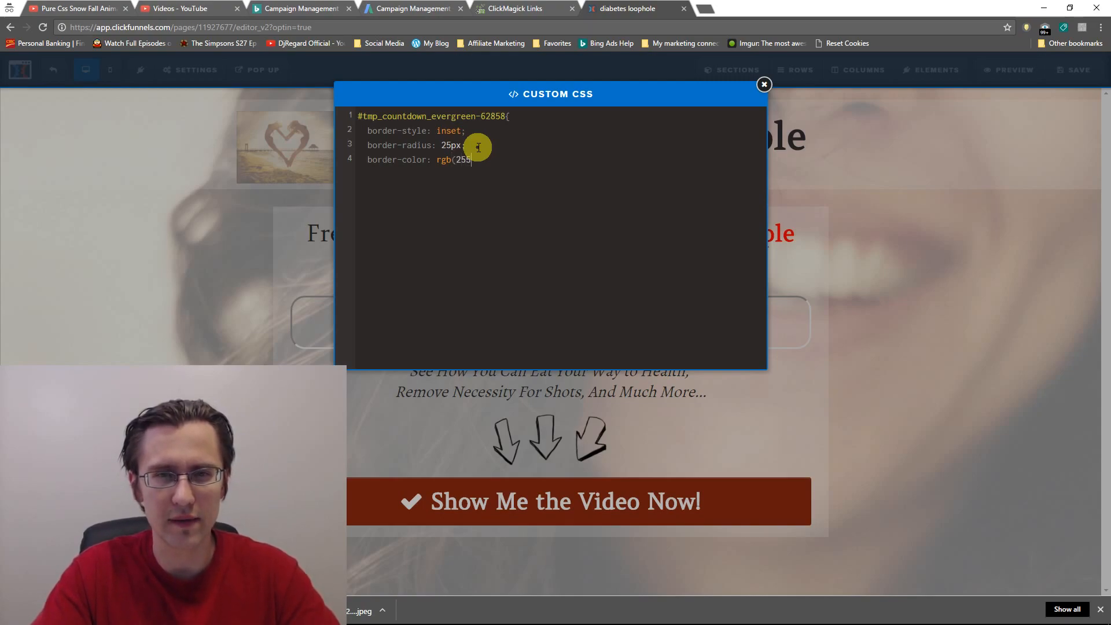
pyautogui.write('100,')
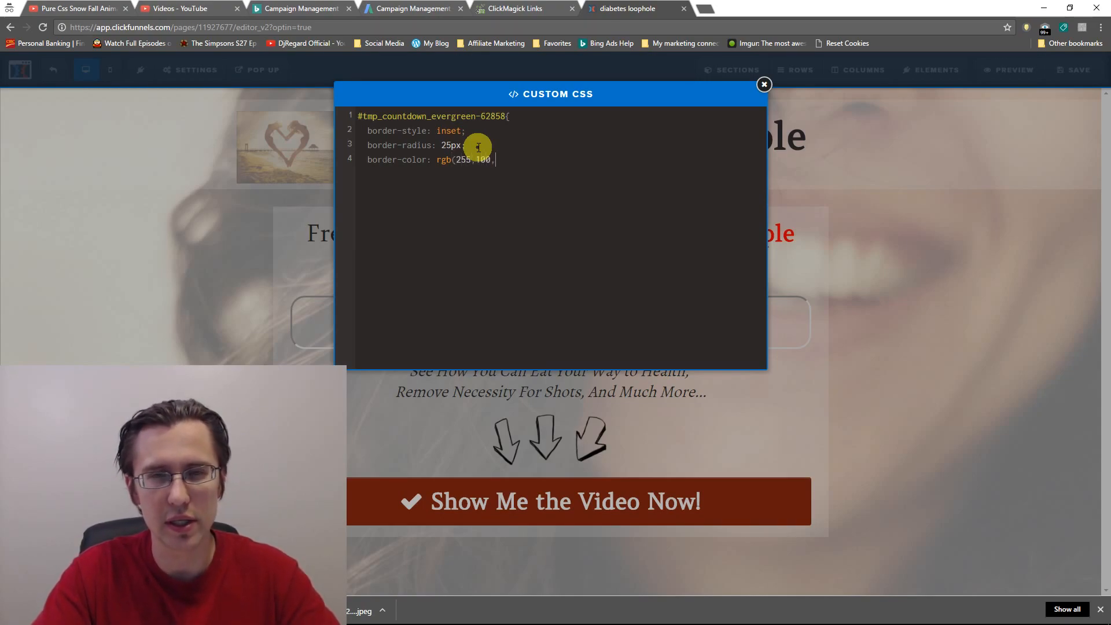
pyautogui.write('120')
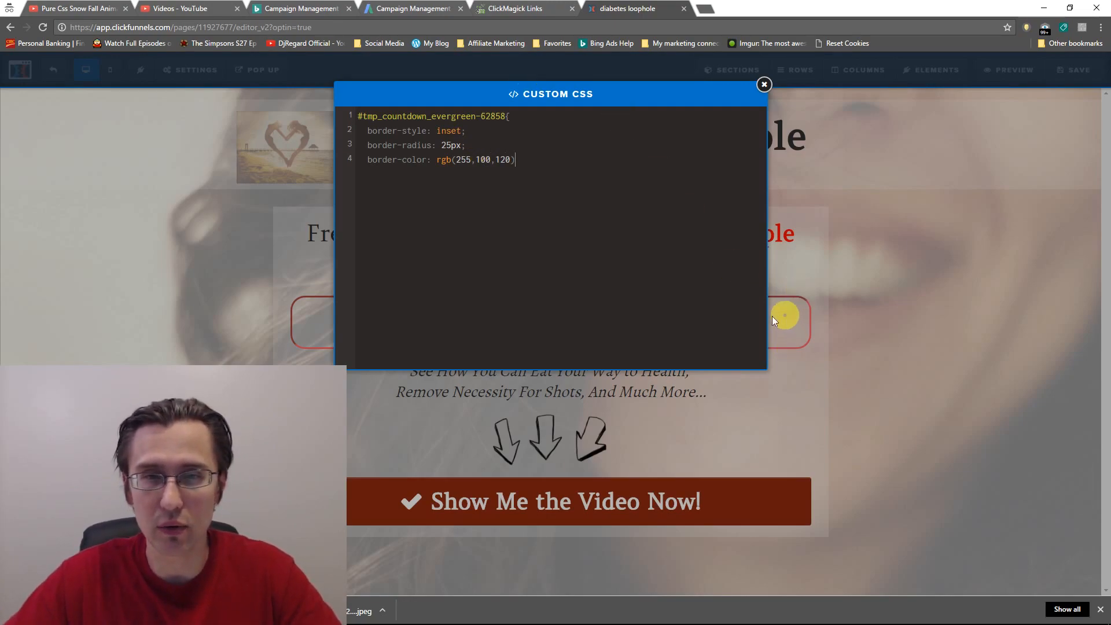
pyautogui.click(764, 84)
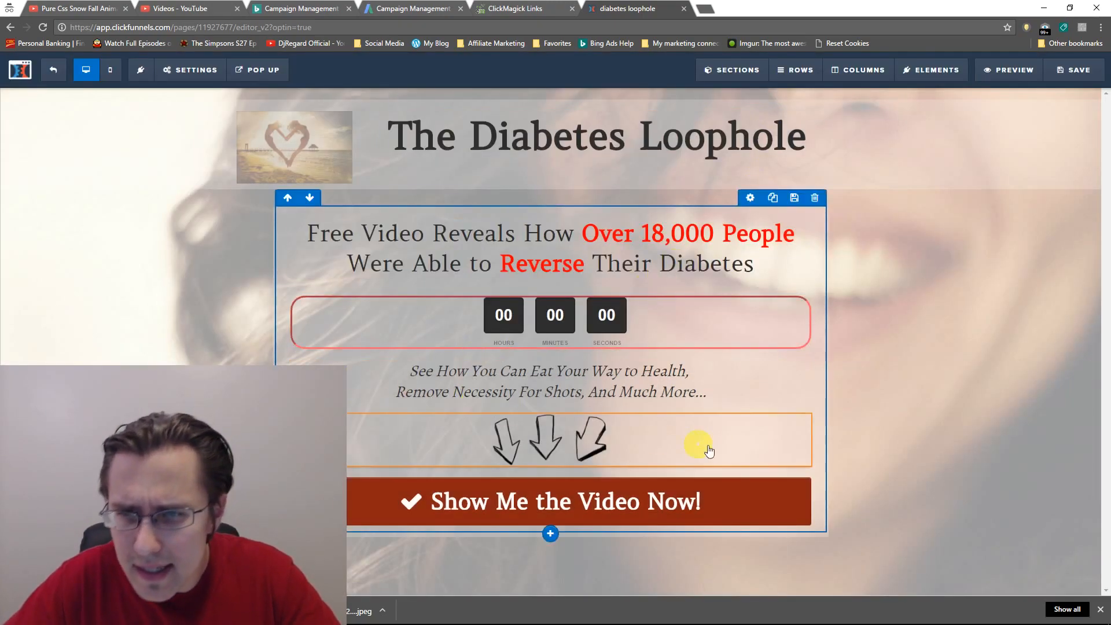
pyautogui.click(189, 69)
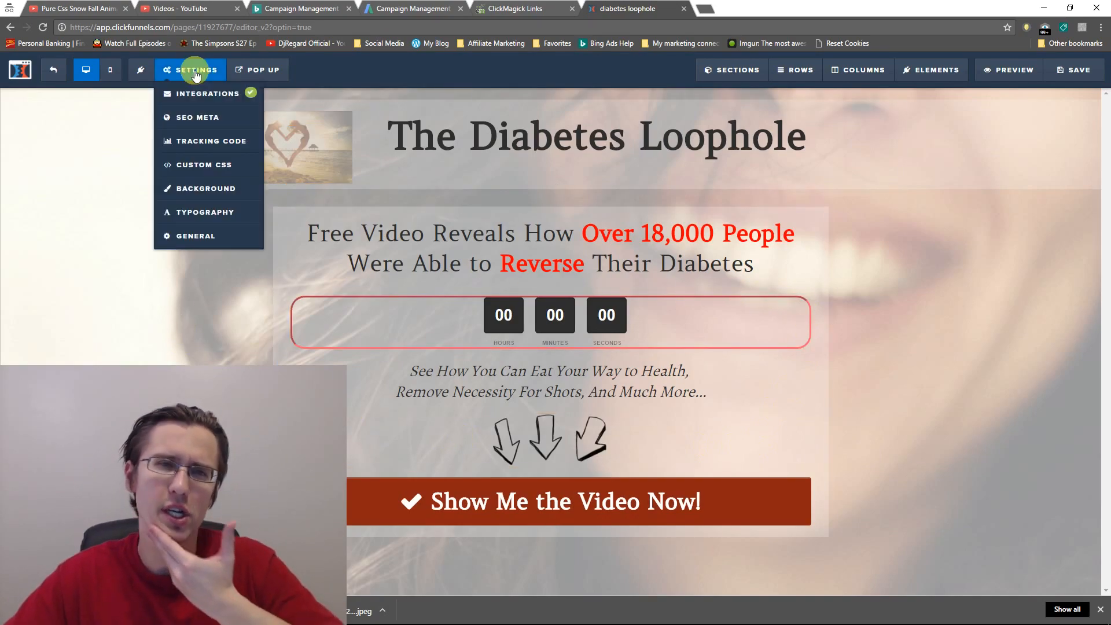
pyautogui.click(194, 70)
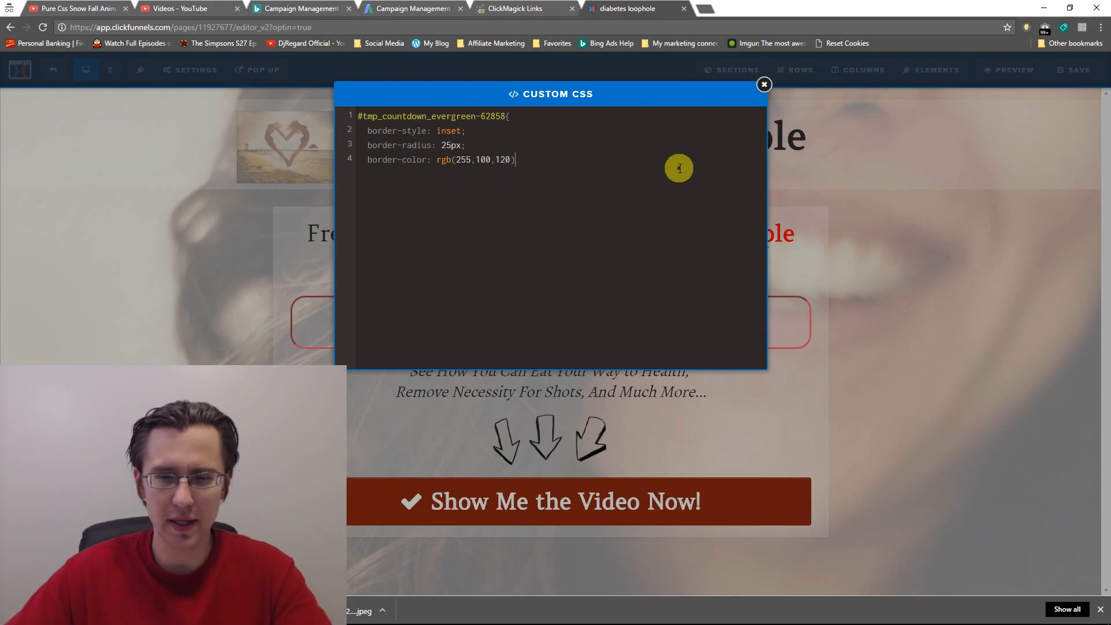
# - Add a border-width line to the timer rule, testing 100px and solid values first
pyautogui.write('border-w')
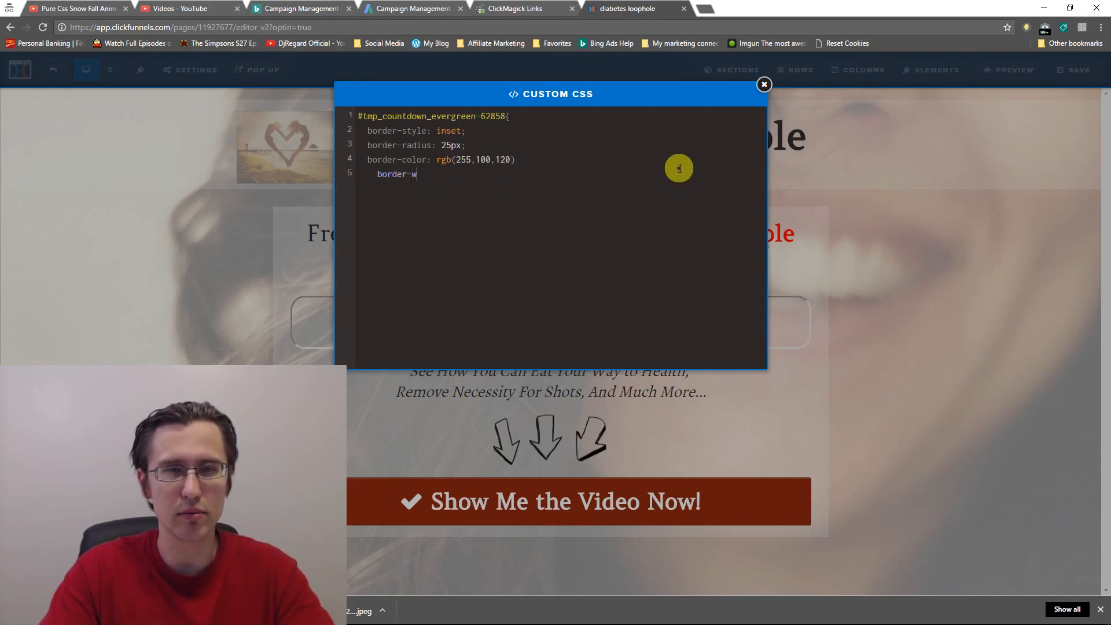
pyautogui.write('idth: 1')
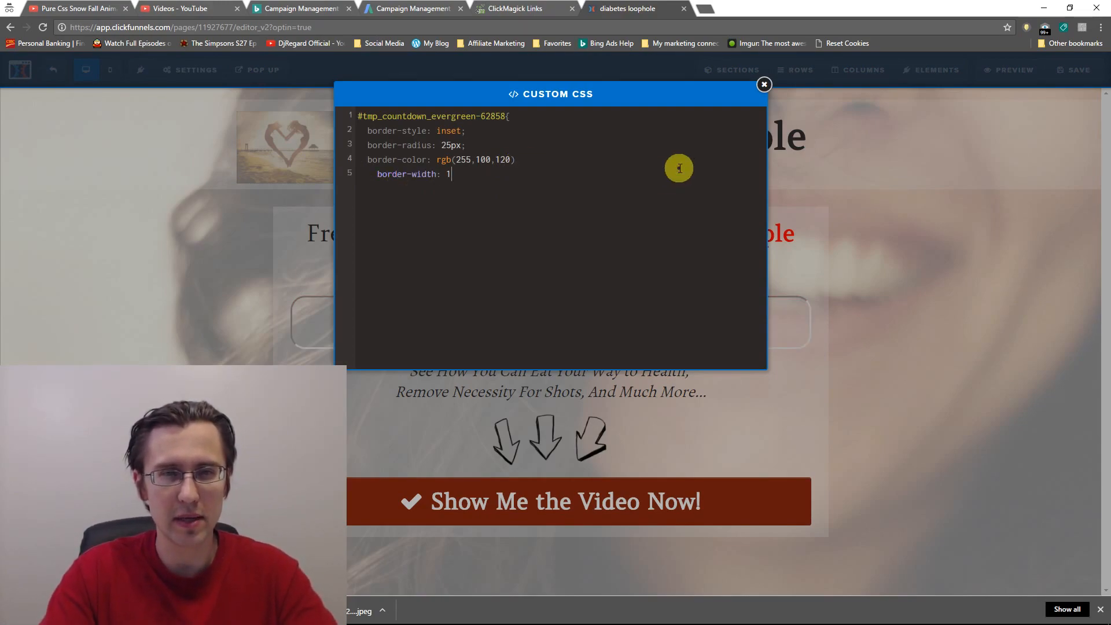
pyautogui.write('px')
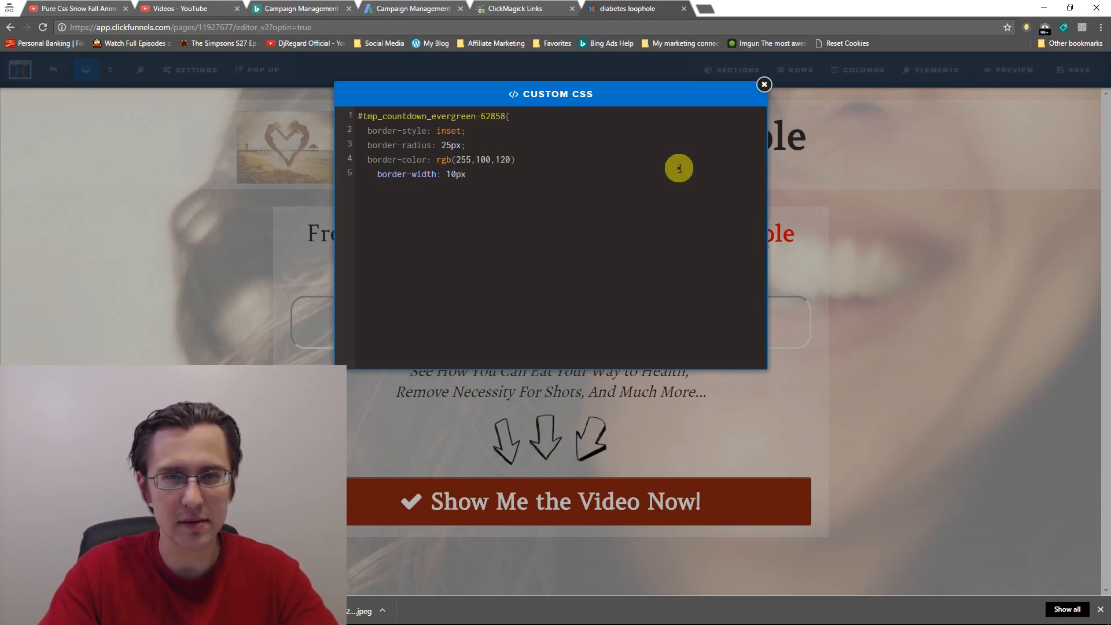
pyautogui.press('Backspace')
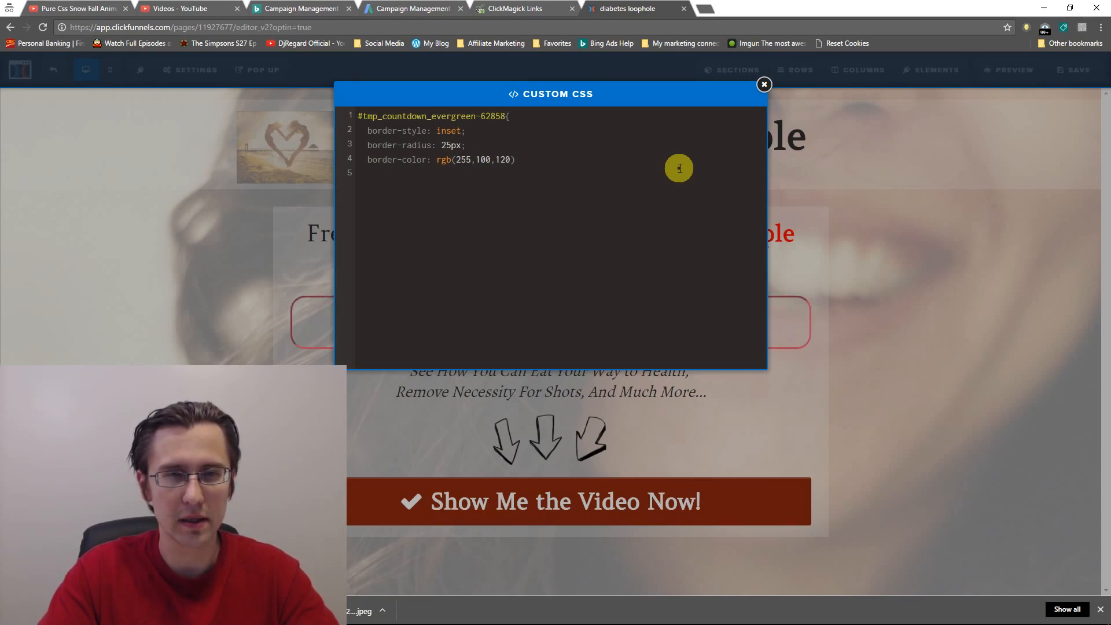
pyautogui.write('border-width: 1')
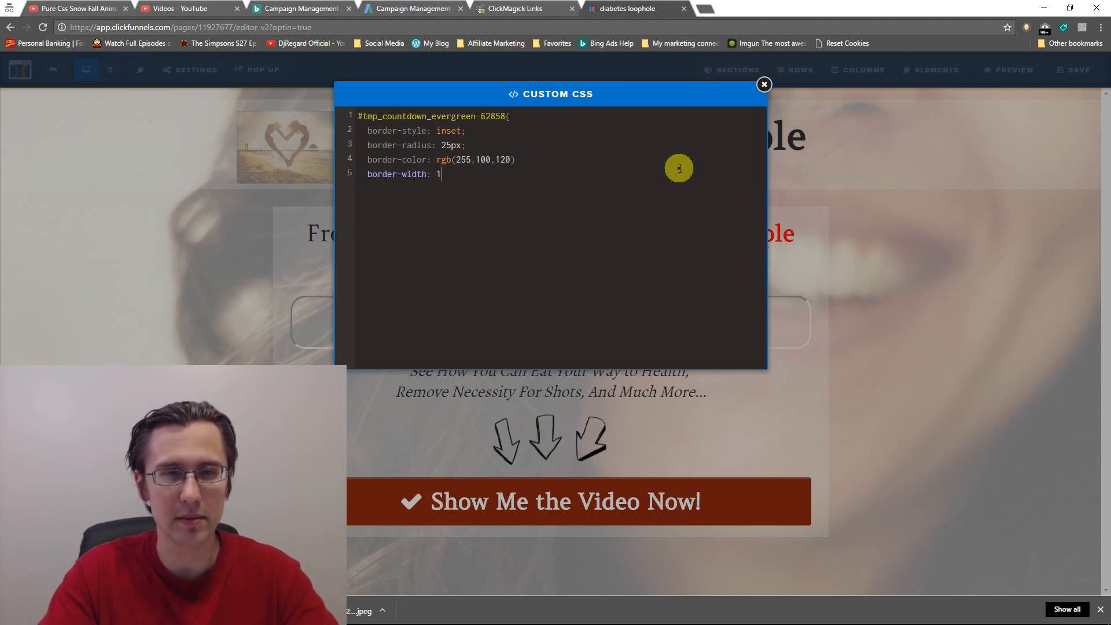
pyautogui.write('0px;')
pyautogui.write('}')
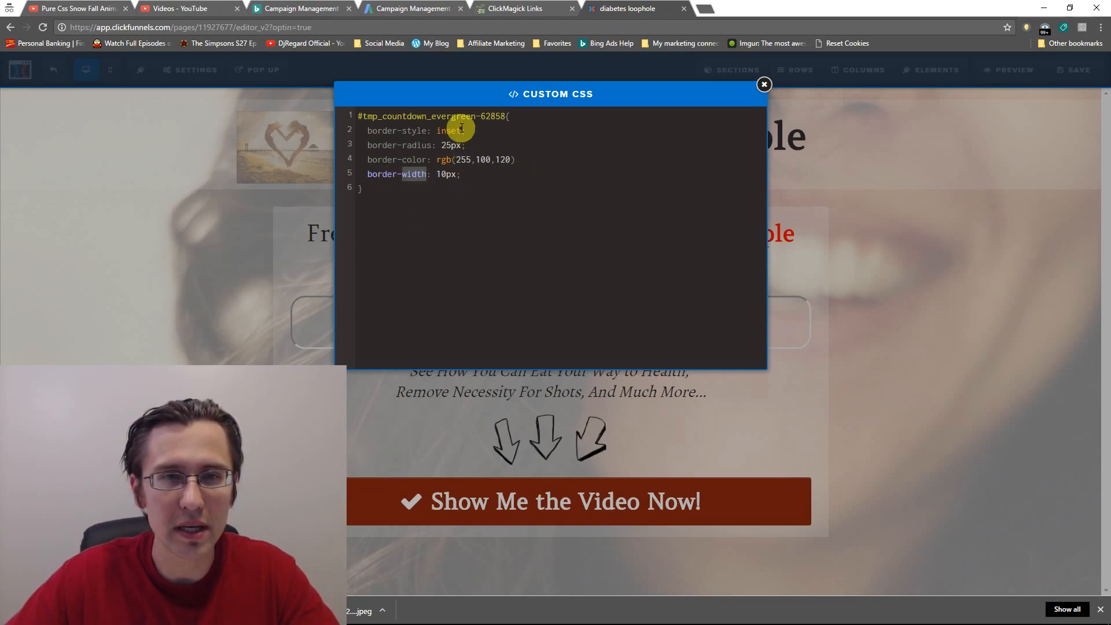
pyautogui.write('solid')
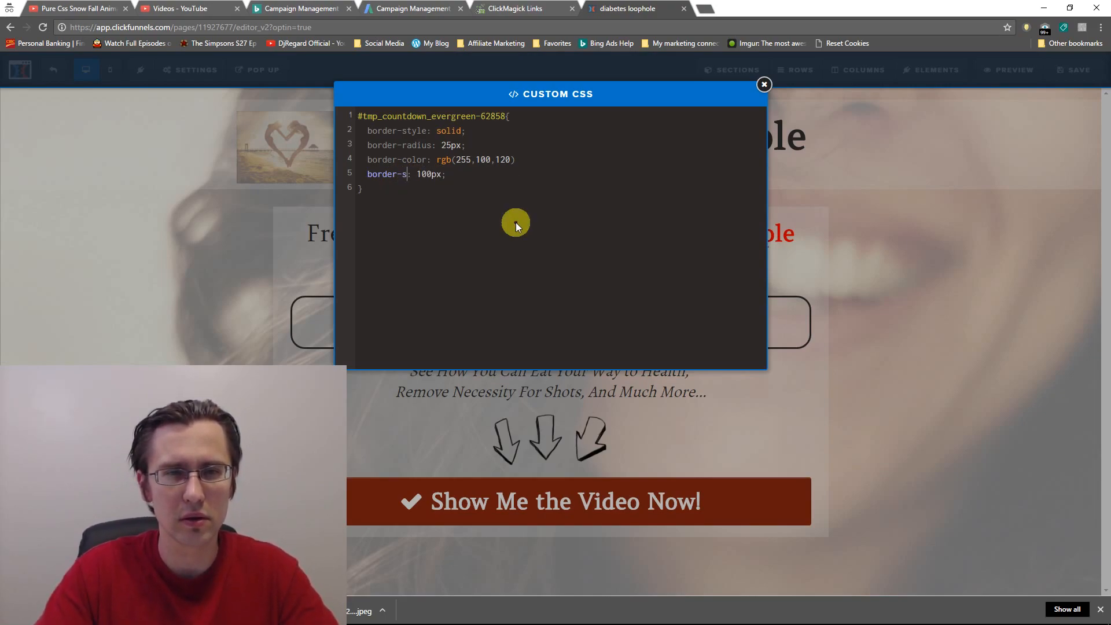
# - Settle the timer's border-width at 5px and close the CSS editor
pyautogui.write('idth')
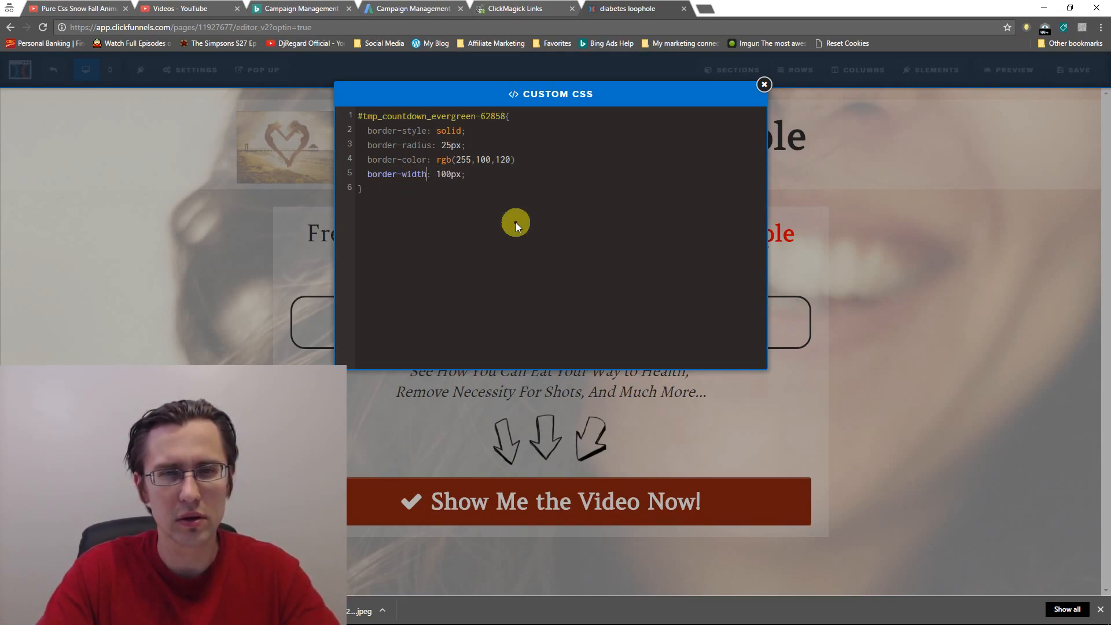
pyautogui.click(445, 175)
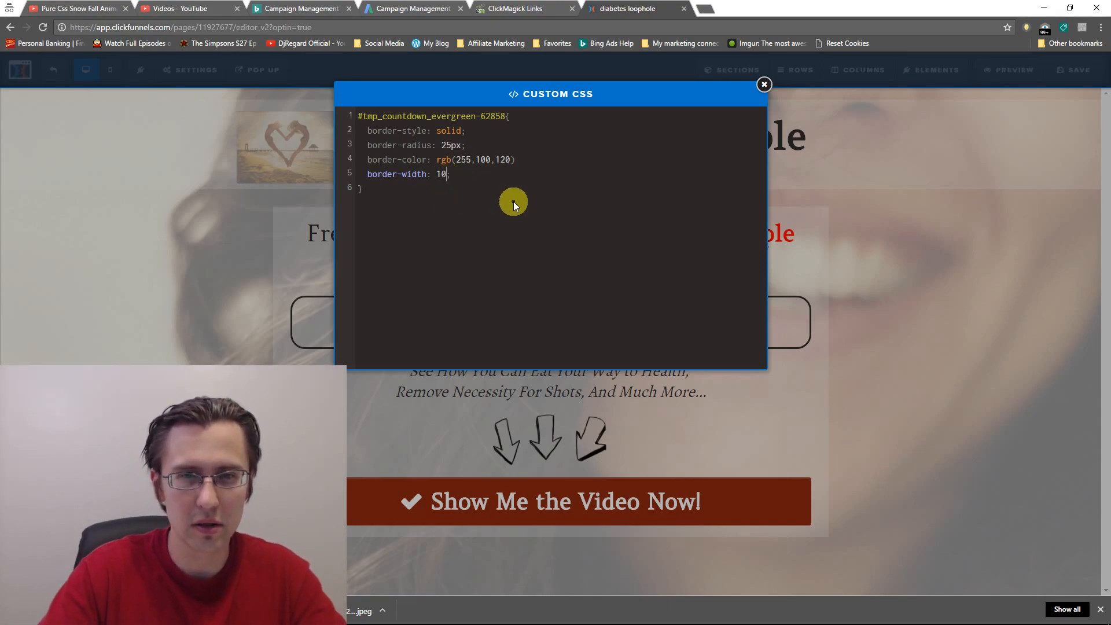
pyautogui.write('px')
pyautogui.click(560, 129)
pyautogui.write('inset')
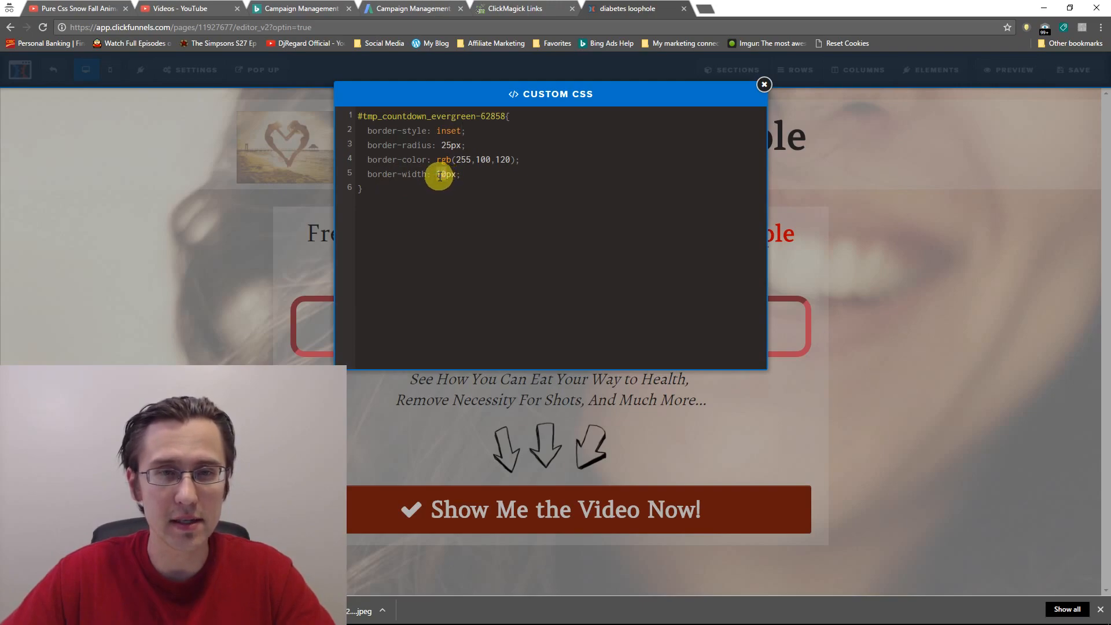
pyautogui.write('5px')
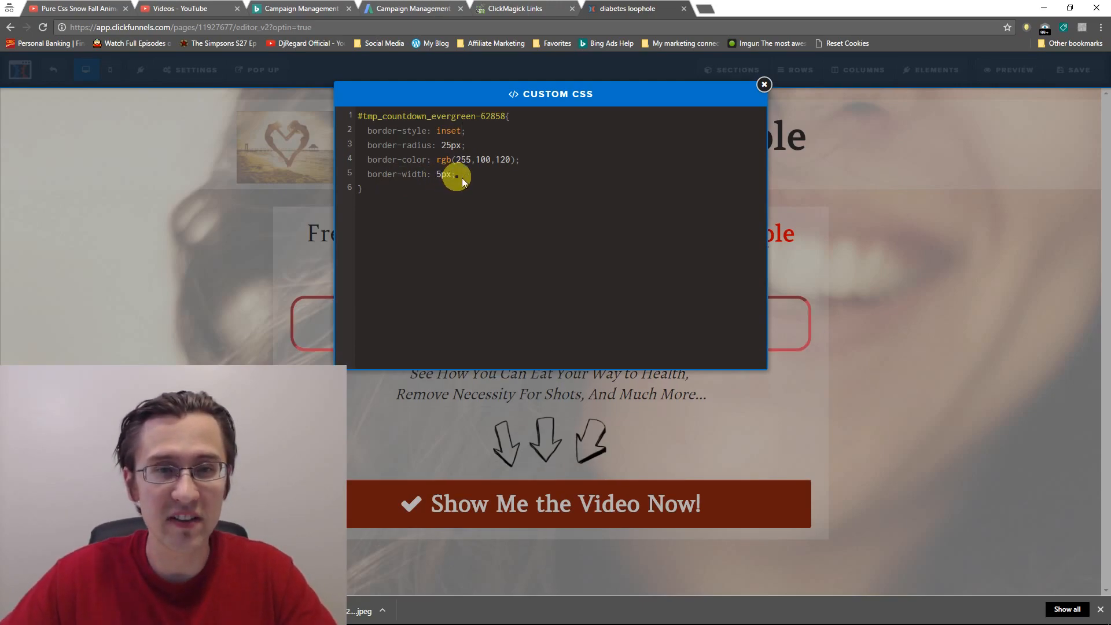
pyautogui.moveTo(743, 90)
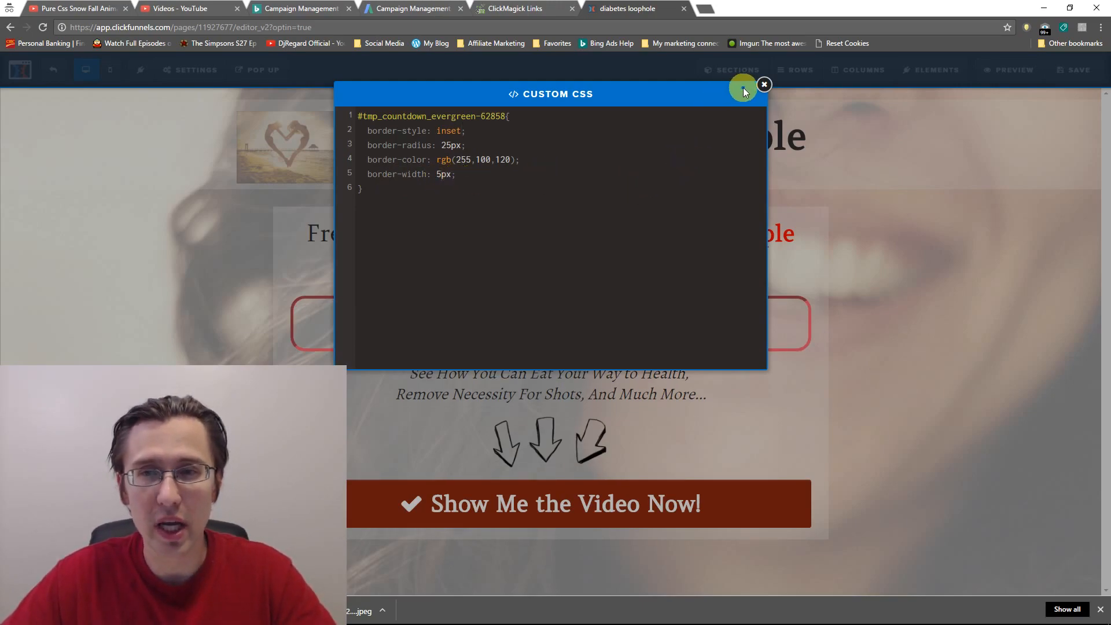
pyautogui.click(764, 84)
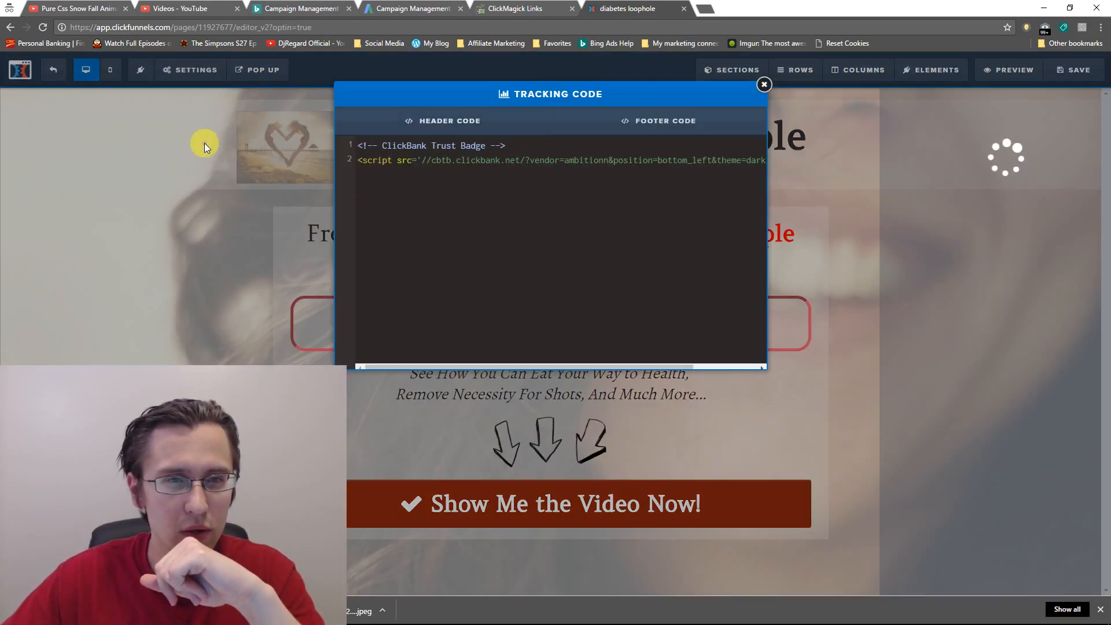
# - Set border-style to 'inset solid dotted dashed', removing a trial border-style-top line, and preview it
pyautogui.click(196, 70)
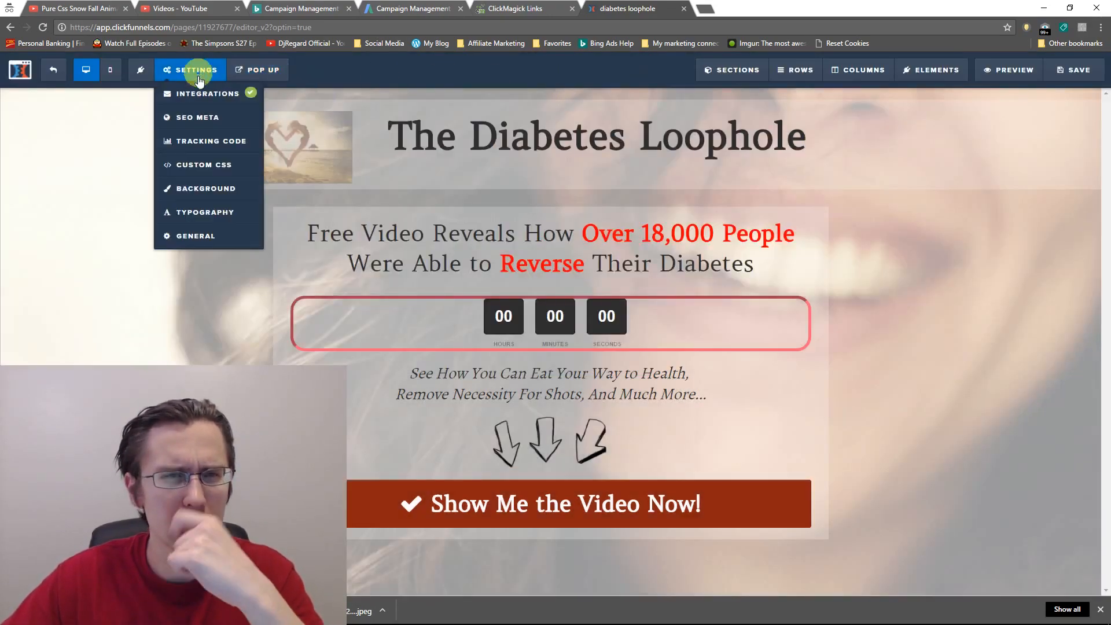
pyautogui.click(201, 164)
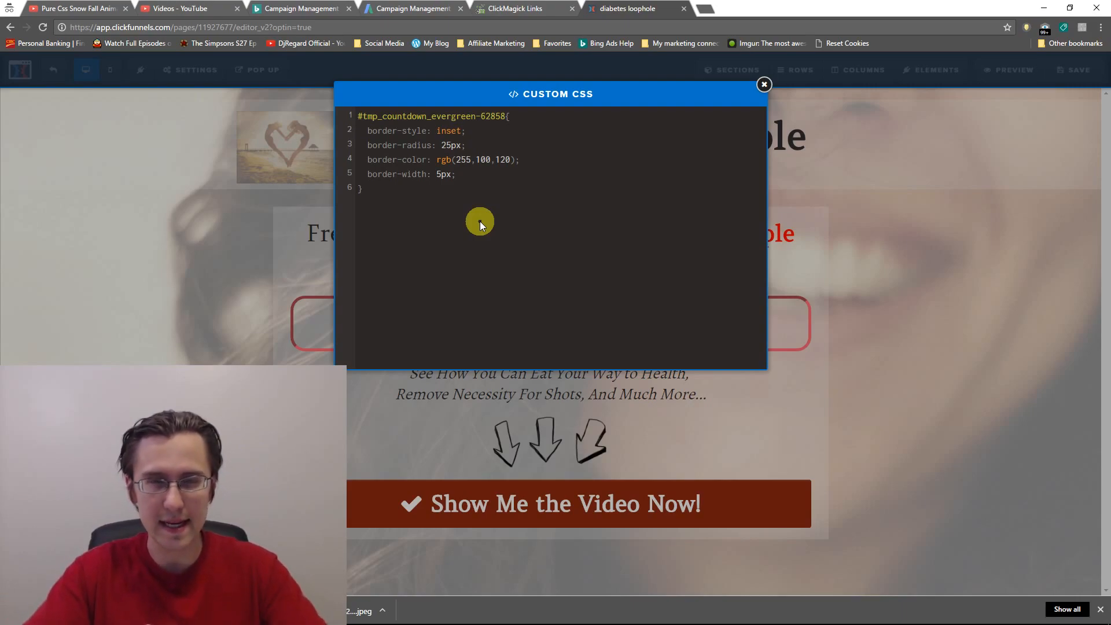
pyautogui.write('border-style')
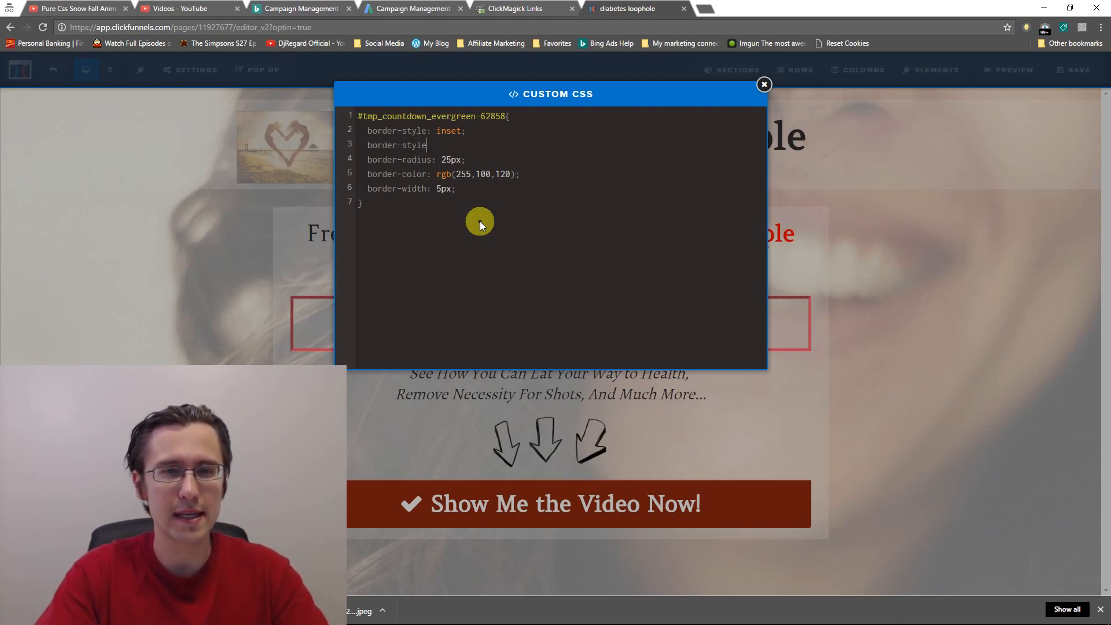
pyautogui.write('-top:')
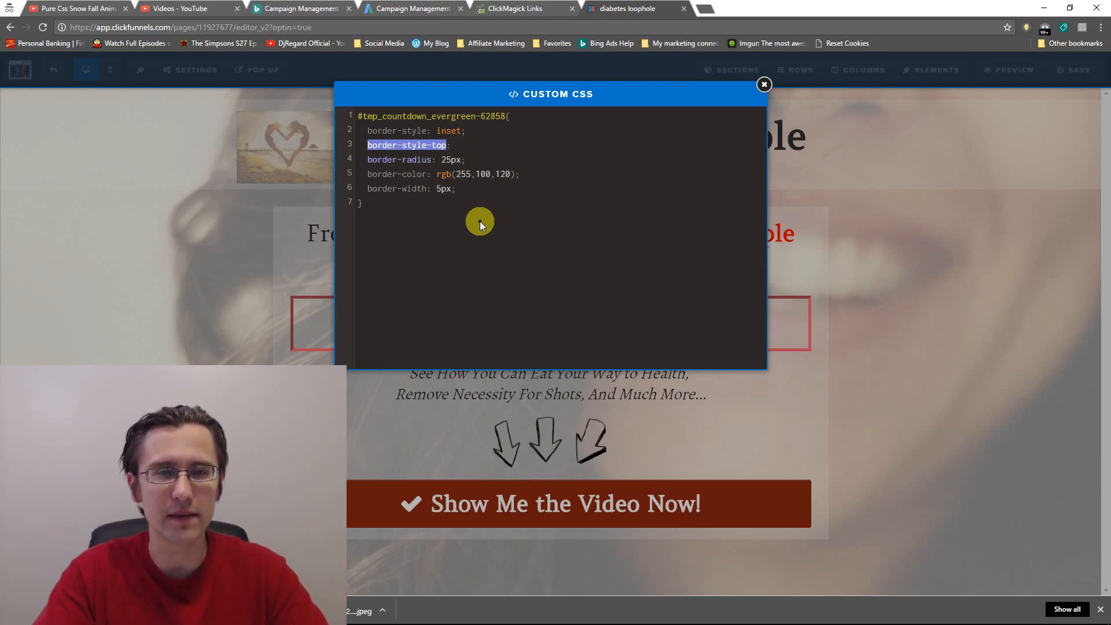
pyautogui.press('Backspace')
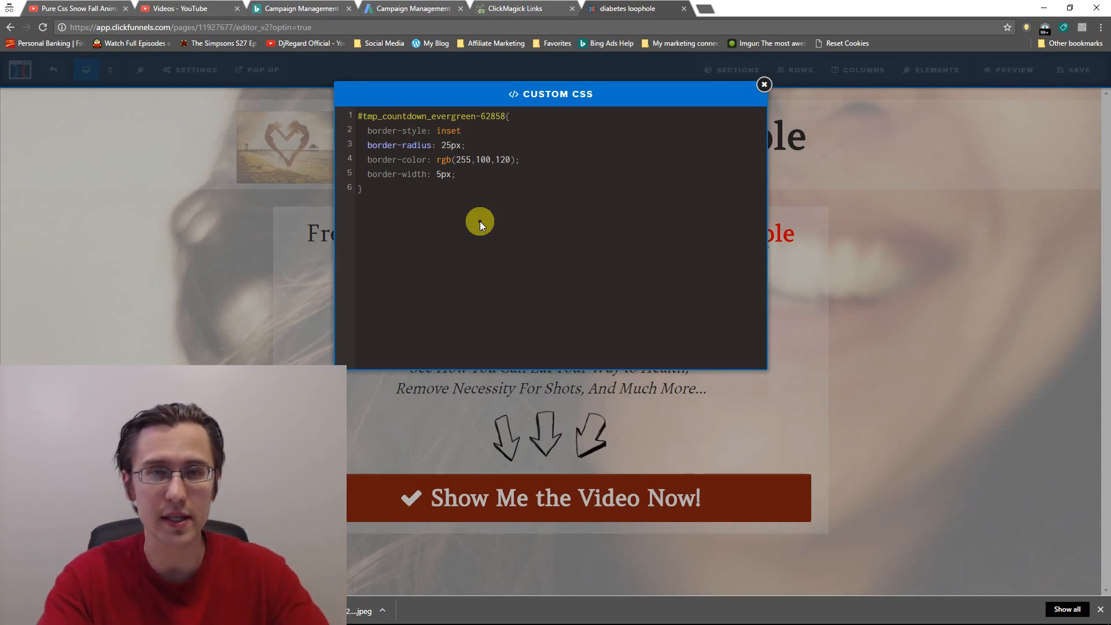
pyautogui.write('solid')
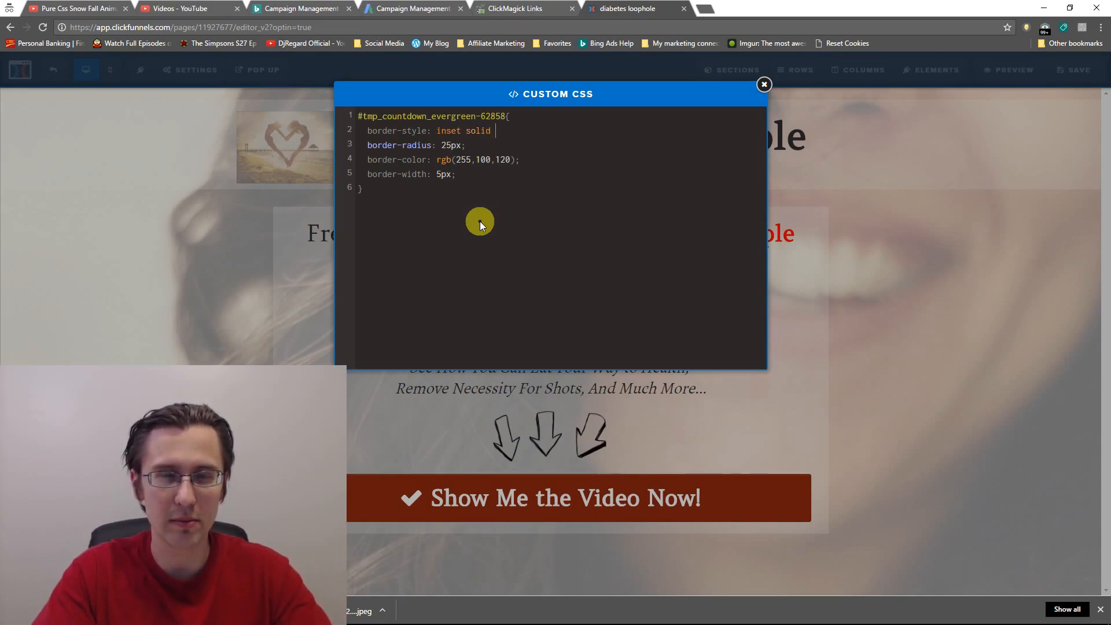
pyautogui.write('dotted')
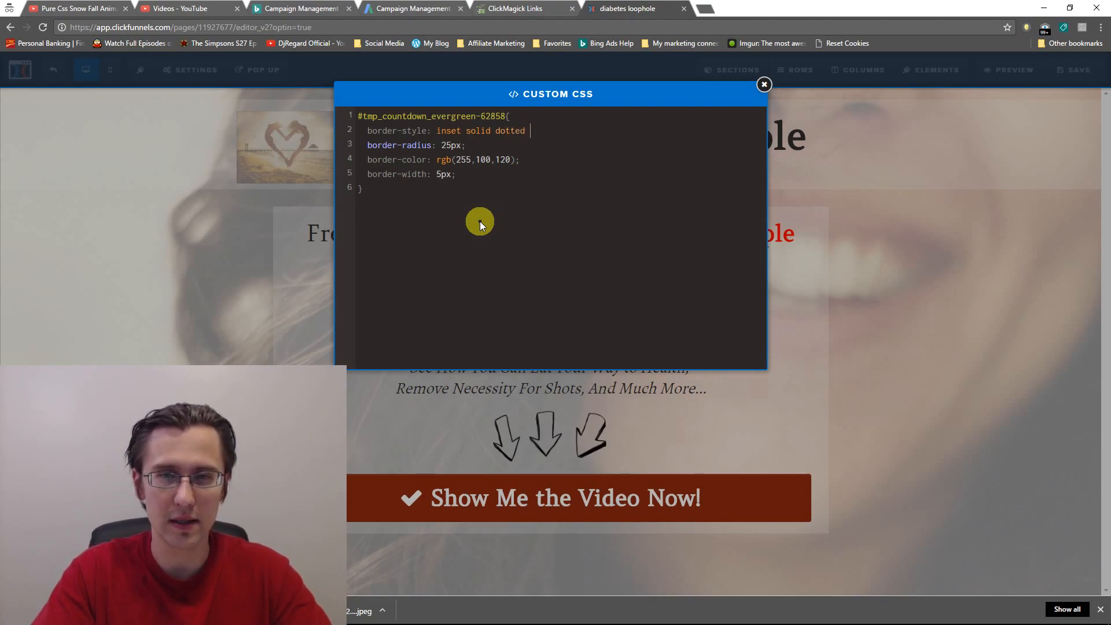
pyautogui.write('dashed;')
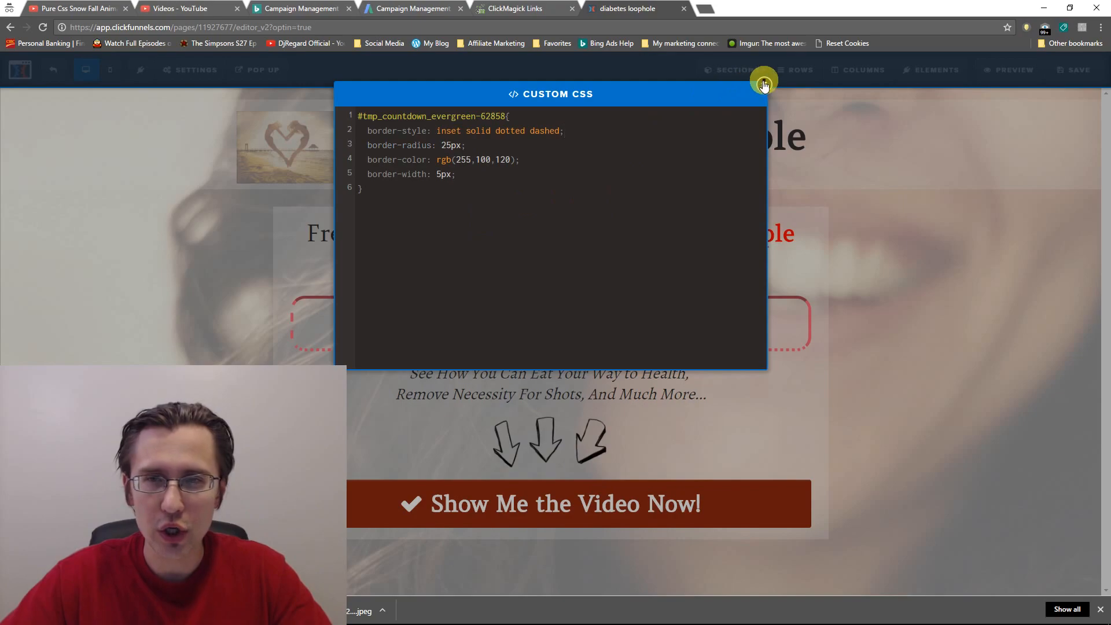
pyautogui.click(764, 78)
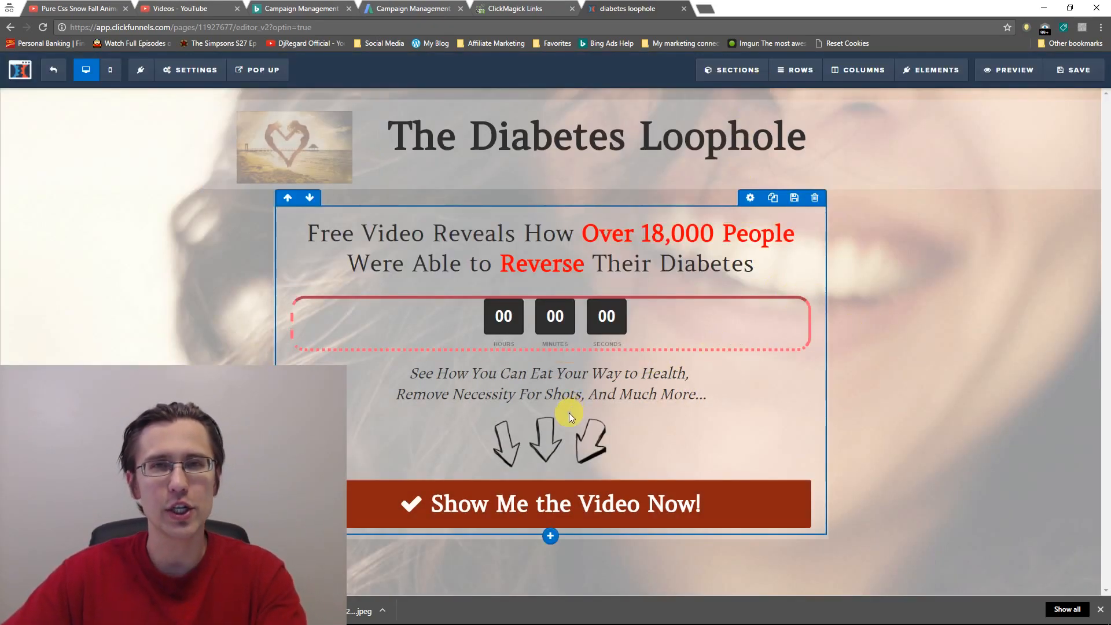
# - Set per-side border styles inset solid inset dashed and radii 25px 10px 20px 1px
pyautogui.click(189, 69)
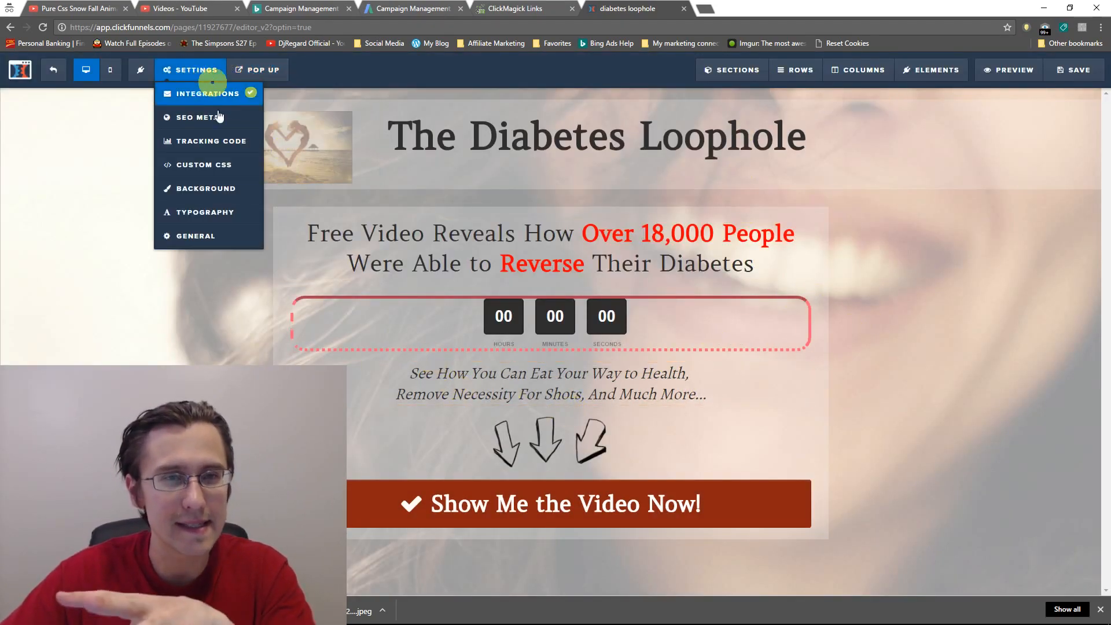
pyautogui.click(206, 164)
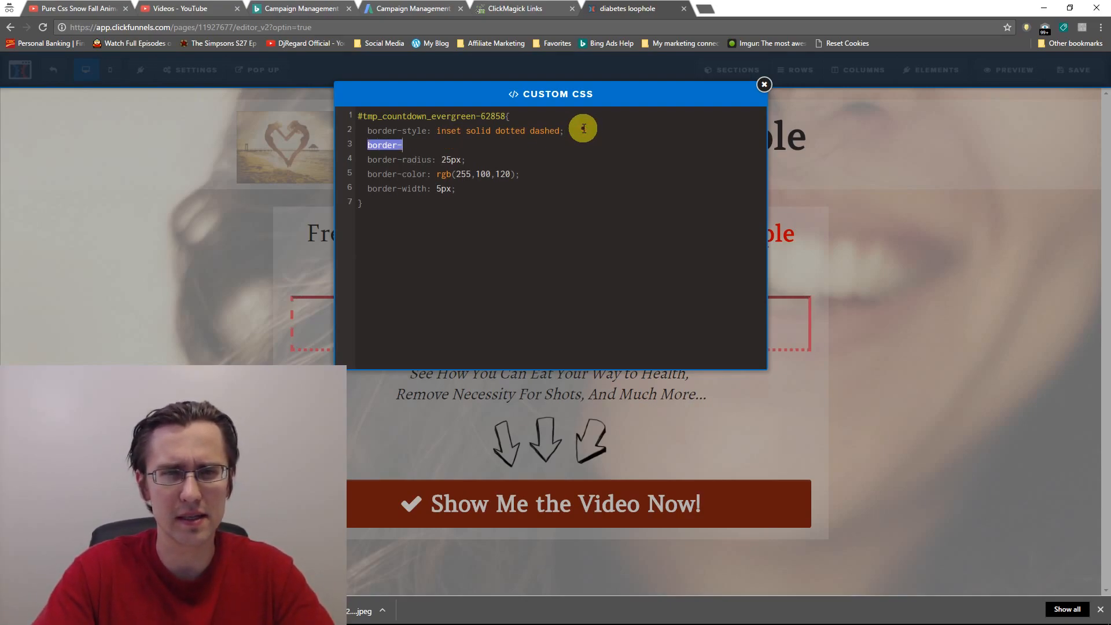
pyautogui.write('top-style:')
pyautogui.click(466, 129)
pyautogui.write('i')
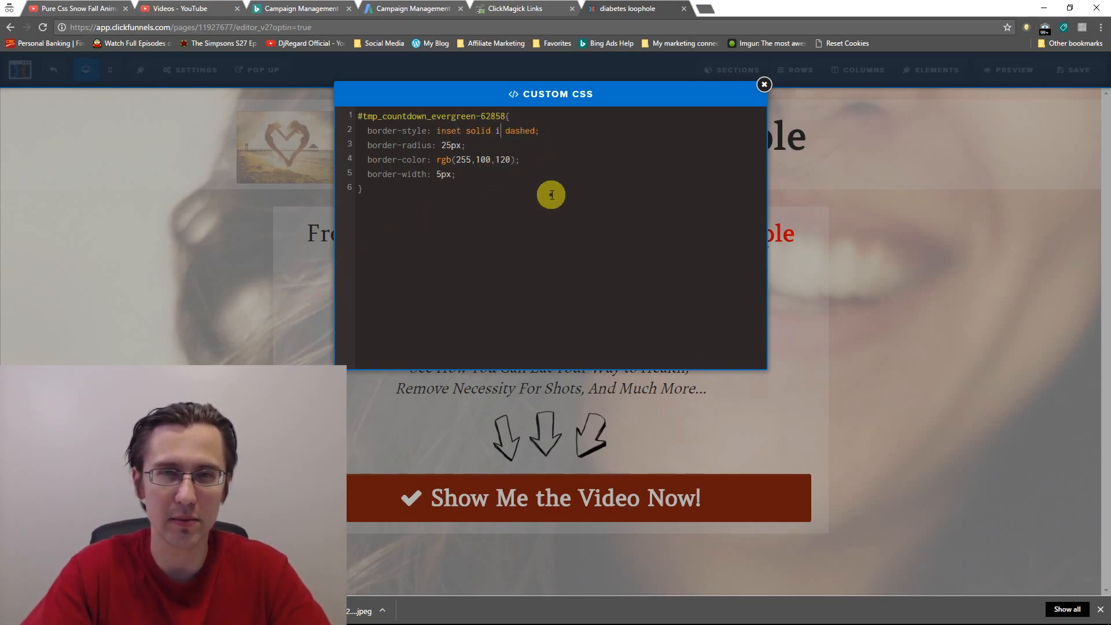
pyautogui.write('nset')
pyautogui.click(560, 144)
pyautogui.write(' 10px')
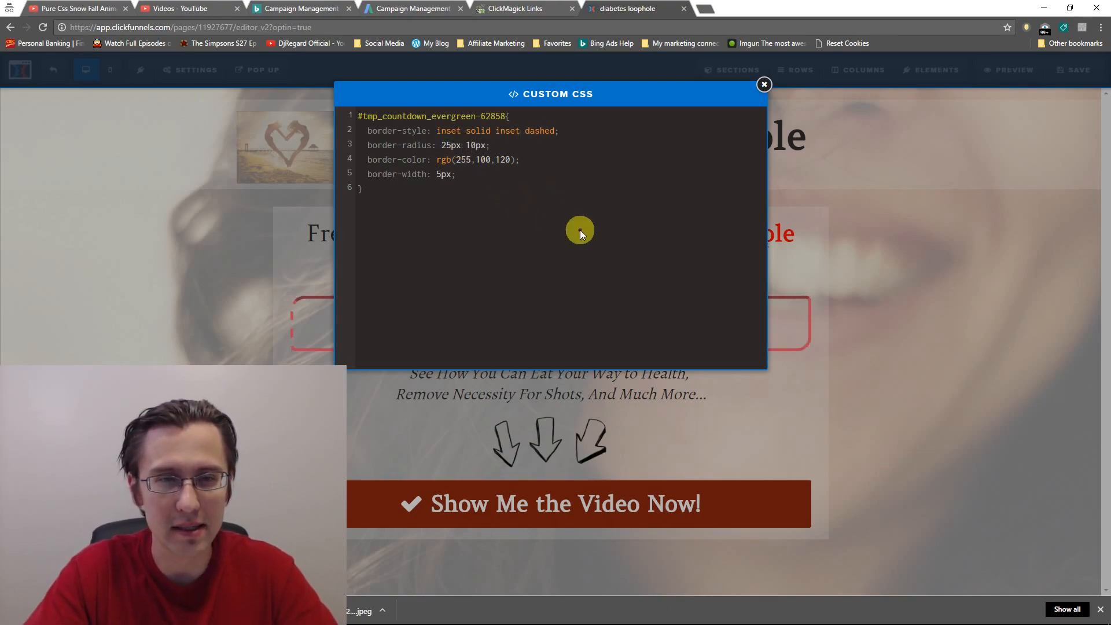
pyautogui.write('20')
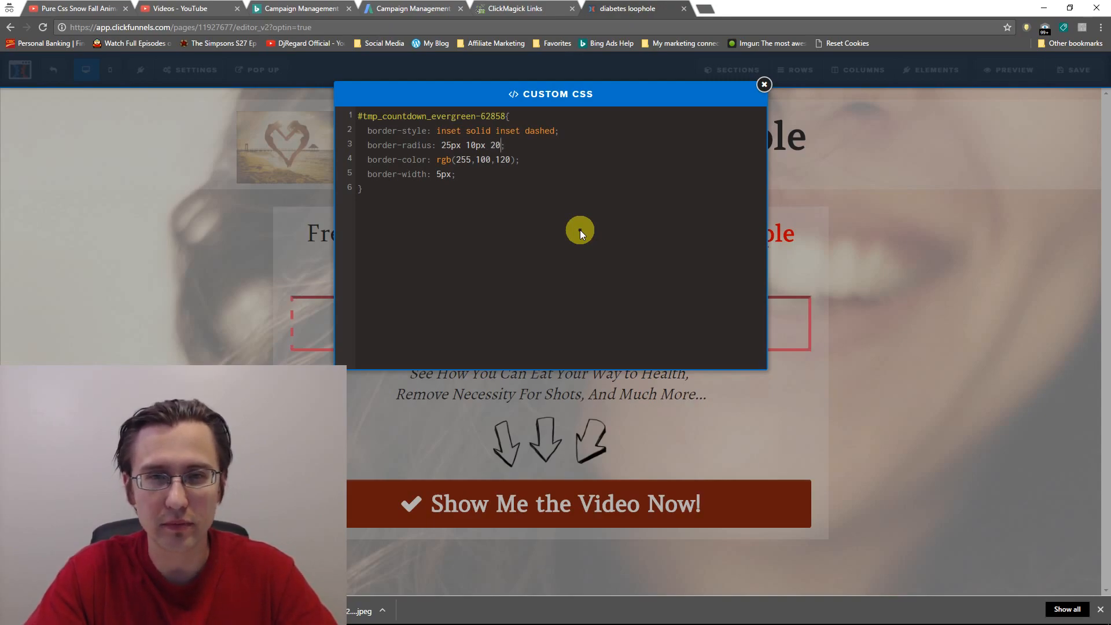
pyautogui.write('1px')
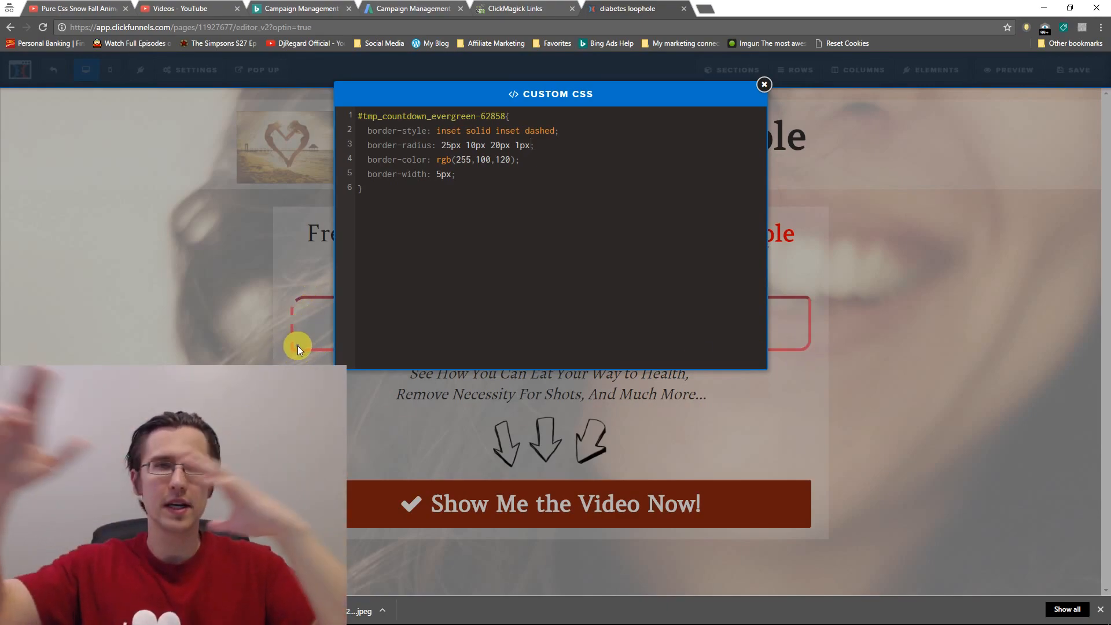
# - Set border colours red blue violet and widths 5px 10px 5px 2px, then preview the multicolour border
pyautogui.click(531, 146)
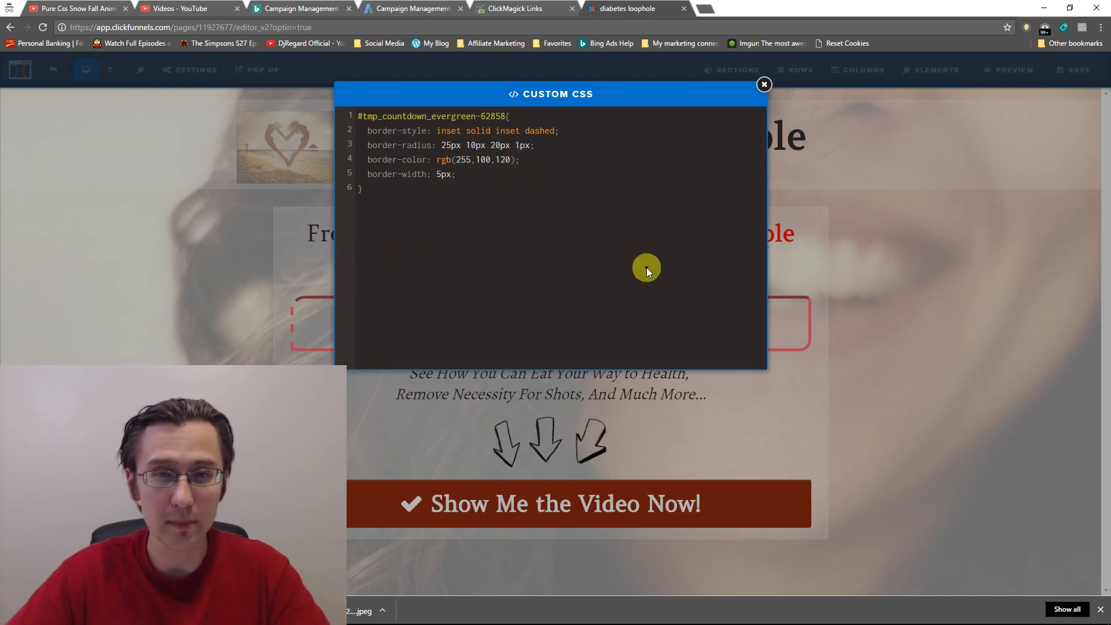
pyautogui.write('red blue violet')
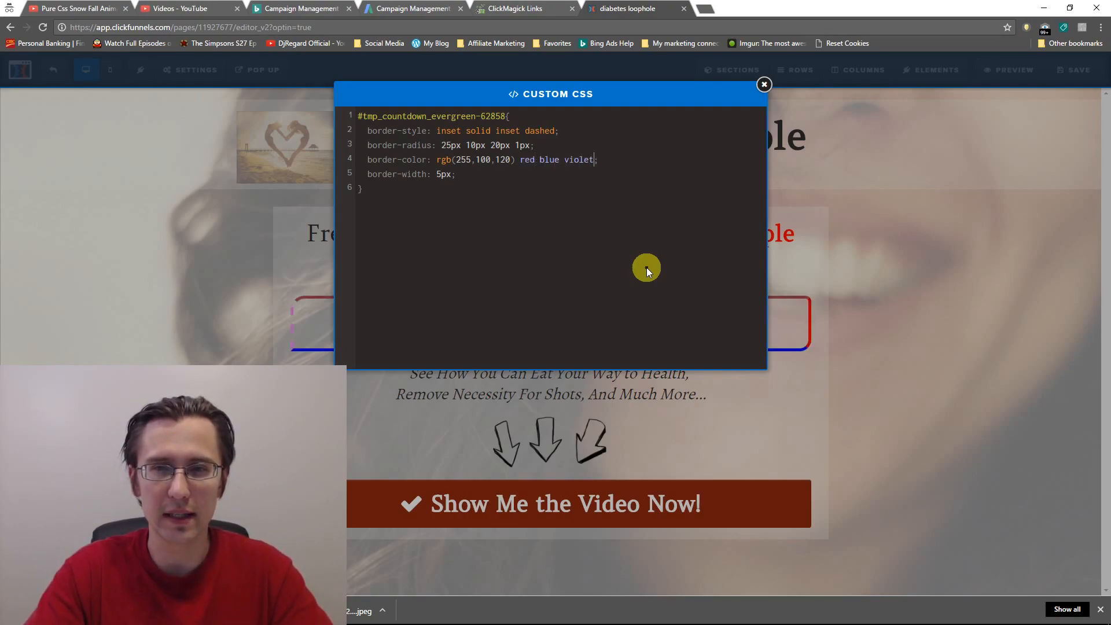
pyautogui.moveTo(594, 282)
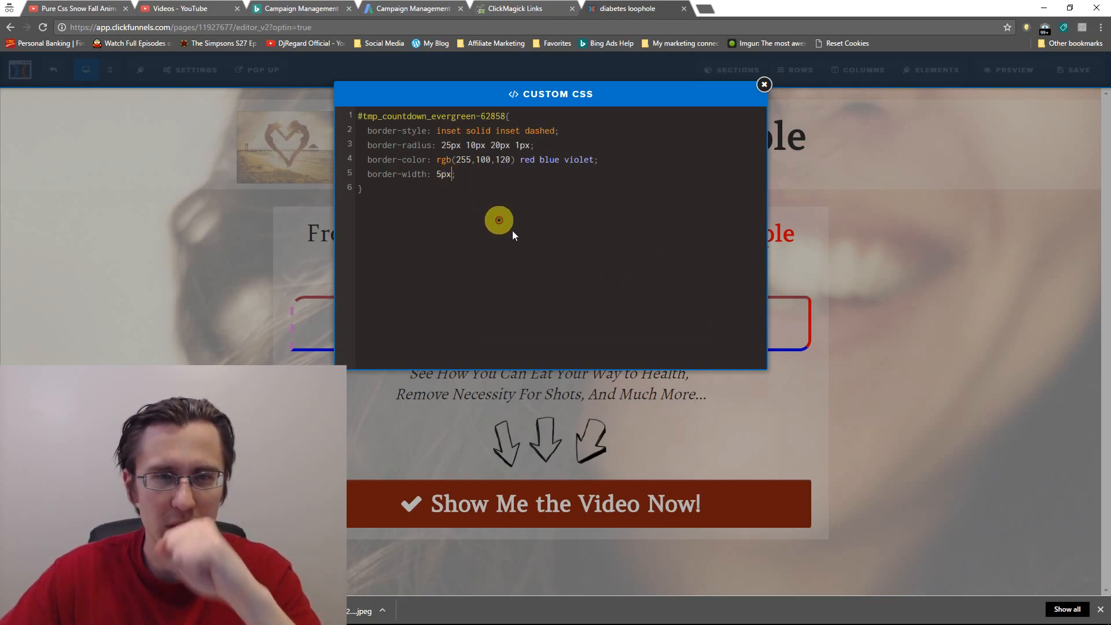
pyautogui.write('10px')
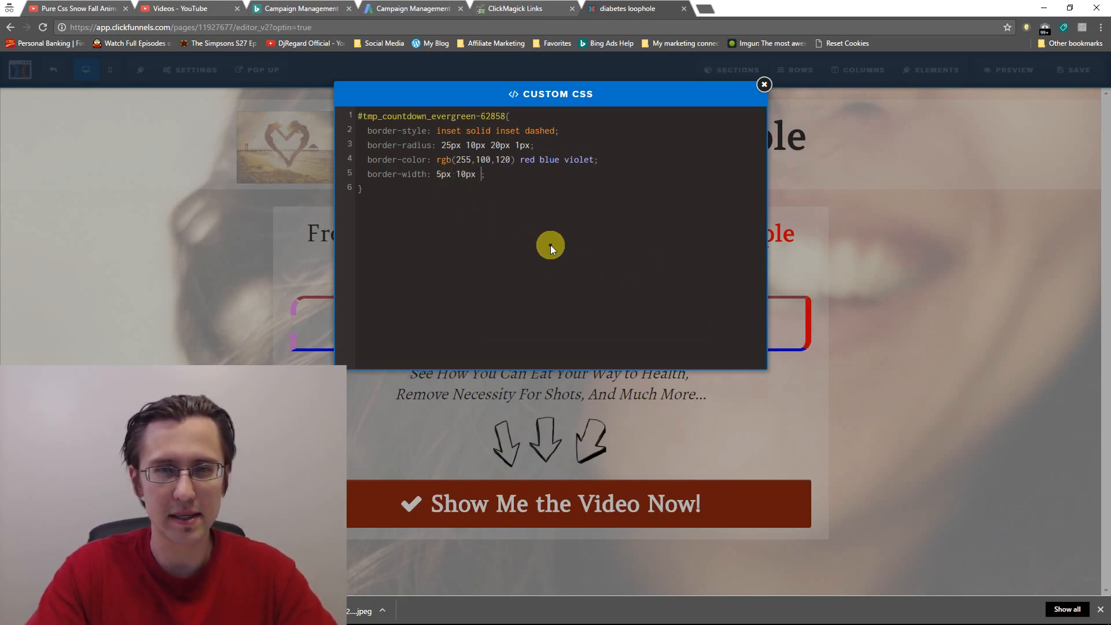
pyautogui.write('5px 2px')
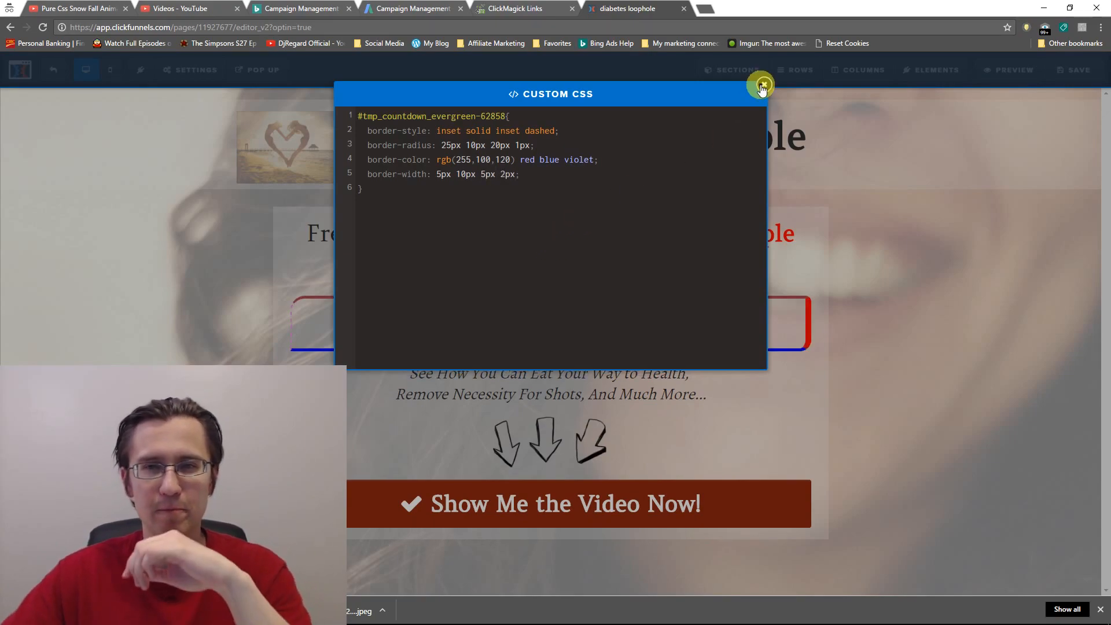
pyautogui.click(762, 88)
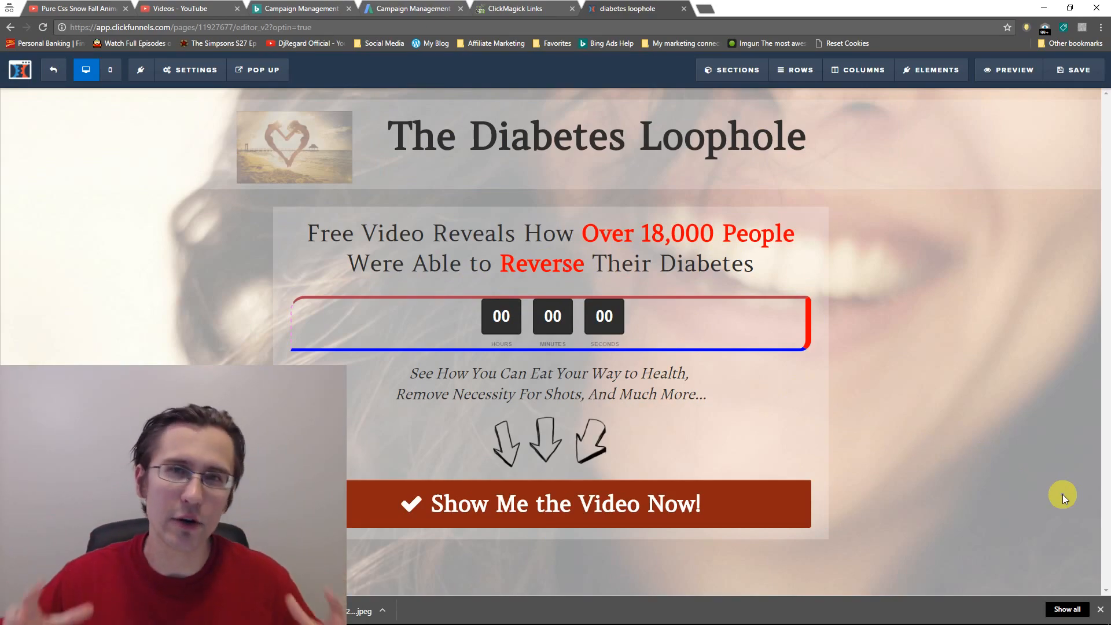
# - Strip the per-side values back to inset, 25px radius, rgb(255,100,120) and 5px width
pyautogui.click(189, 70)
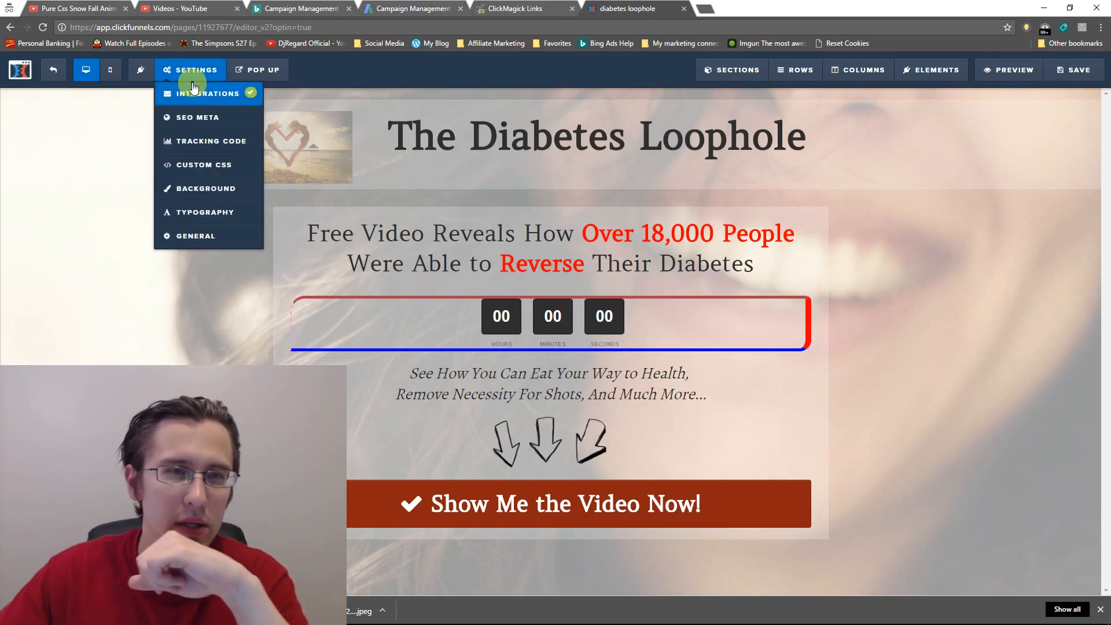
pyautogui.click(204, 164)
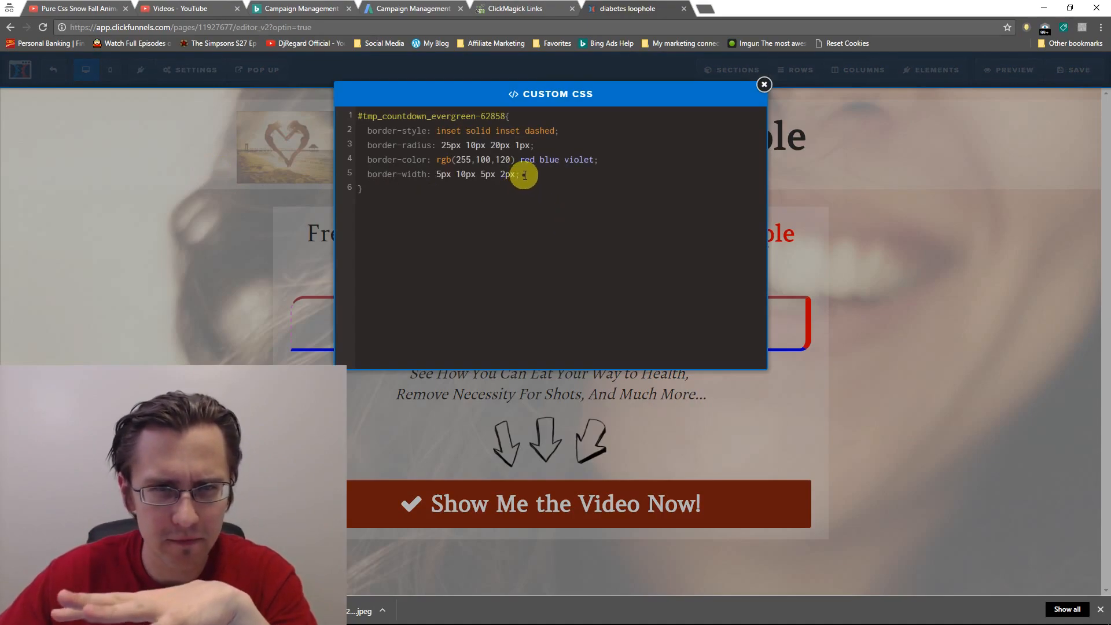
pyautogui.press('Backspace')
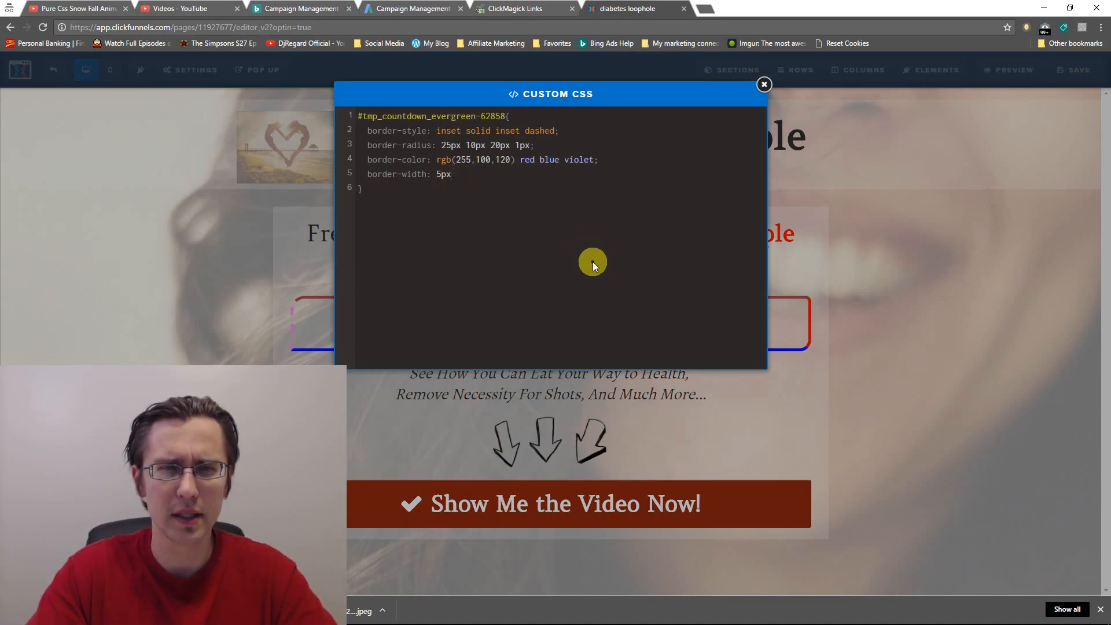
pyautogui.click(598, 158)
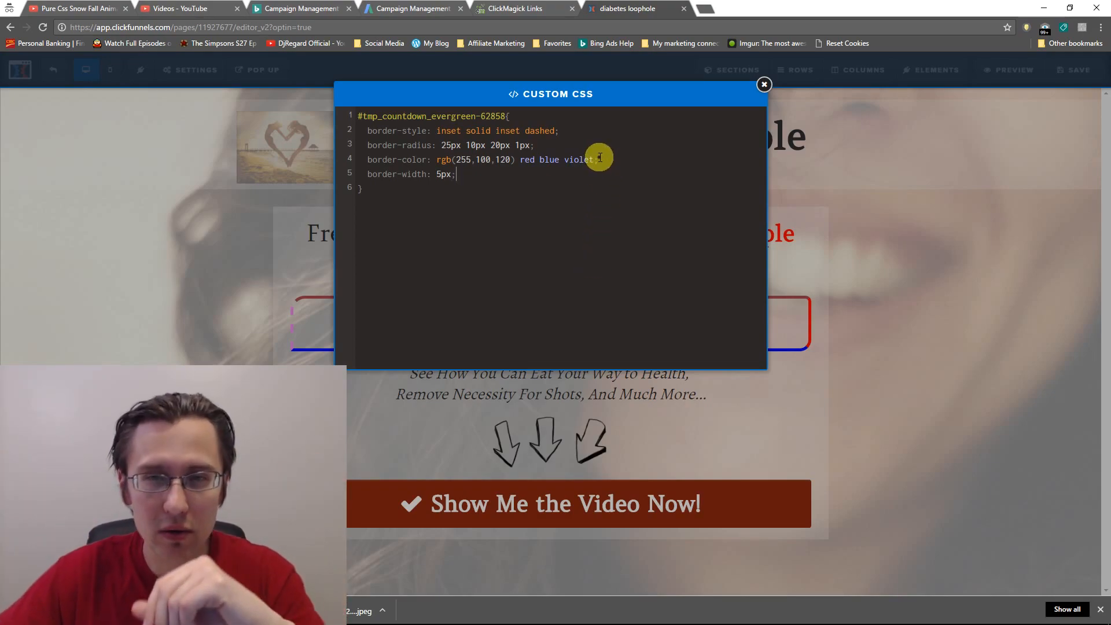
pyautogui.moveTo(594, 160); pyautogui.dragTo(519, 159)
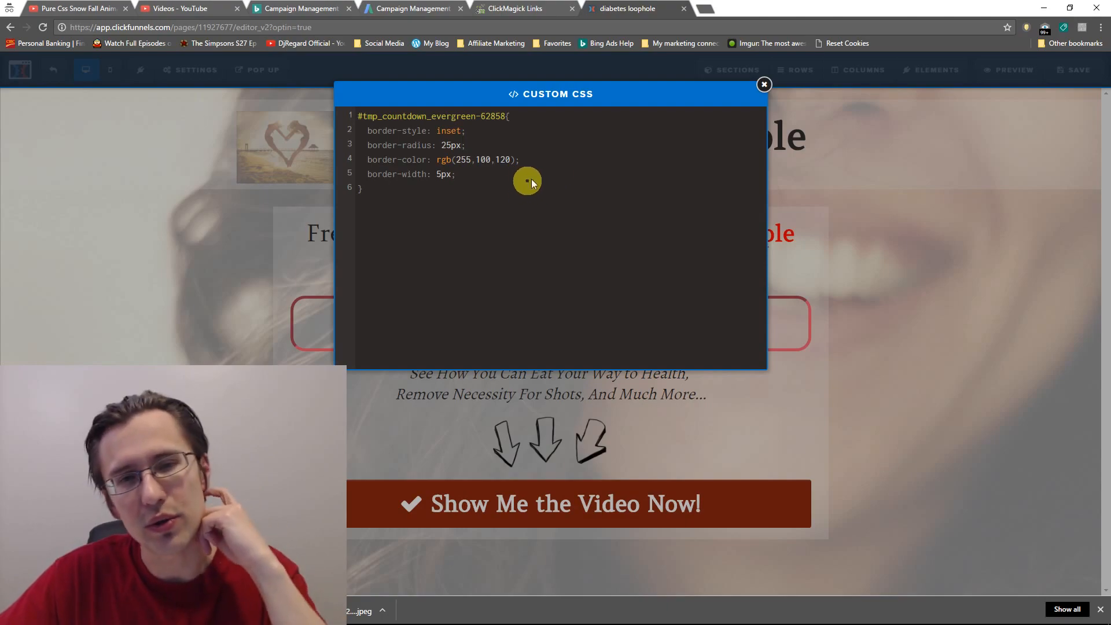
pyautogui.click(764, 85)
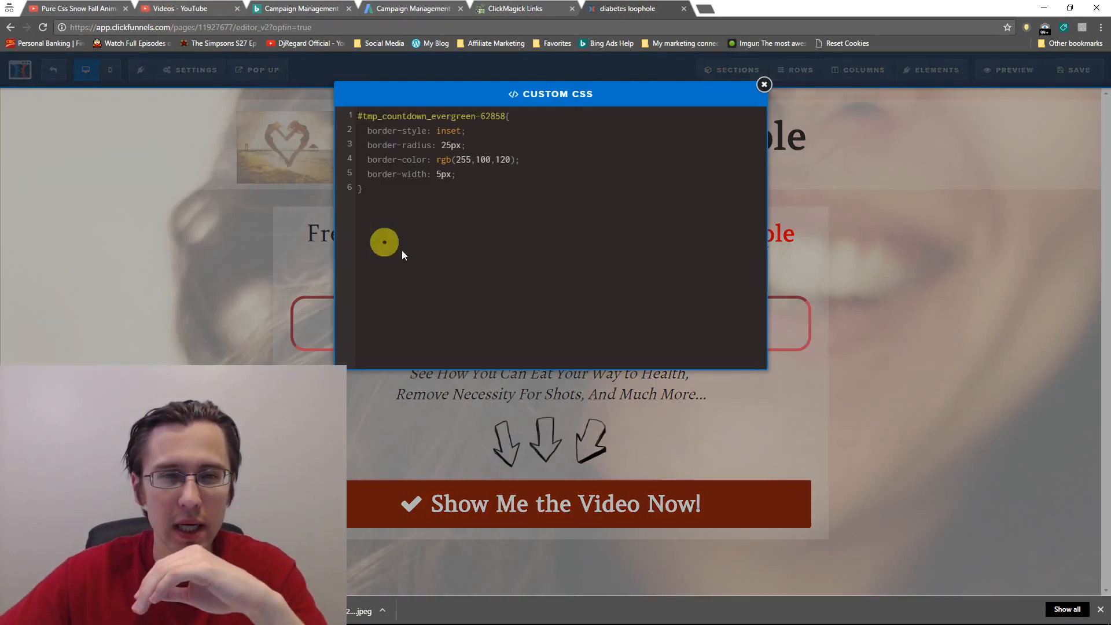
# - Add a second #tmp_countdown_evergreen-62858 rule with padding-top: 10px; and preview the page
pyautogui.click(448, 116)
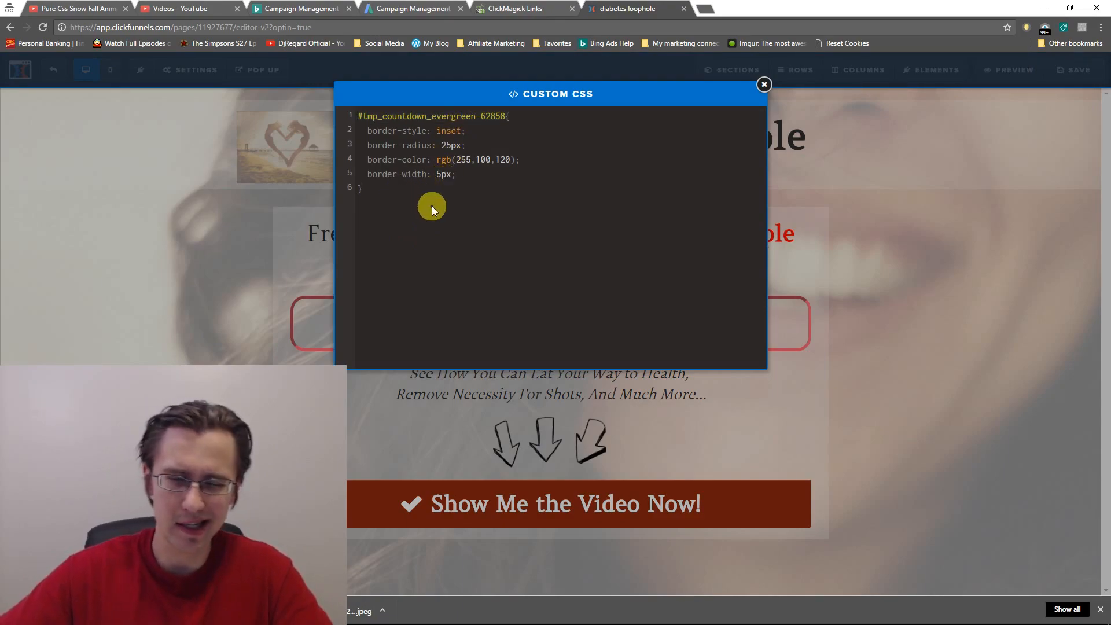
pyautogui.write('#tmp_countdown_evergreen-62858{')
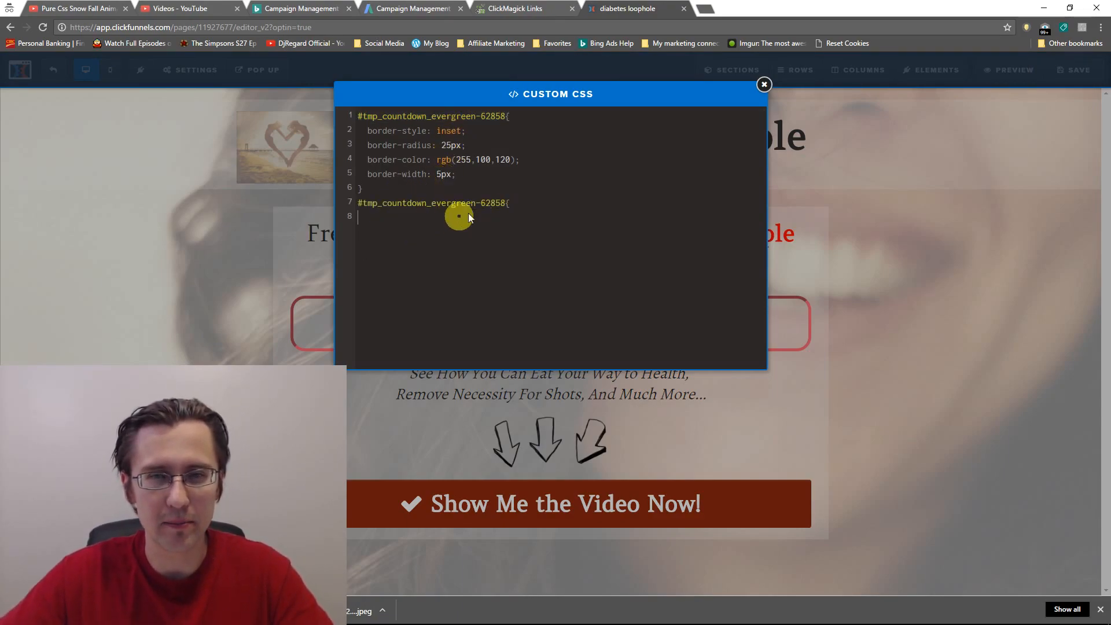
pyautogui.moveTo(485, 241)
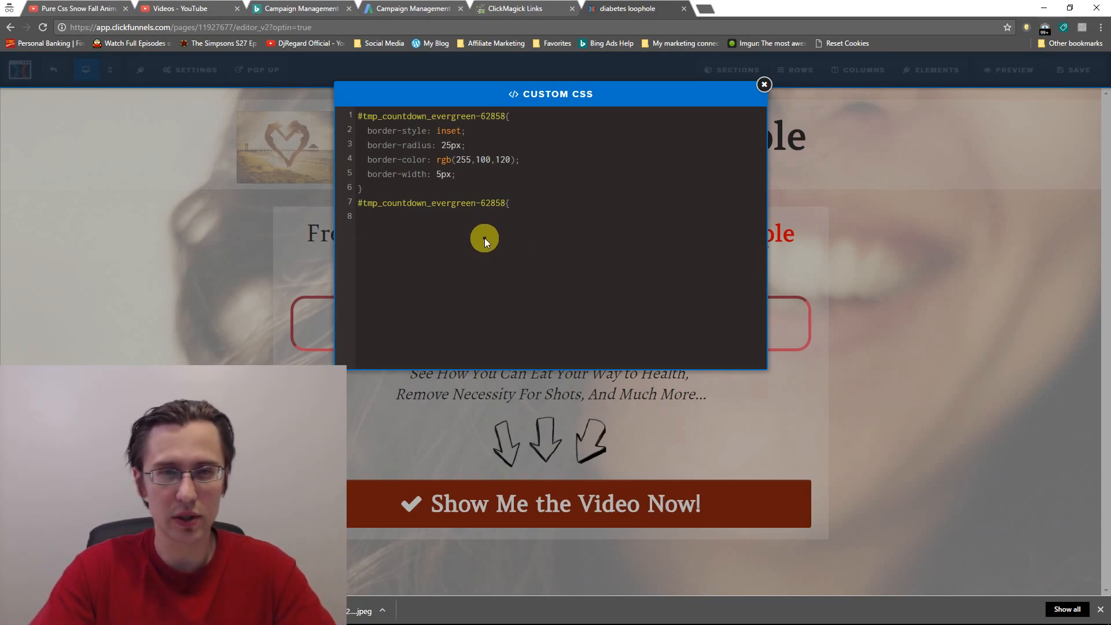
pyautogui.write('padding-top')
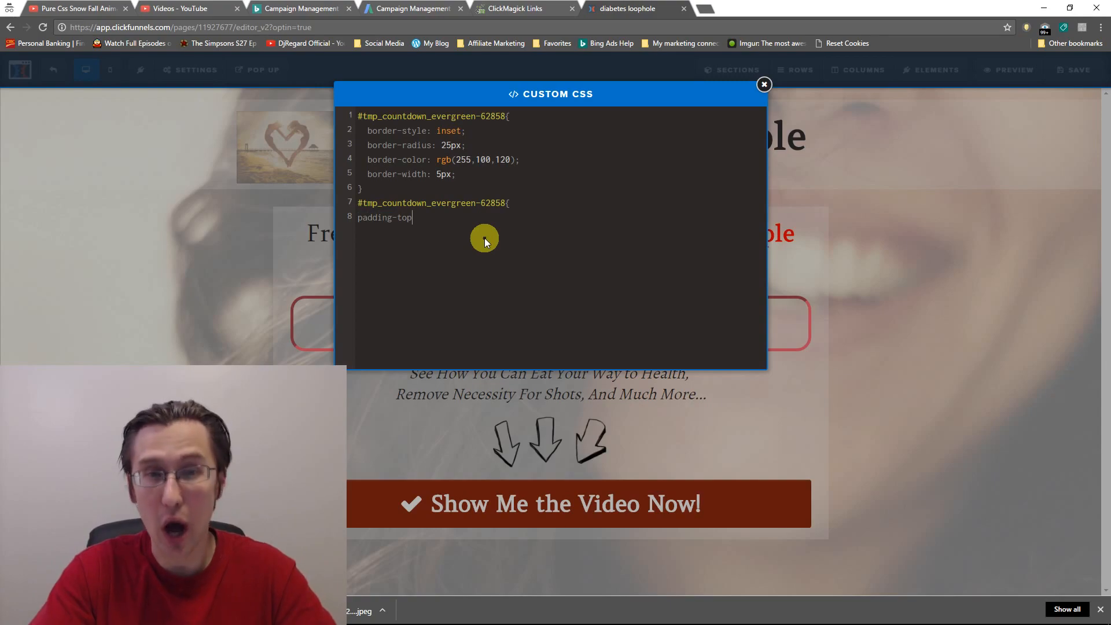
pyautogui.write(':')
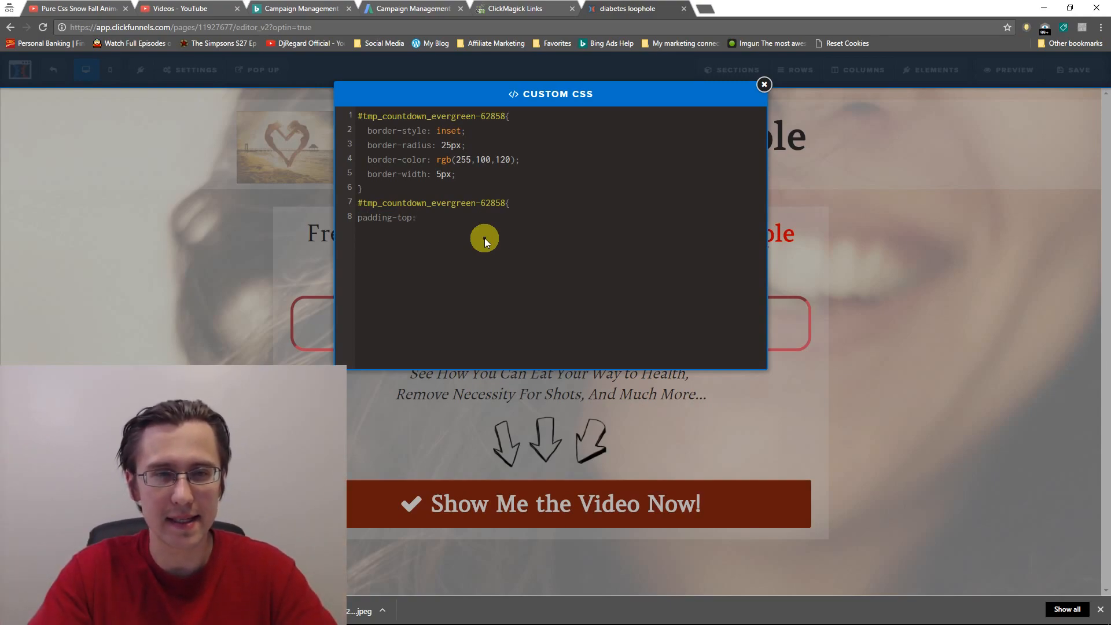
pyautogui.write('10')
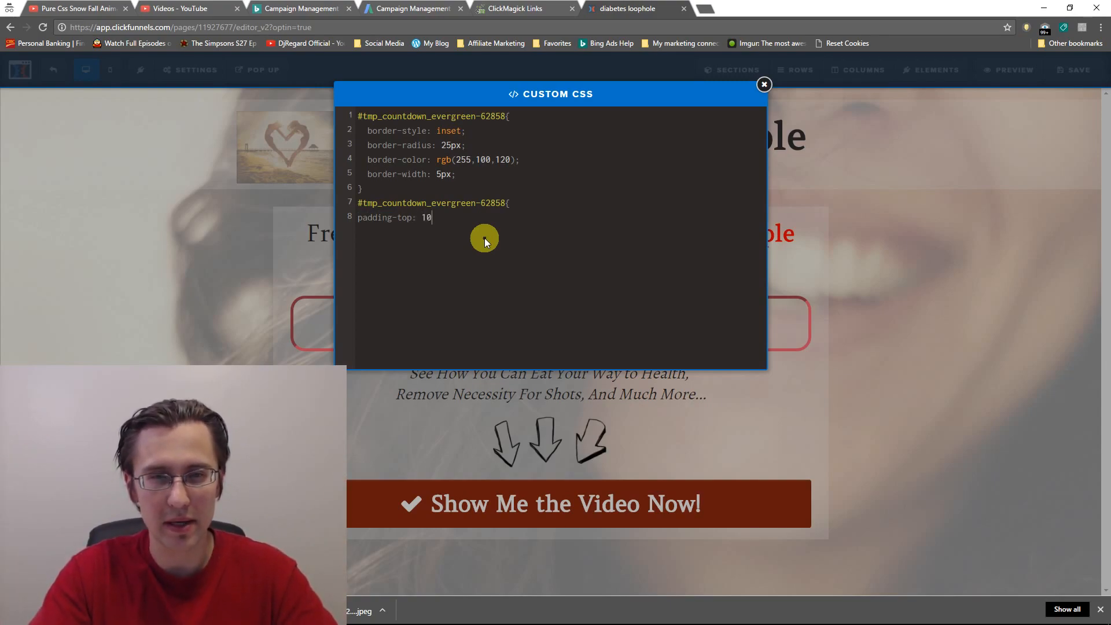
pyautogui.write('px;')
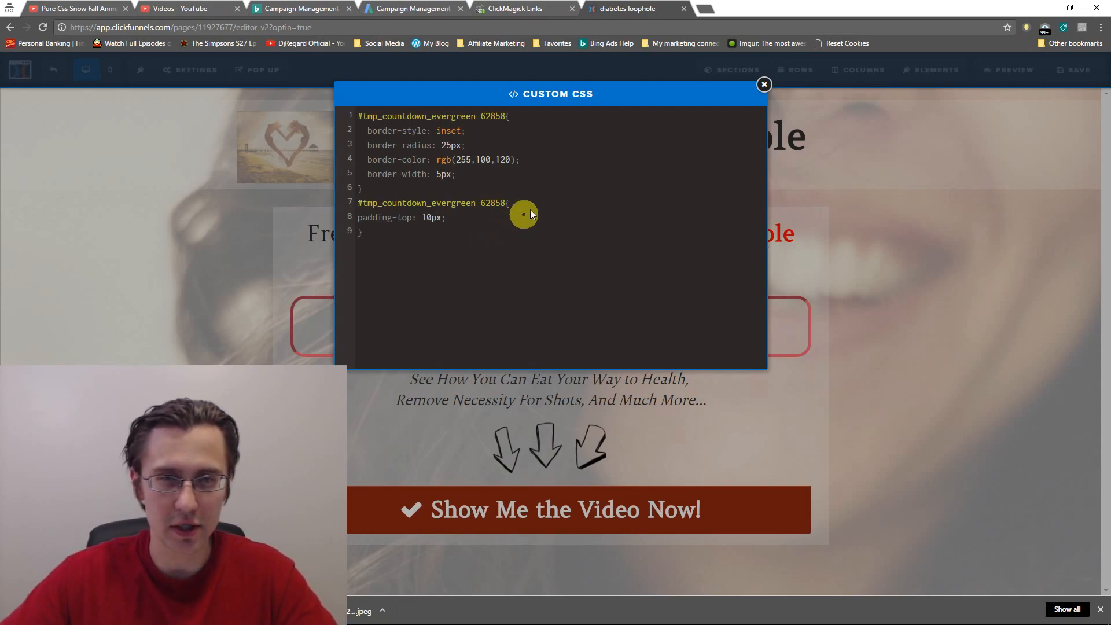
pyautogui.click(764, 84)
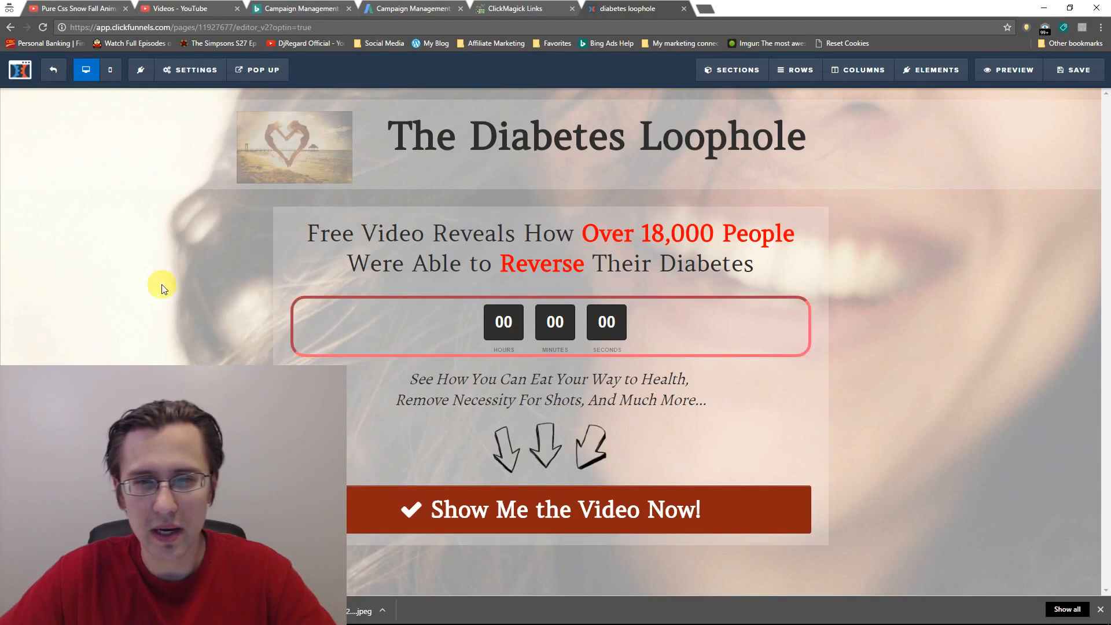
# - Bring up the page-wide Settings options so Custom CSS is available
pyautogui.click(188, 69)
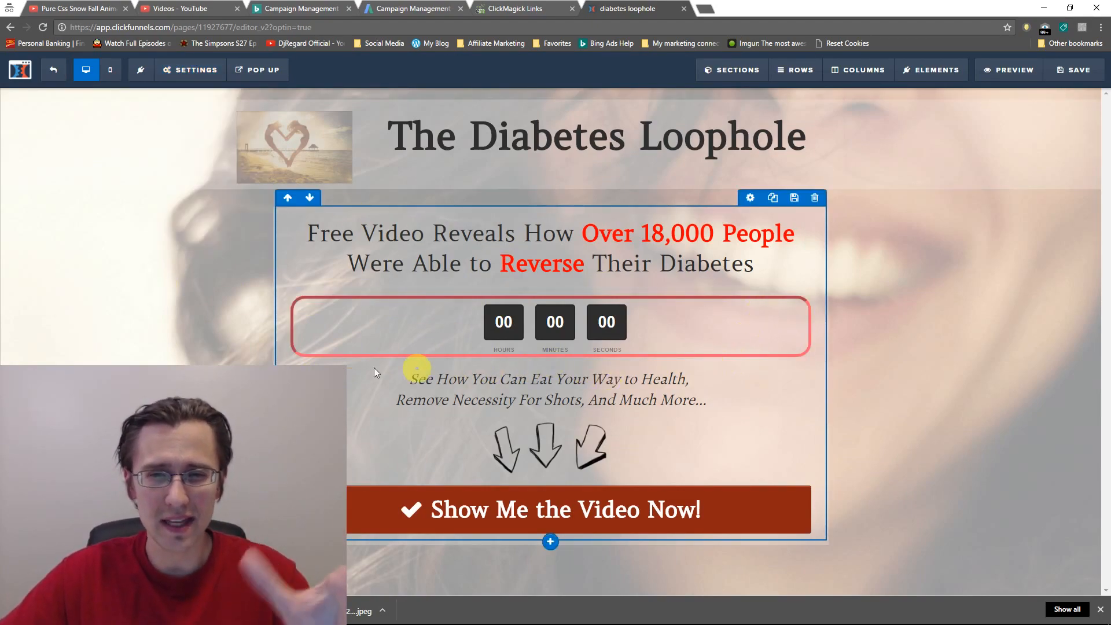
pyautogui.click(190, 69)
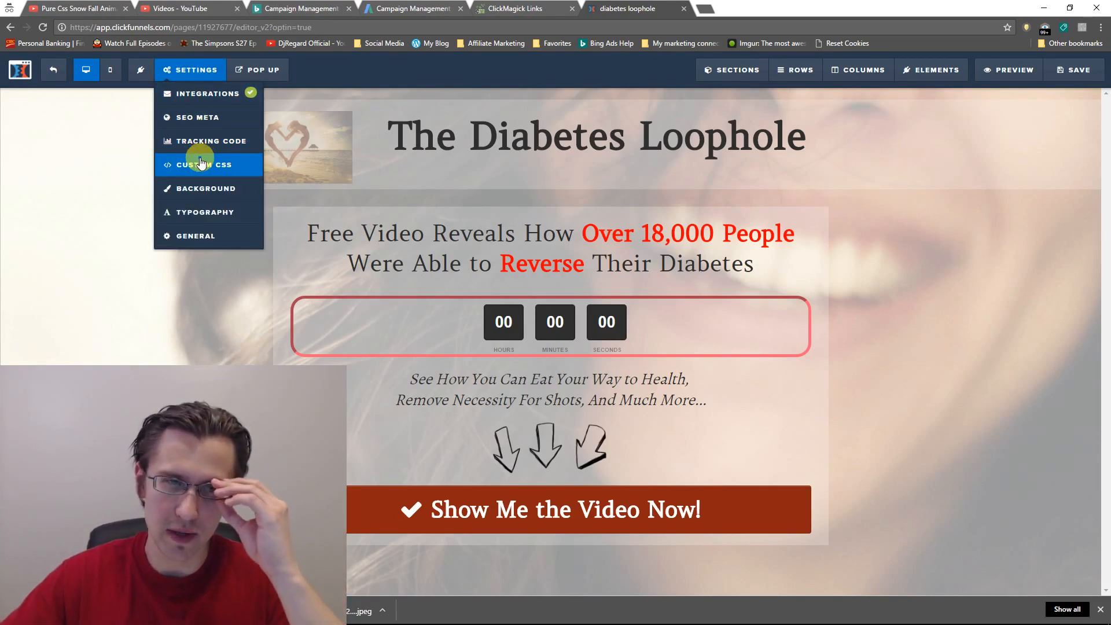
# - Add left and right margins of 100px to the countdown rule in Custom CSS and check the narrower border
pyautogui.click(205, 164)
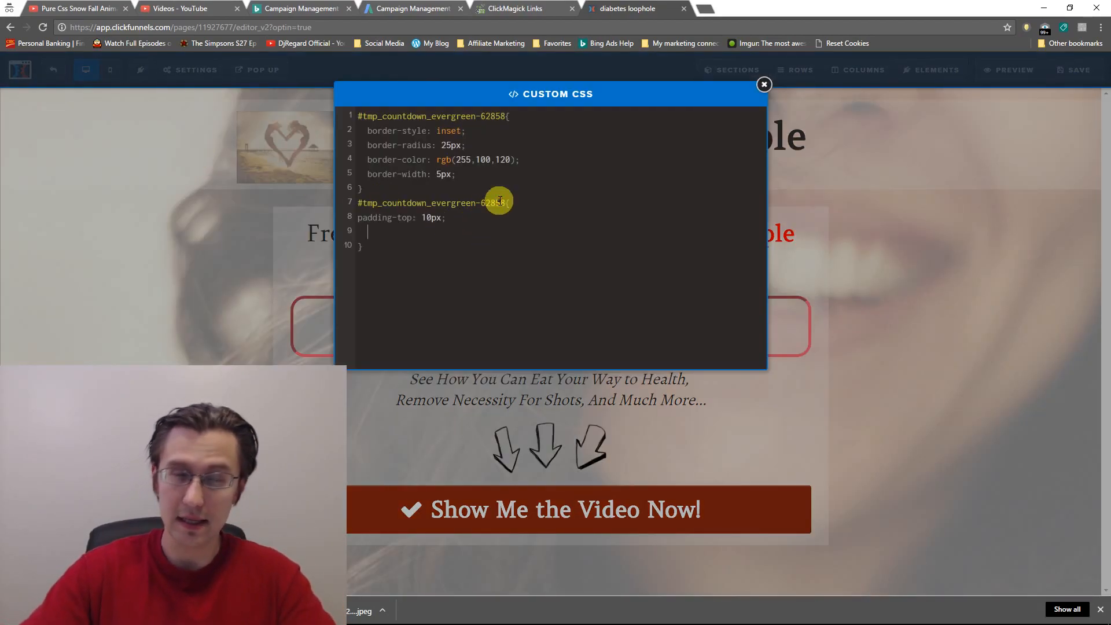
pyautogui.write('margin-right:')
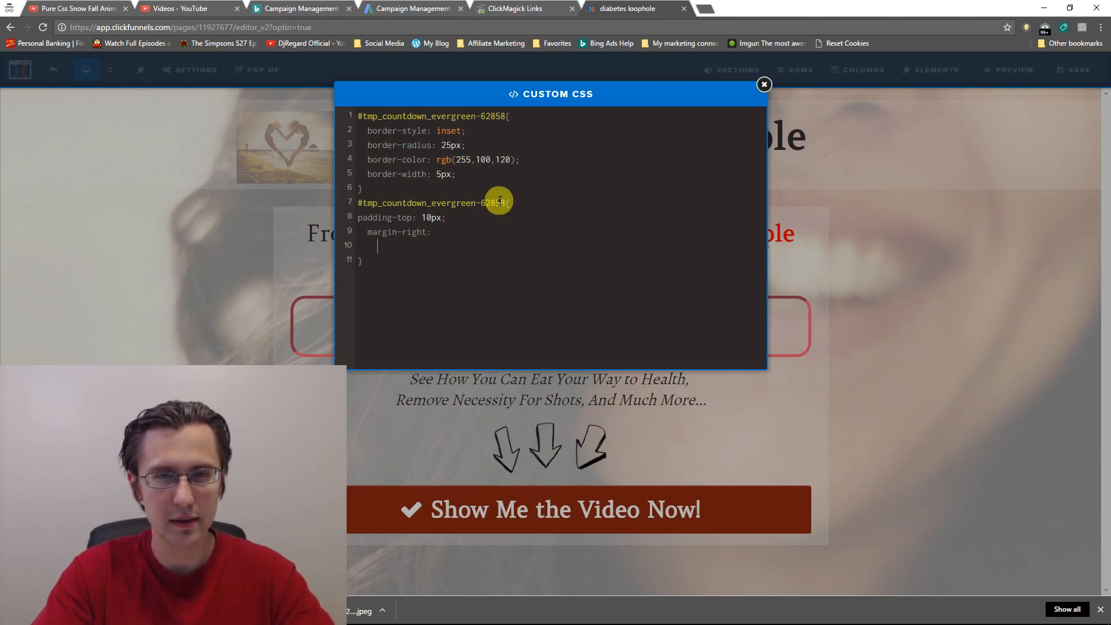
pyautogui.write('margin-left:')
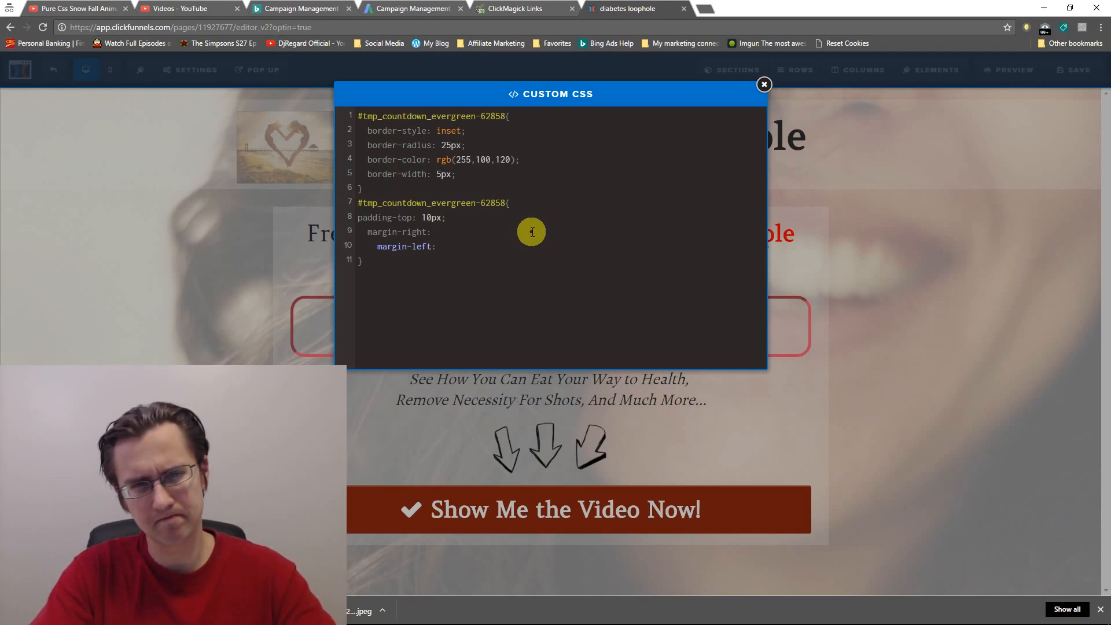
pyautogui.write('100px;')
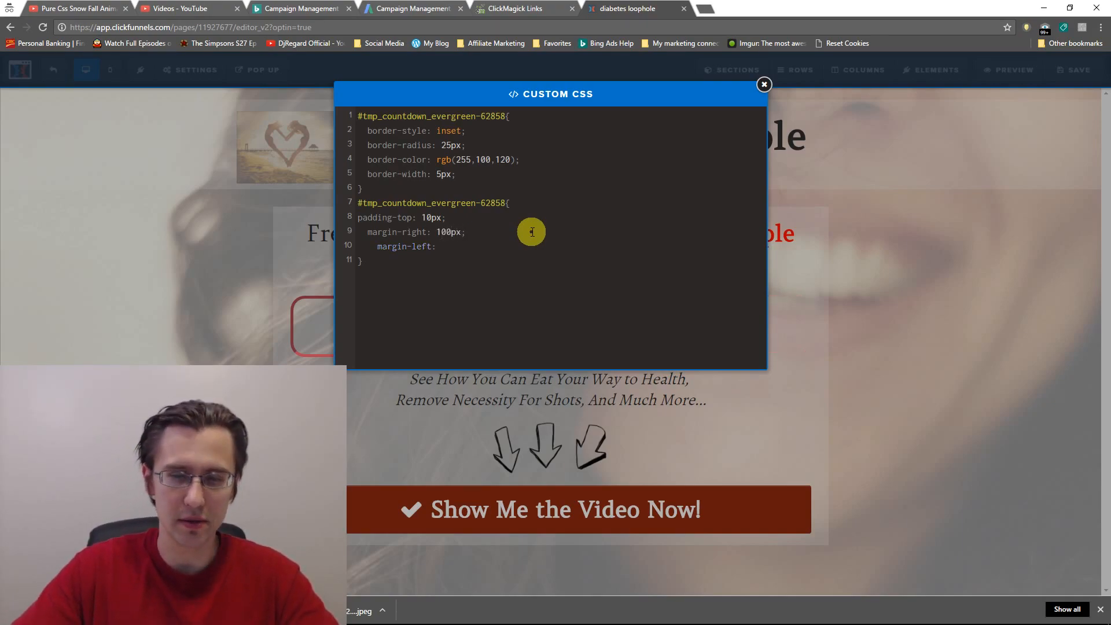
pyautogui.write('10')
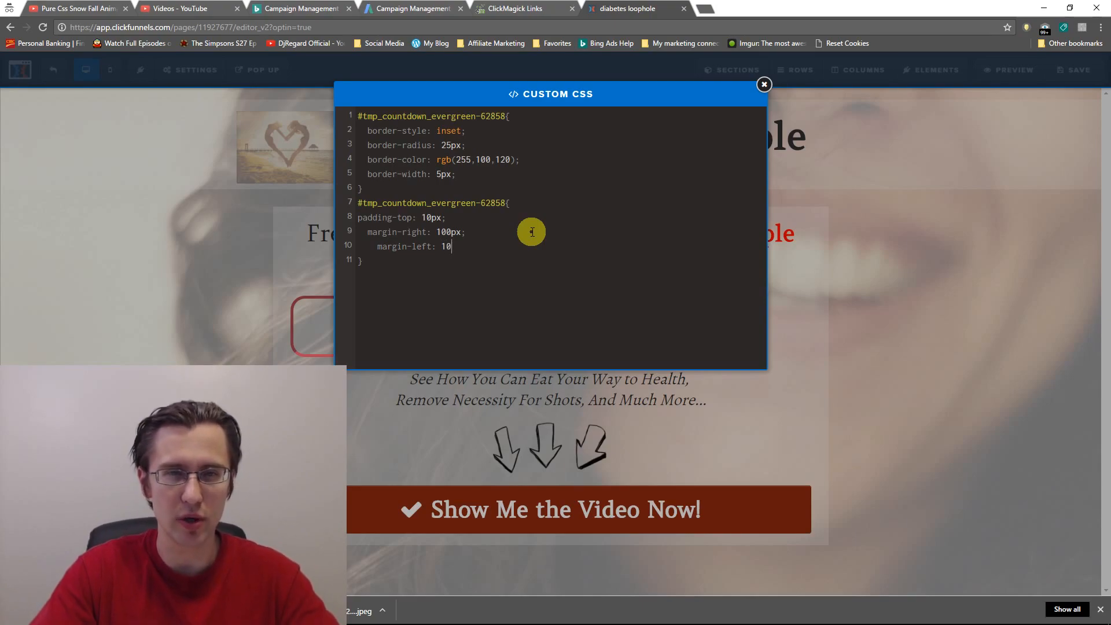
pyautogui.write('0px;')
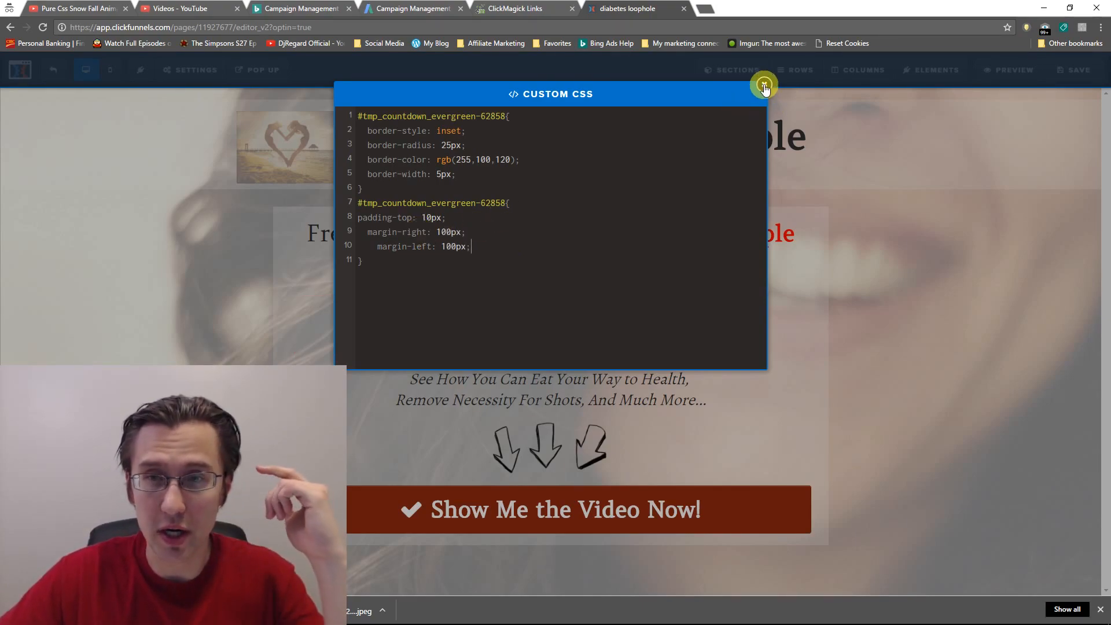
pyautogui.click(764, 84)
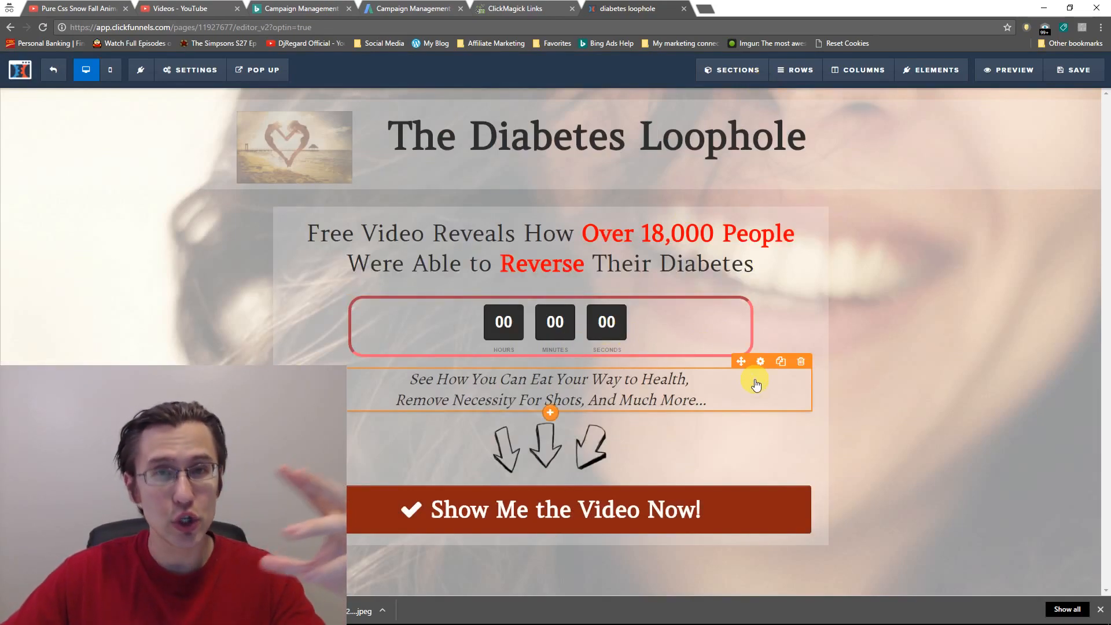
# - Raise the countdown's left and right margins to 300px so the border hugs the digits
pyautogui.click(760, 361)
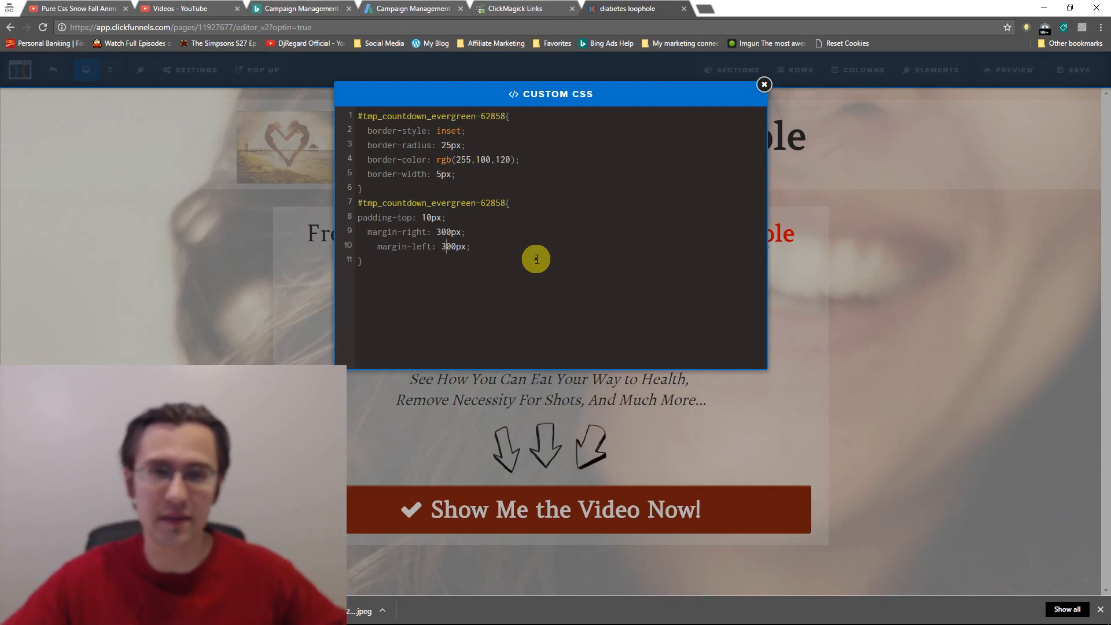
pyautogui.click(764, 85)
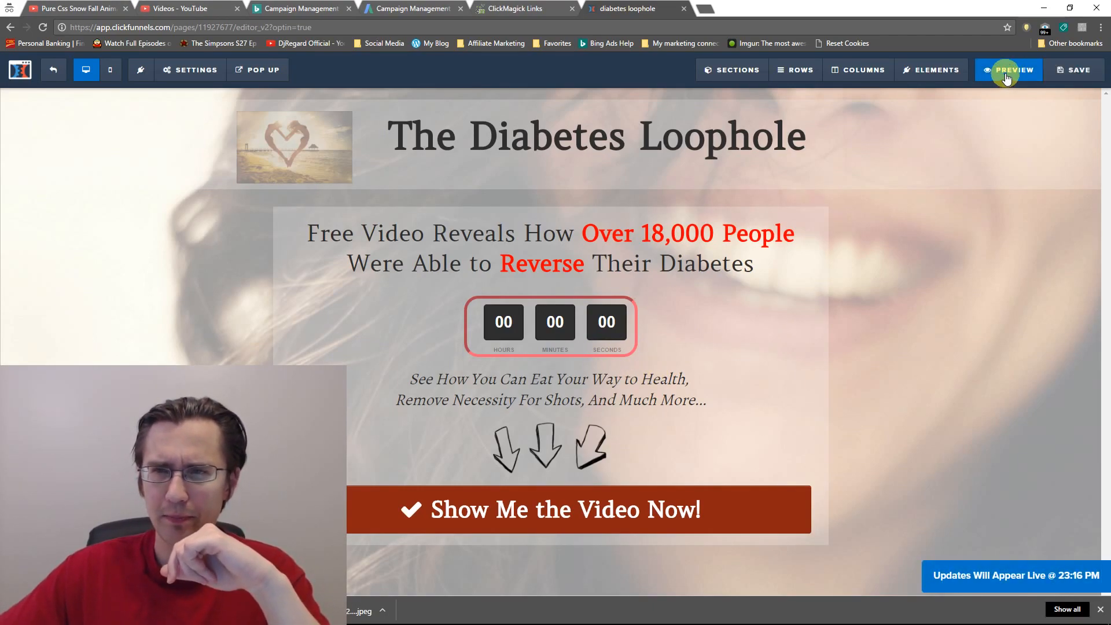
# - Preview the live page, then return to the page Settings options
pyautogui.click(1014, 69)
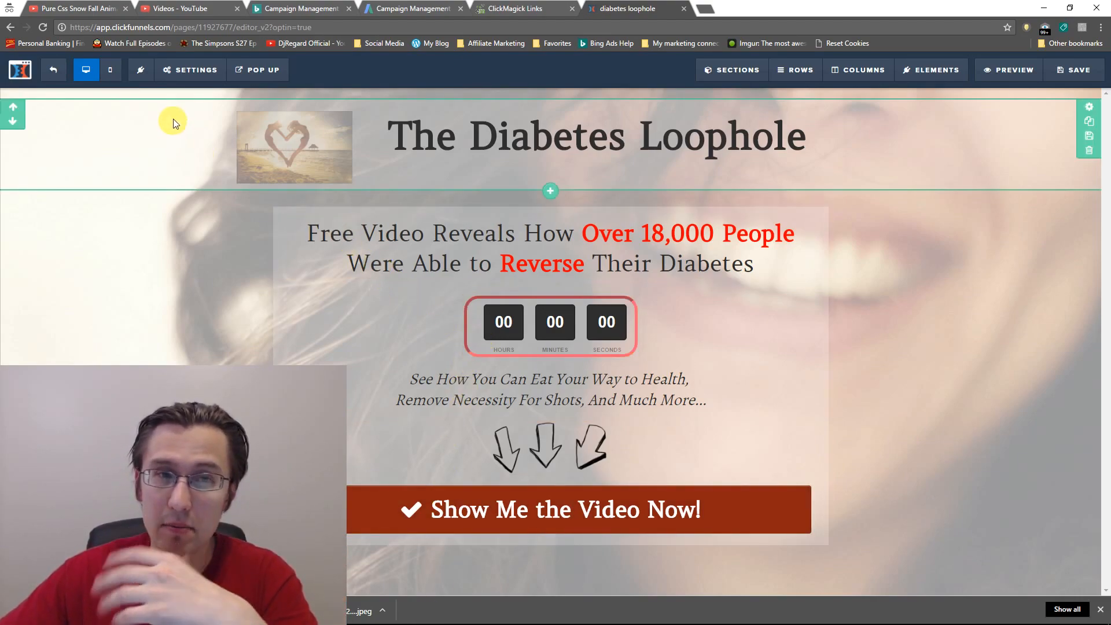
pyautogui.click(188, 69)
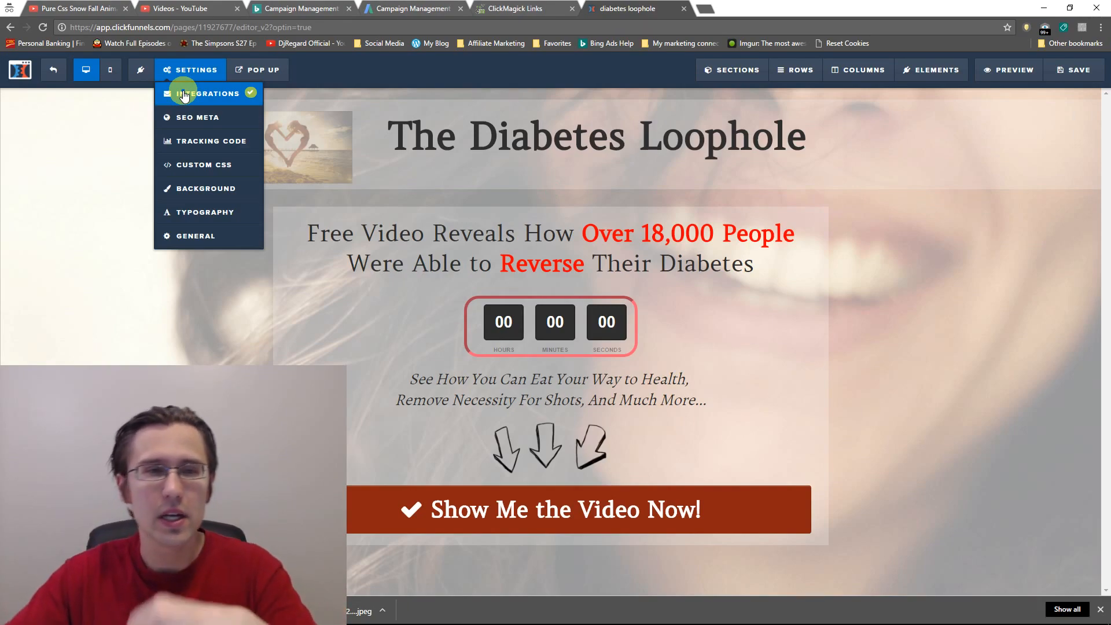
pyautogui.moveTo(208, 165)
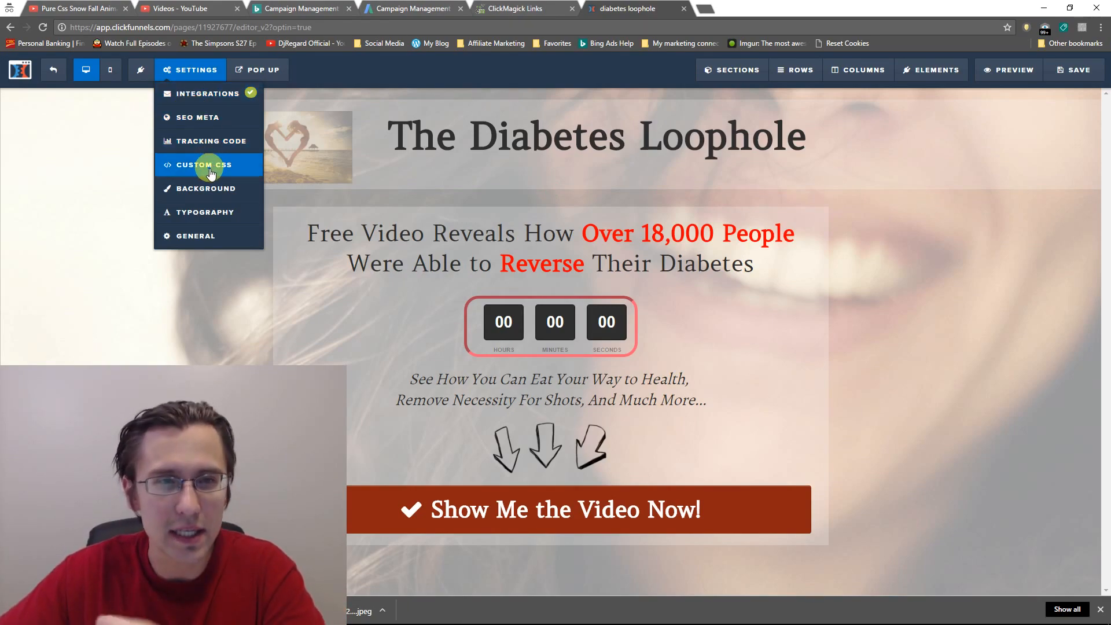
# - Add padding-right: 5px to the countdown rule in Custom CSS and check the spacing
pyautogui.click(204, 165)
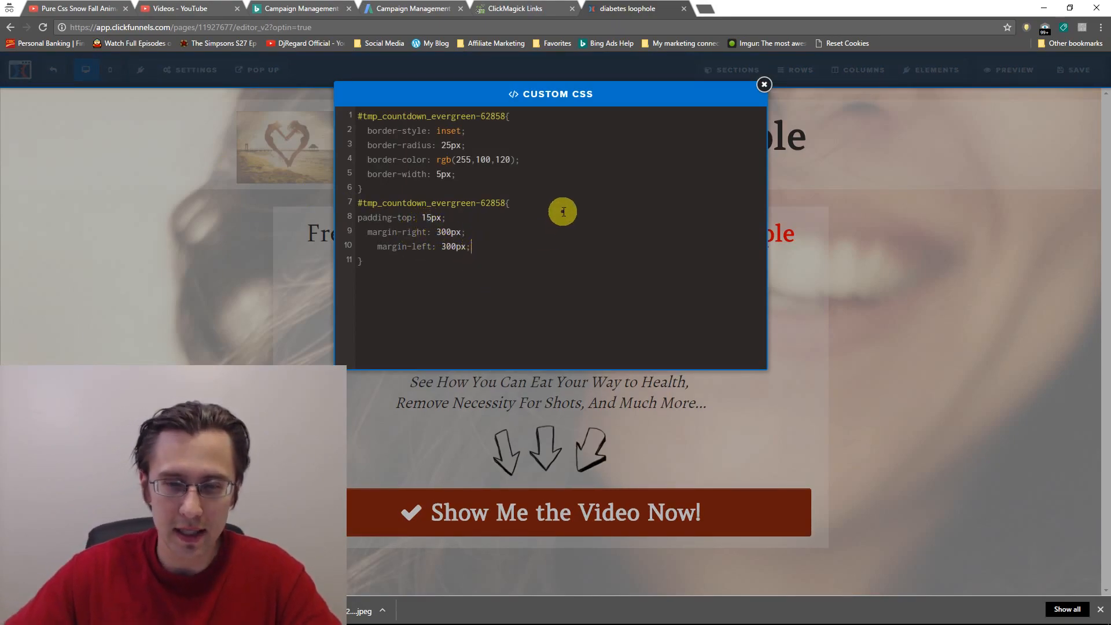
pyautogui.write('padding-right')
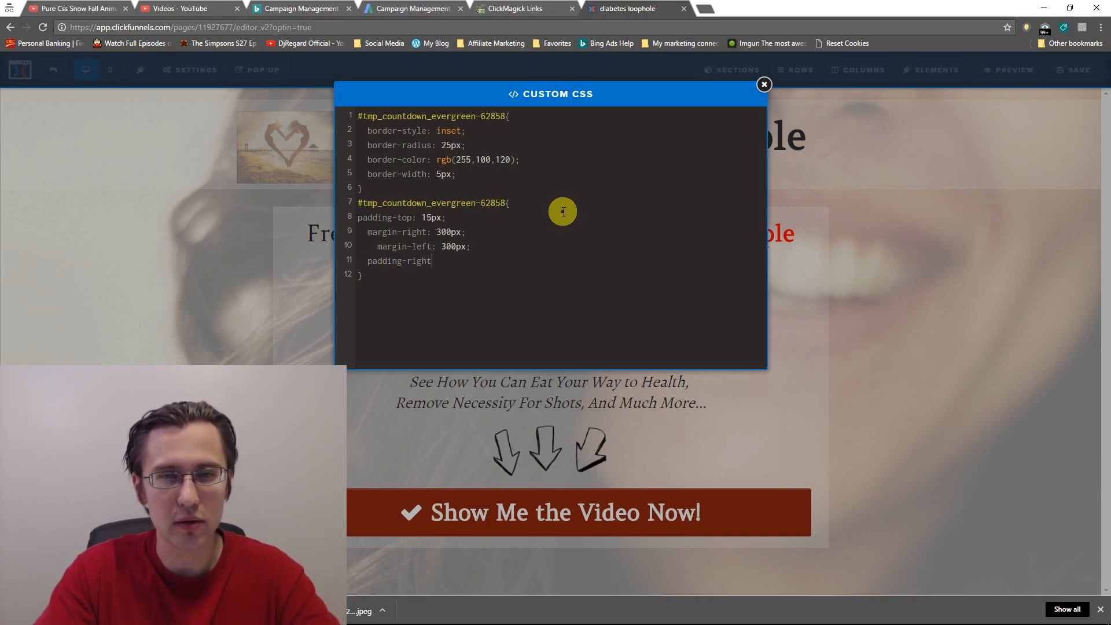
pyautogui.write(':')
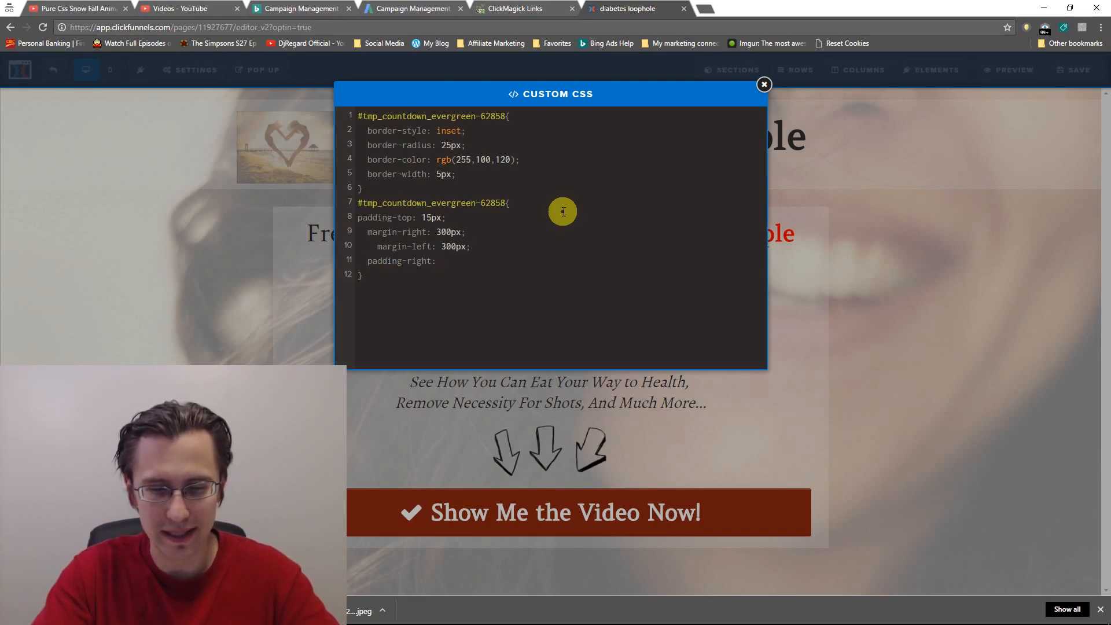
pyautogui.write('5px;')
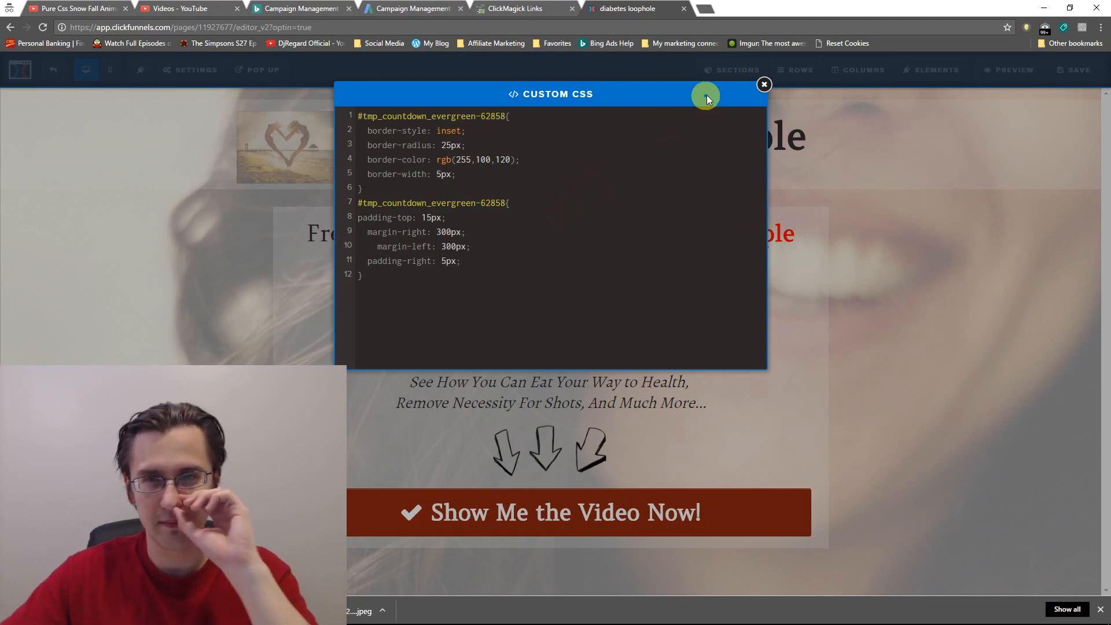
pyautogui.click(763, 85)
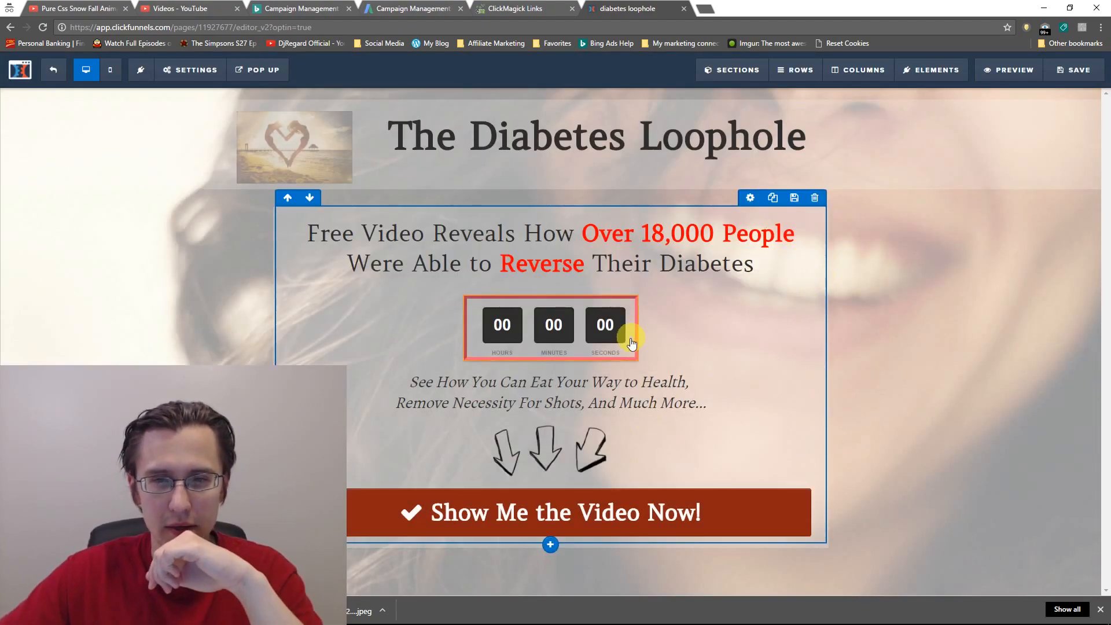
# - Change the countdown's right padding to 15px and save the page
pyautogui.click(189, 70)
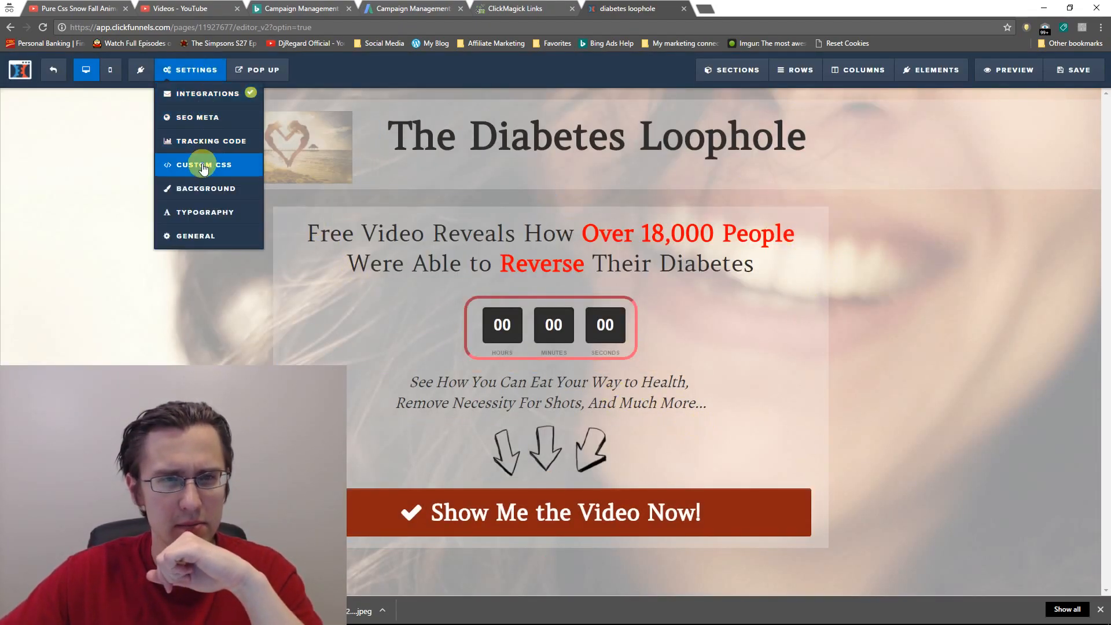
pyautogui.click(200, 164)
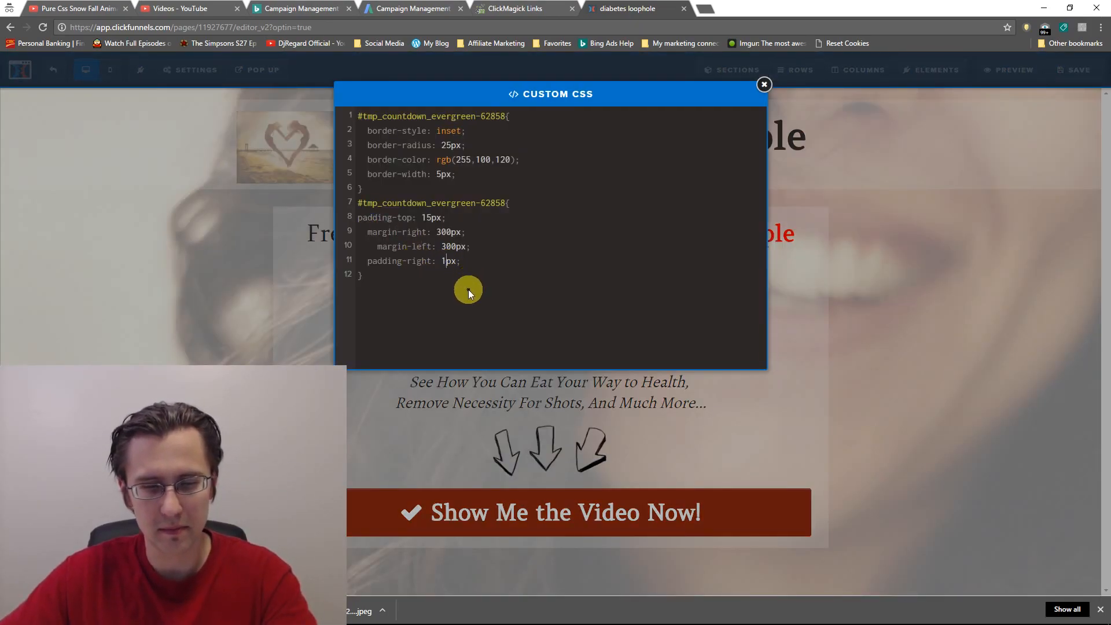
pyautogui.click(731, 69)
pyautogui.write('5')
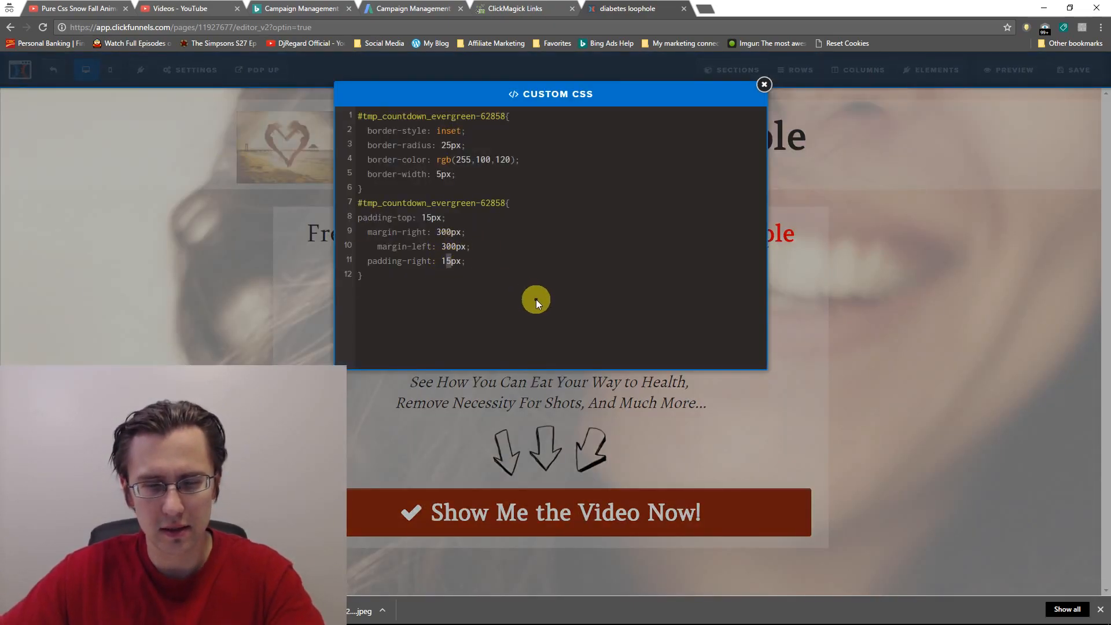
pyautogui.click(764, 84)
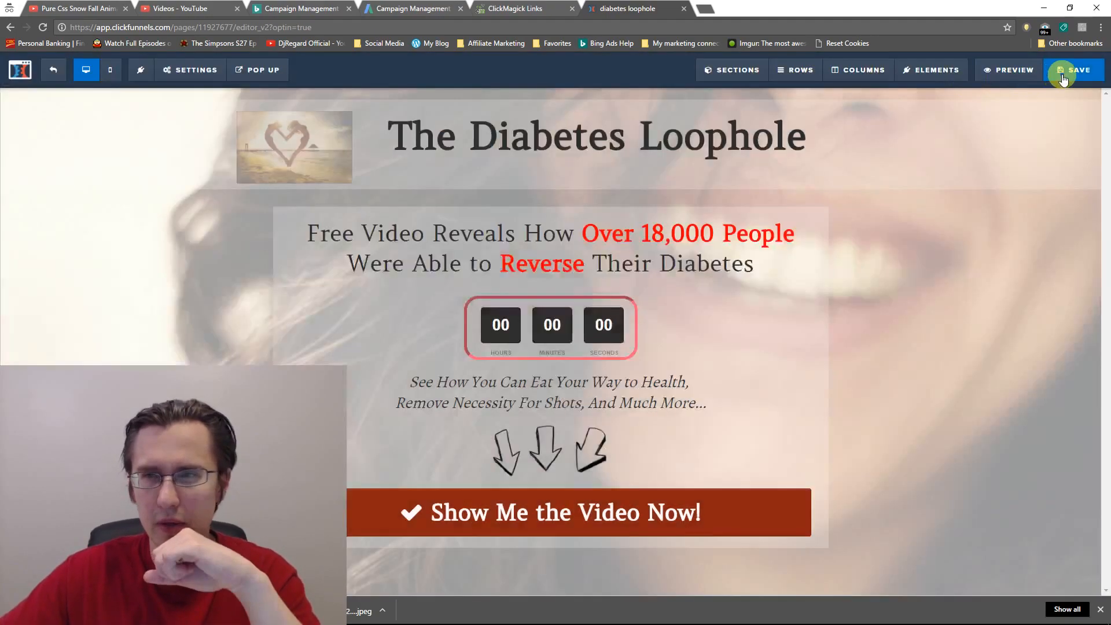
pyautogui.click(1074, 69)
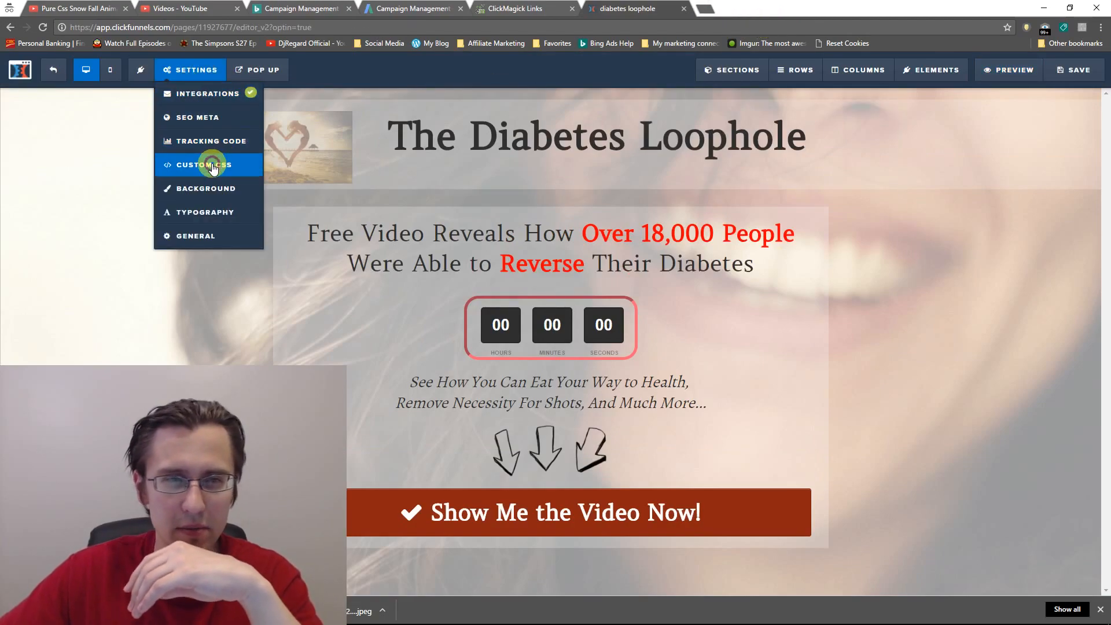
# - Adjust the countdown's right padding to 10px and preview the finished optin page
pyautogui.click(206, 164)
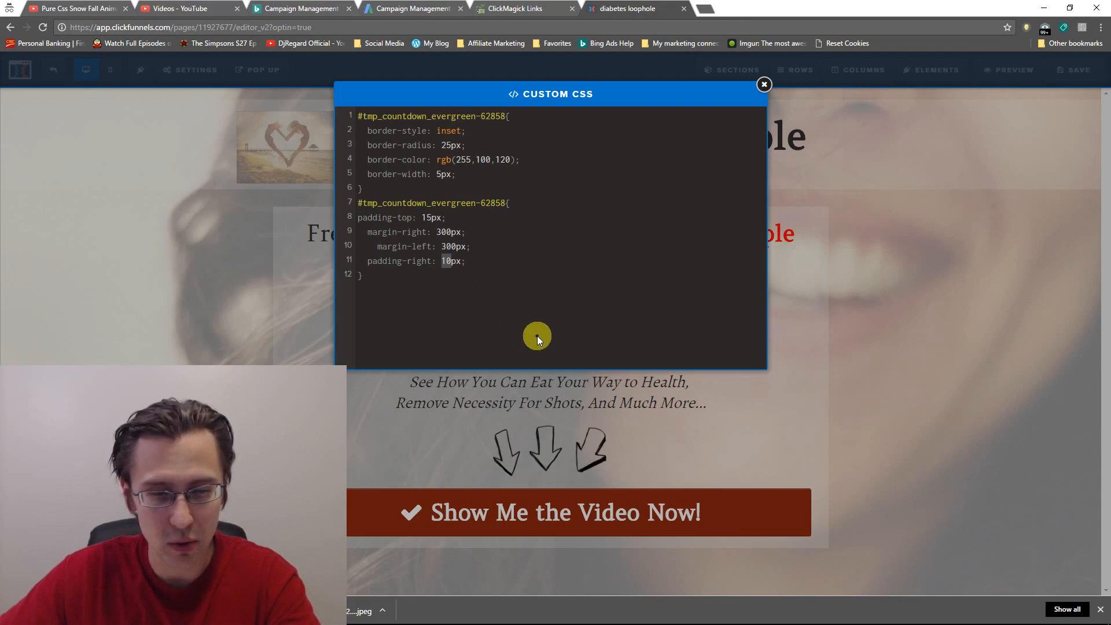
pyautogui.write('5px')
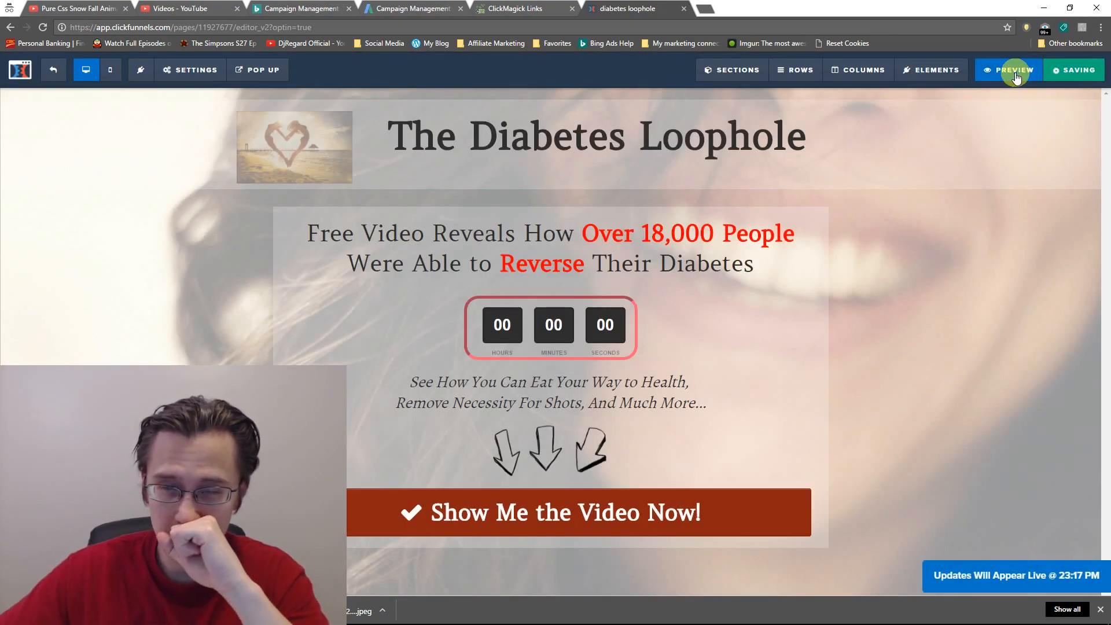
pyautogui.click(1011, 69)
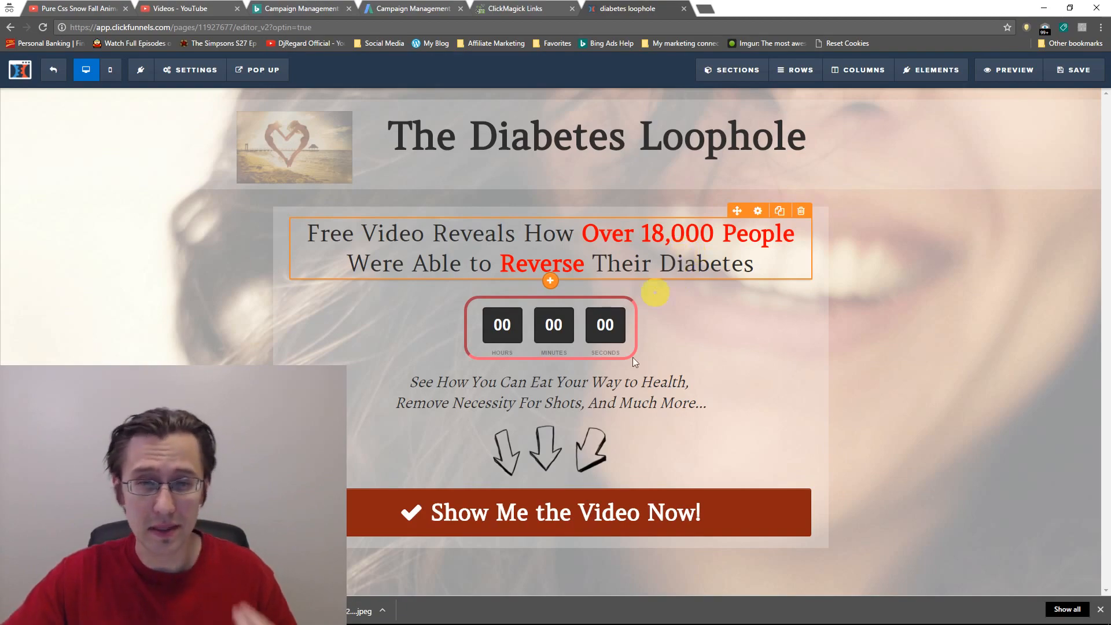
pyautogui.moveTo(1052, 364)
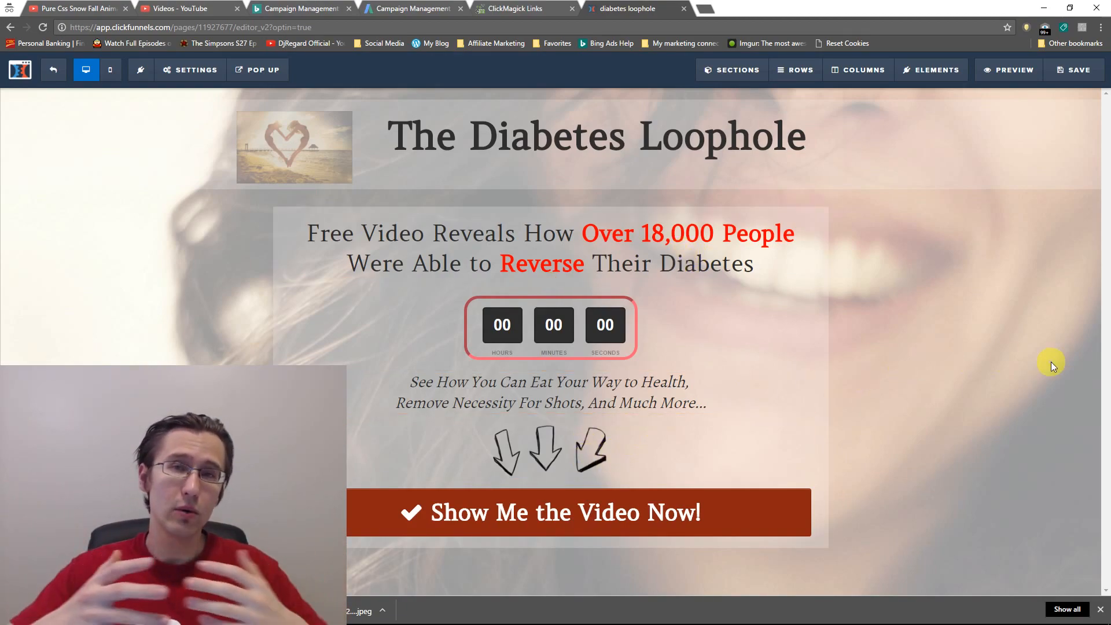